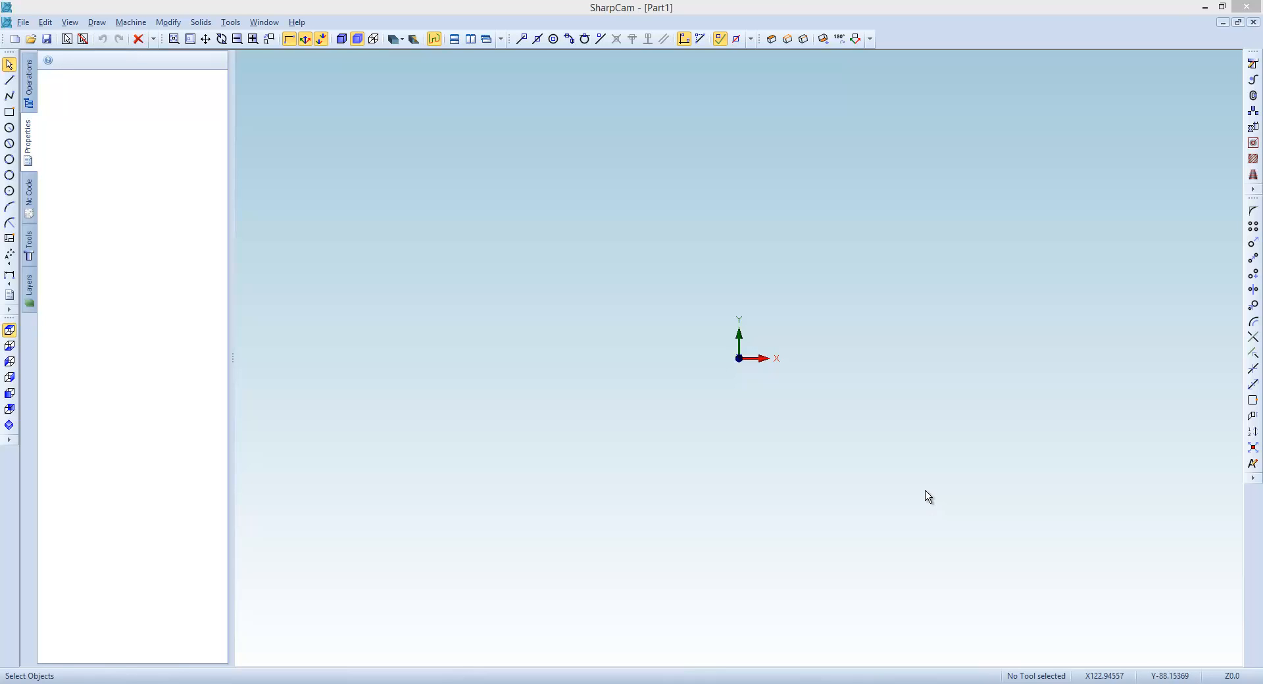
mouse_move(924, 492)
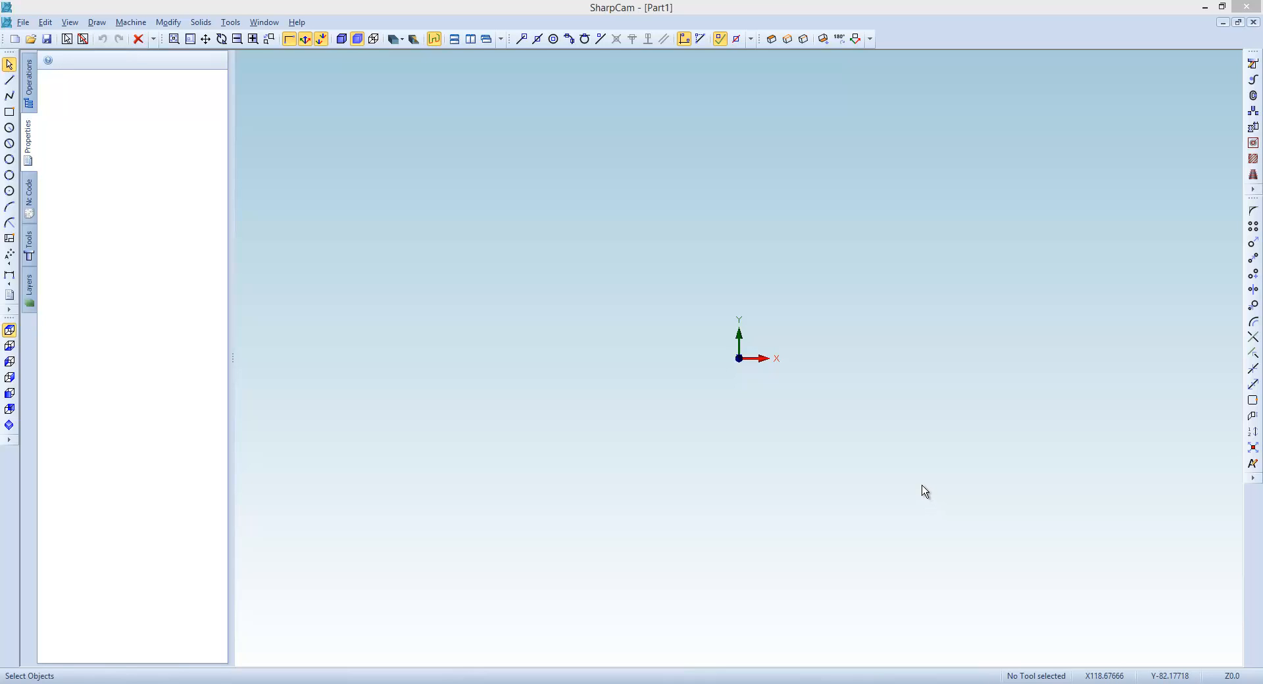
mouse_move(963, 468)
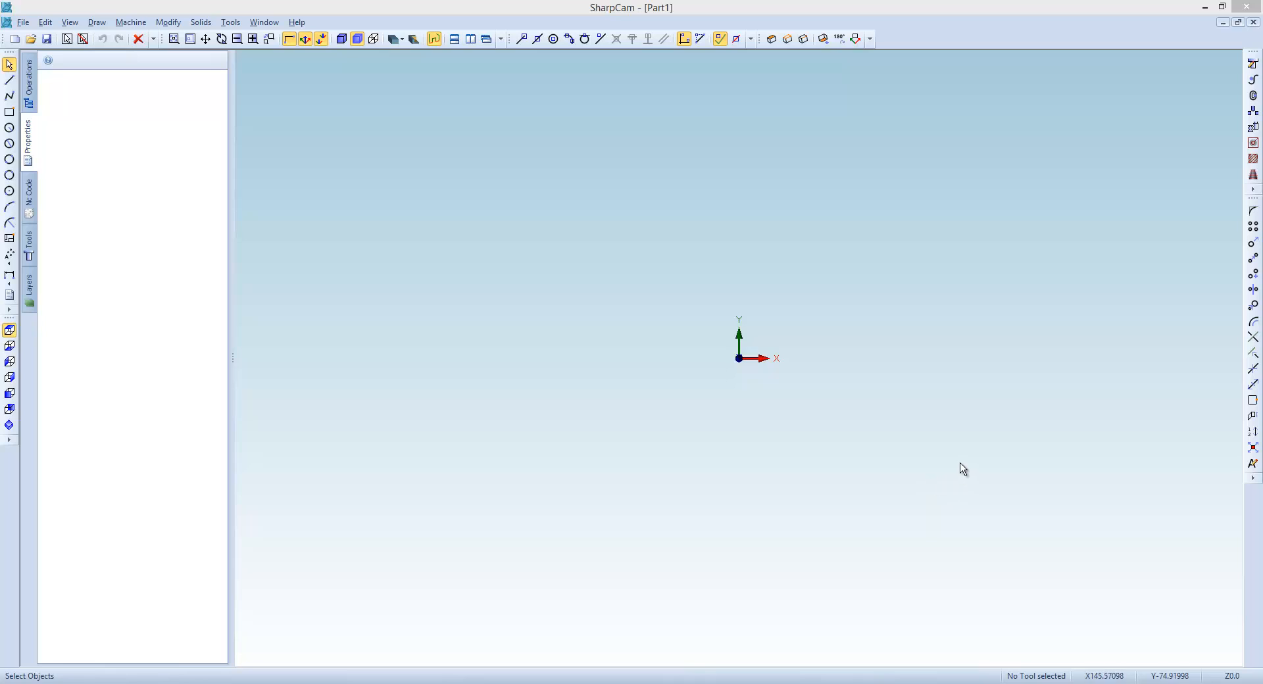
- Open Brake Disk Metric.STEP with the file type filter set to STEP Files
left_click(30, 38)
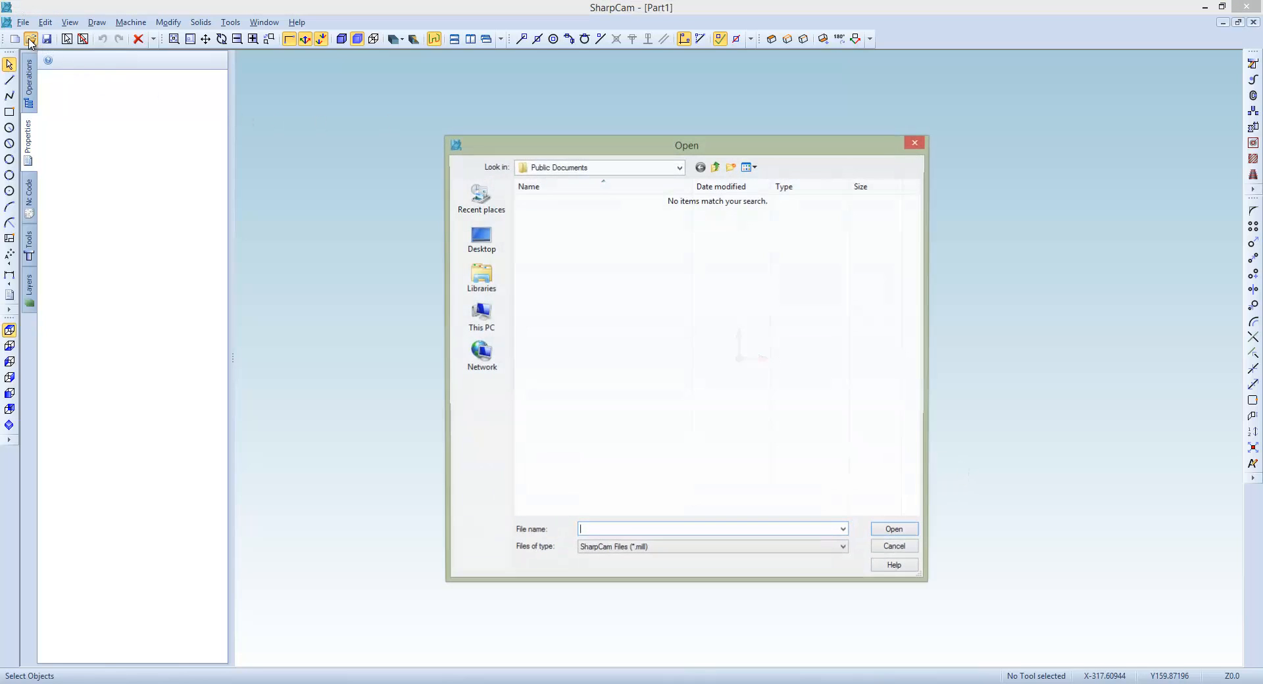
left_click(842, 548)
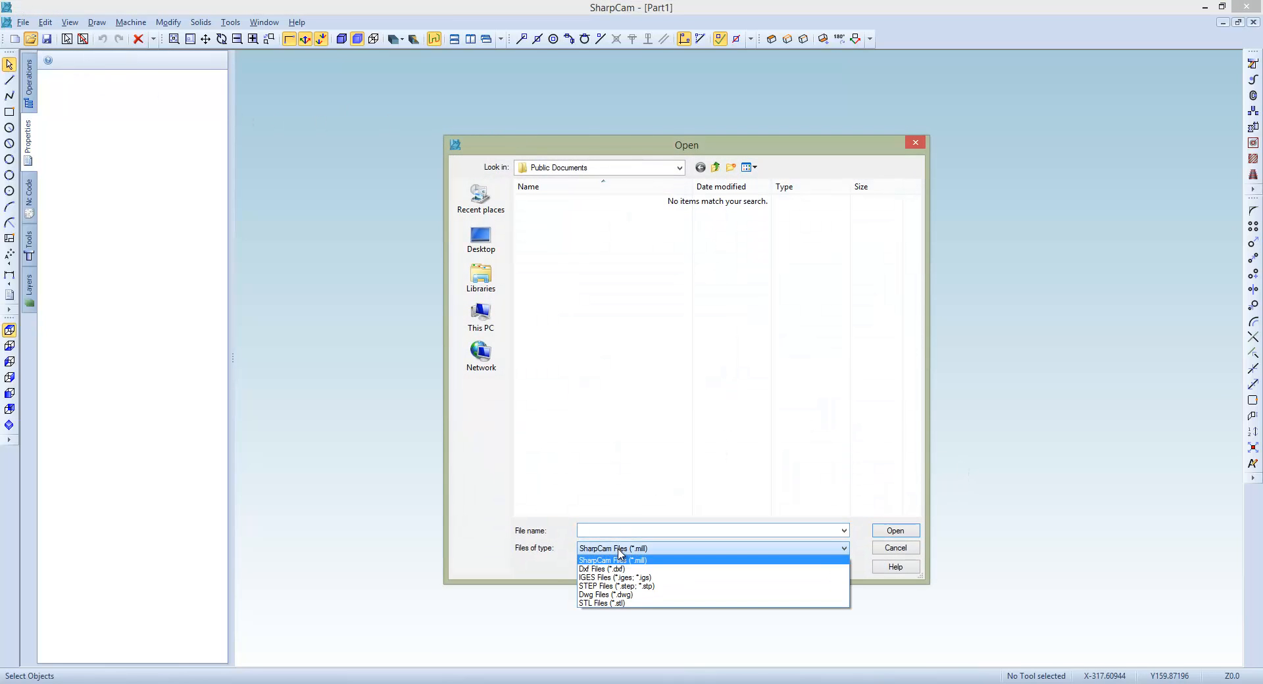
left_click(617, 587)
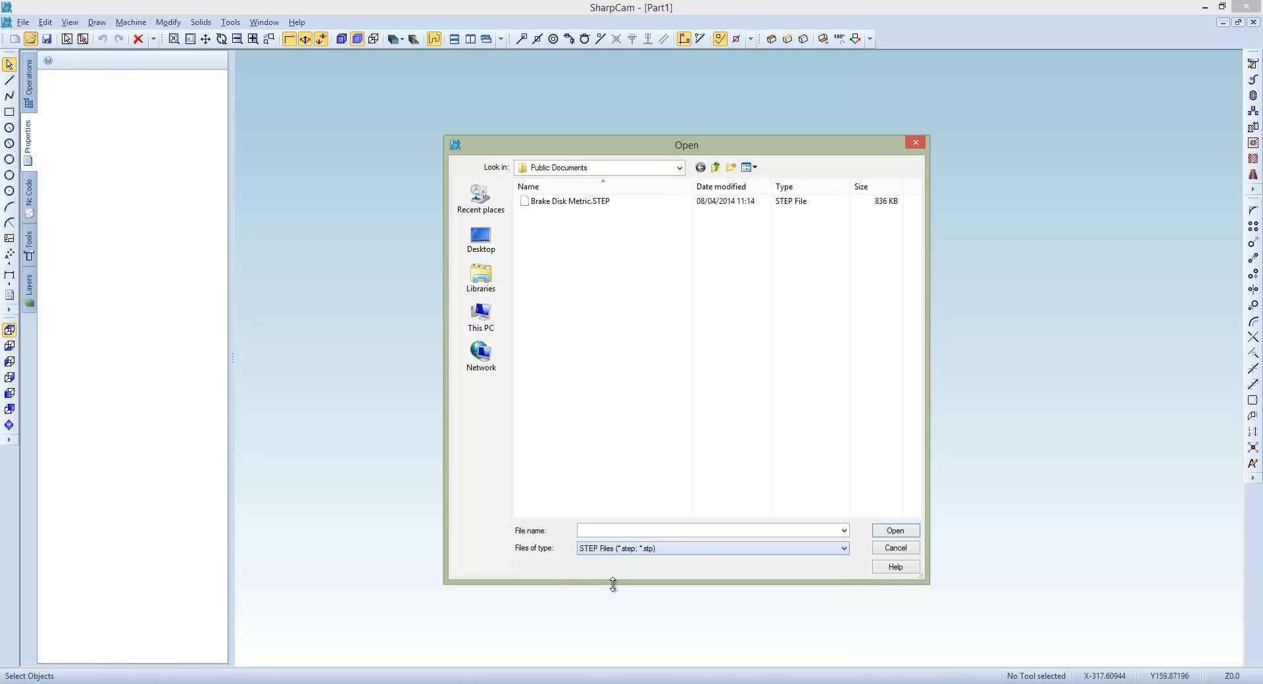
mouse_move(593, 242)
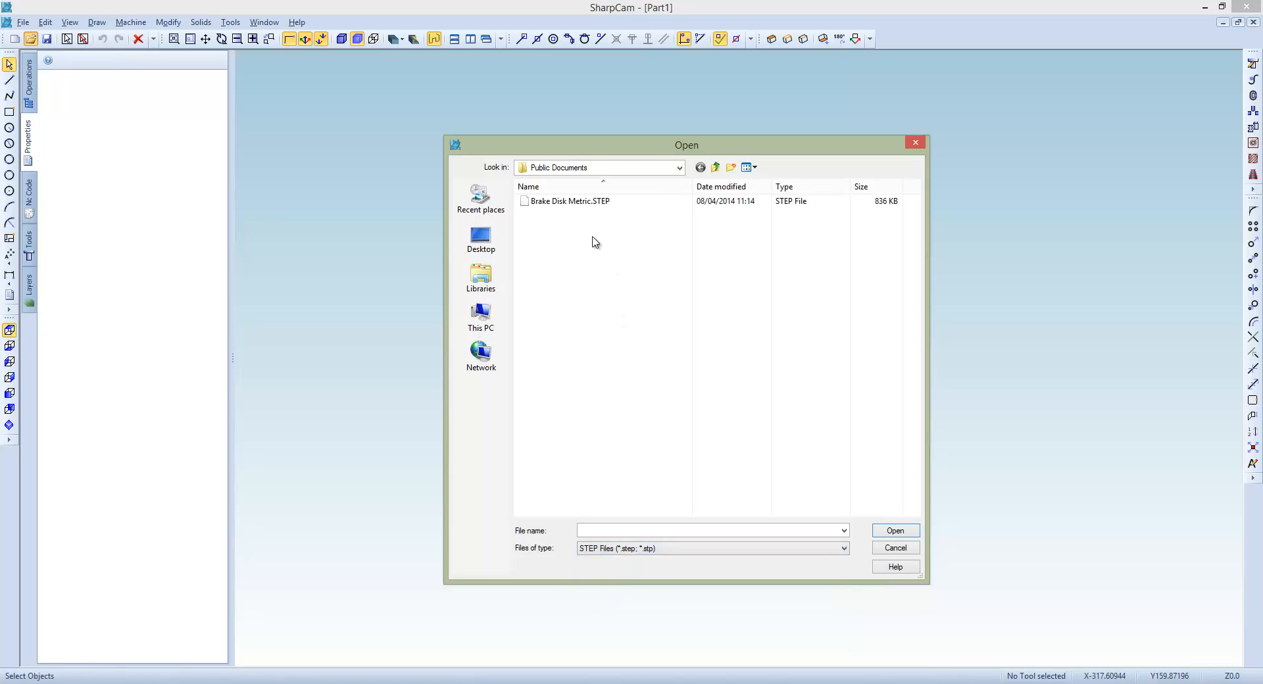
left_click(568, 201)
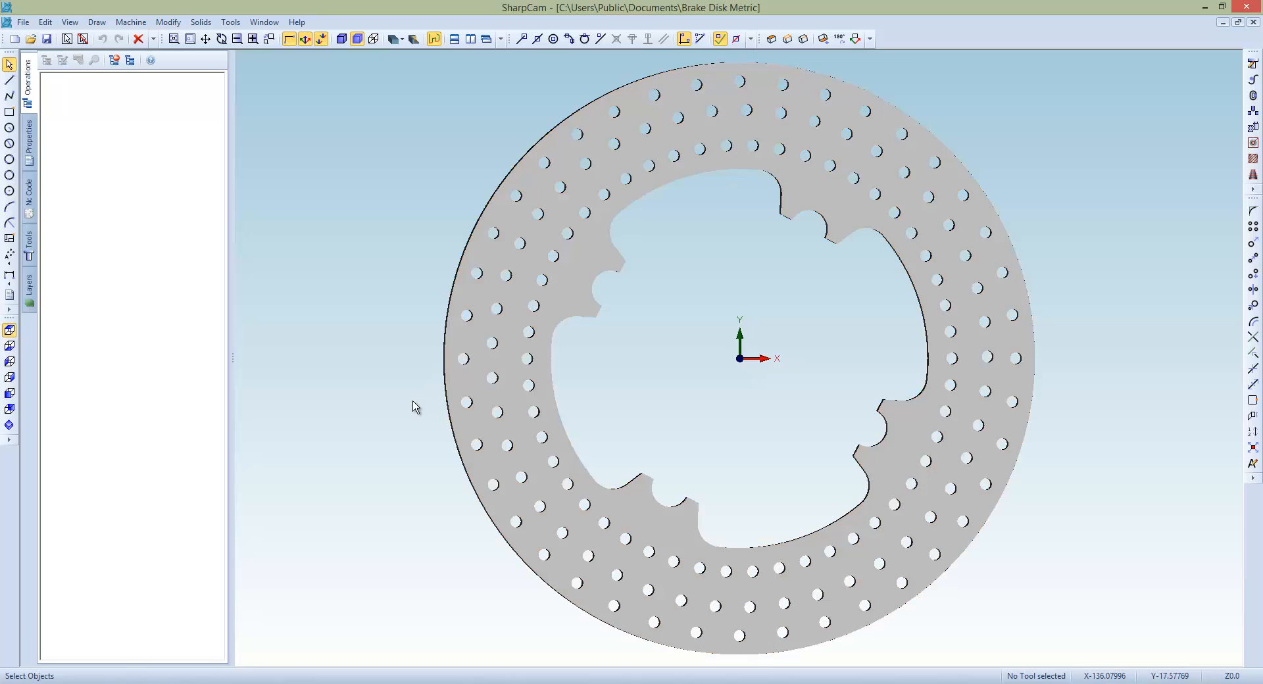
mouse_move(451, 358)
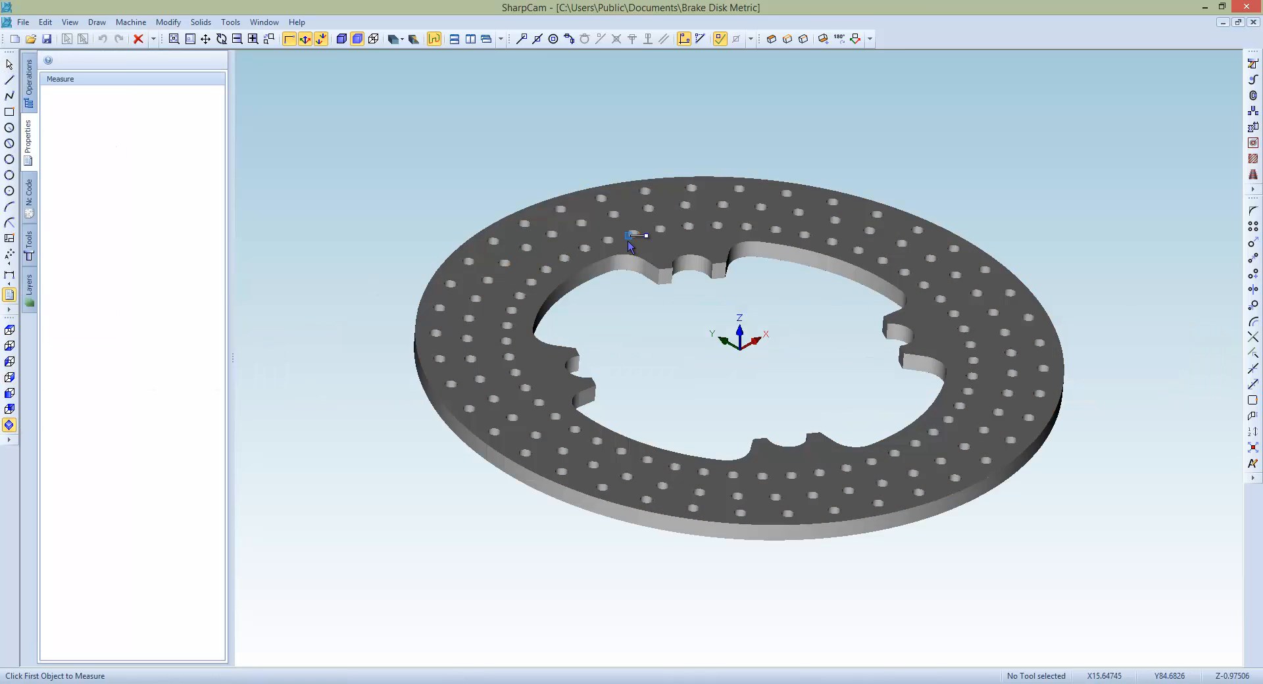
- Measure the disk's top face and read its angle from the XY plane (about 5 degrees)
left_click(637, 238)
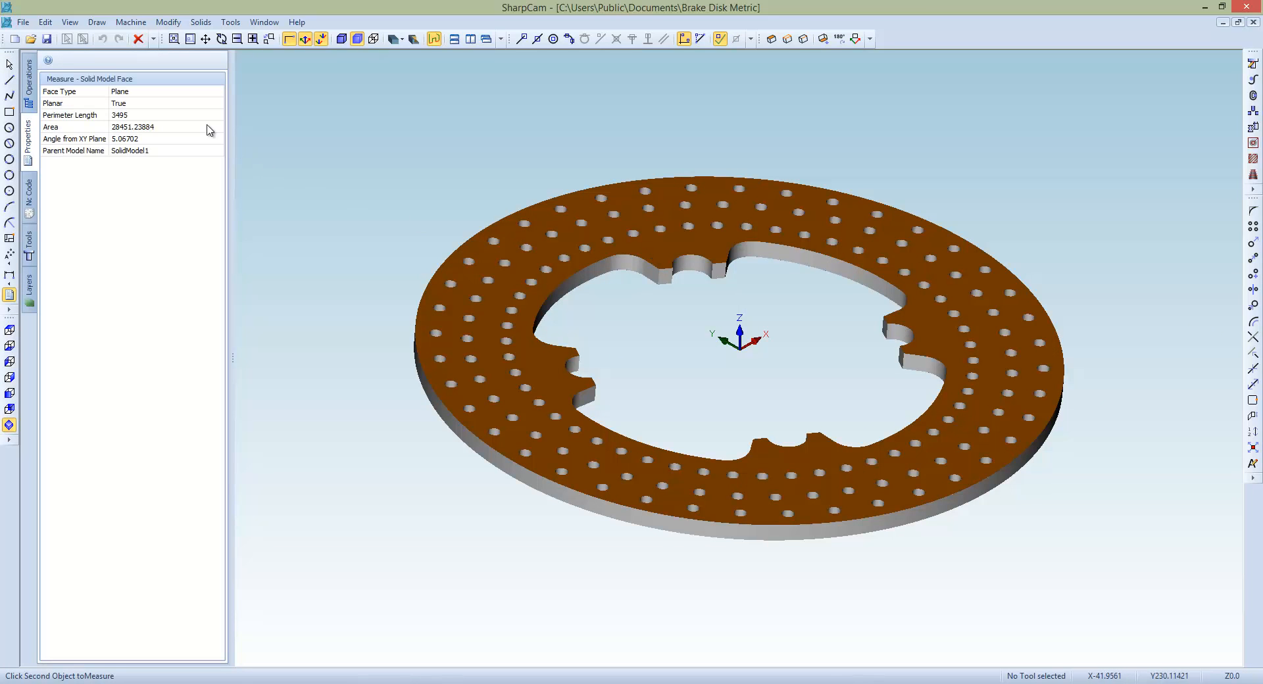
left_click(96, 138)
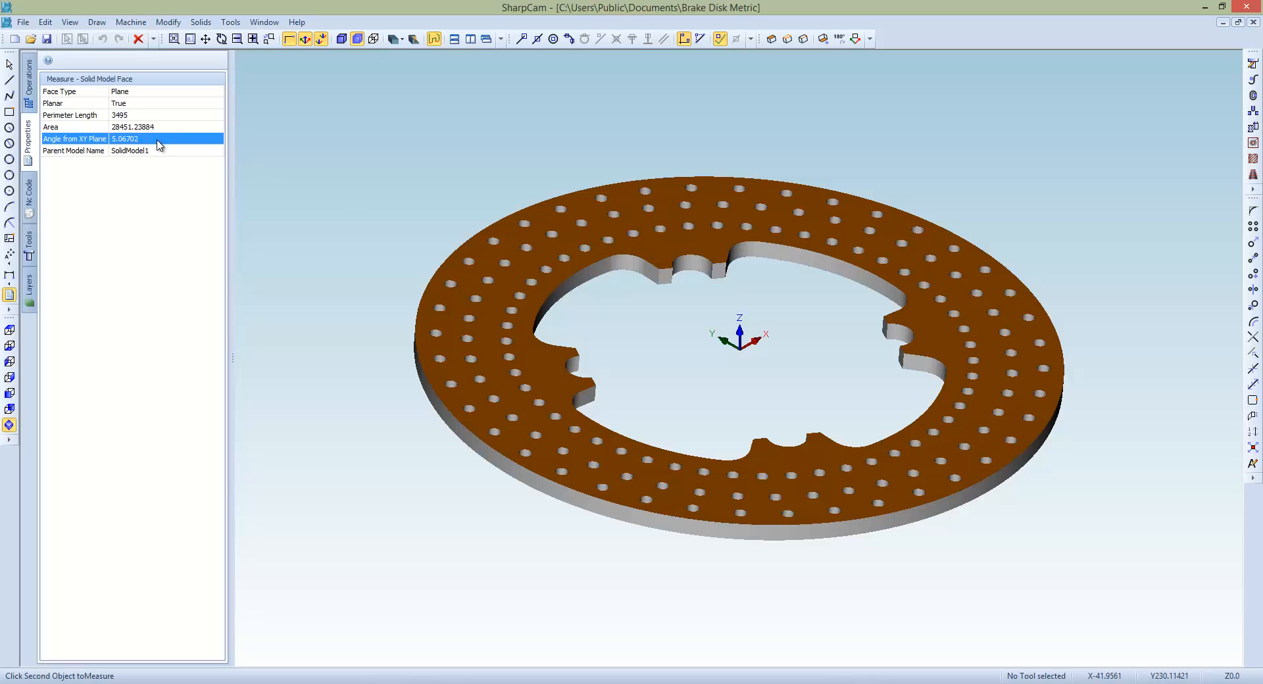
mouse_move(247, 162)
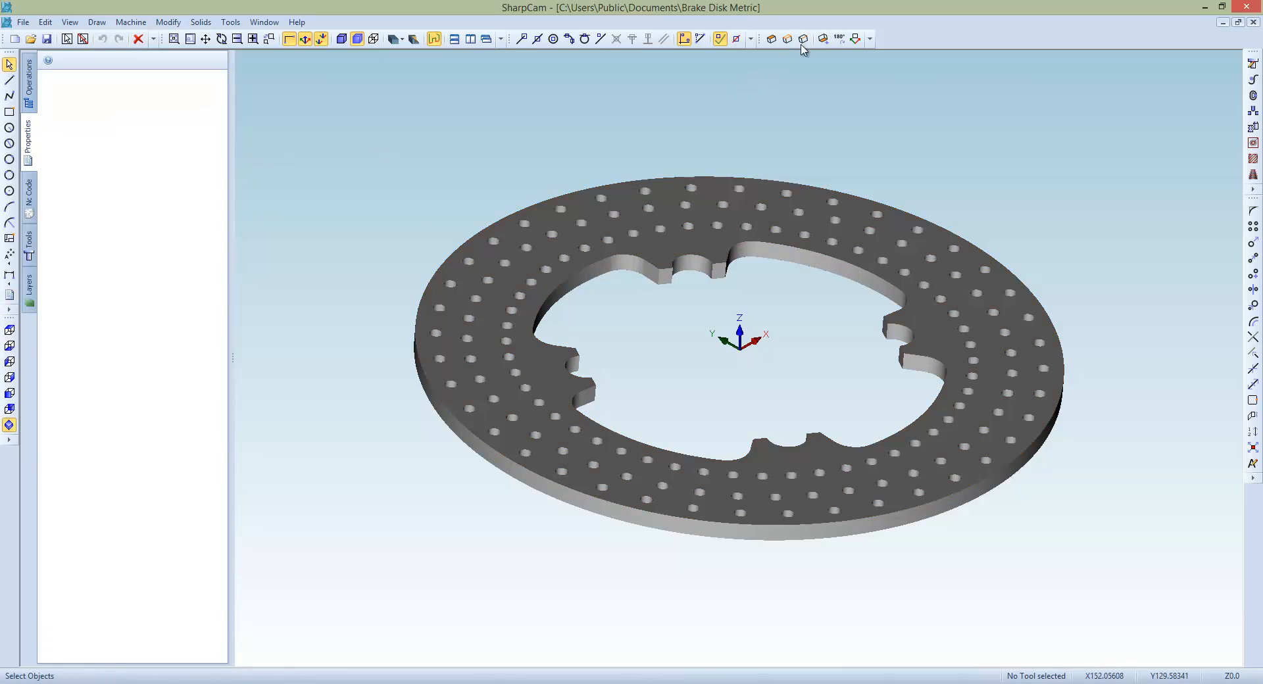
mouse_move(824, 38)
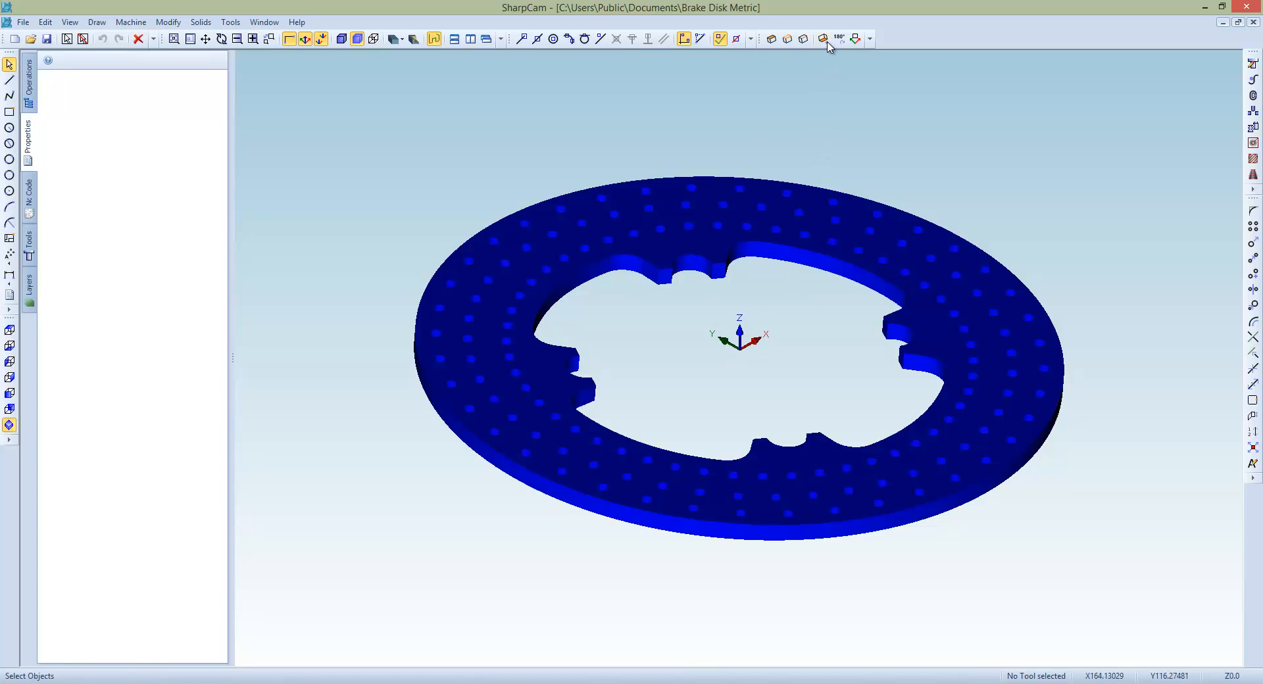
- Align the disk's top face to the XY plane and re-measure it to confirm 0 degrees
left_click(823, 38)
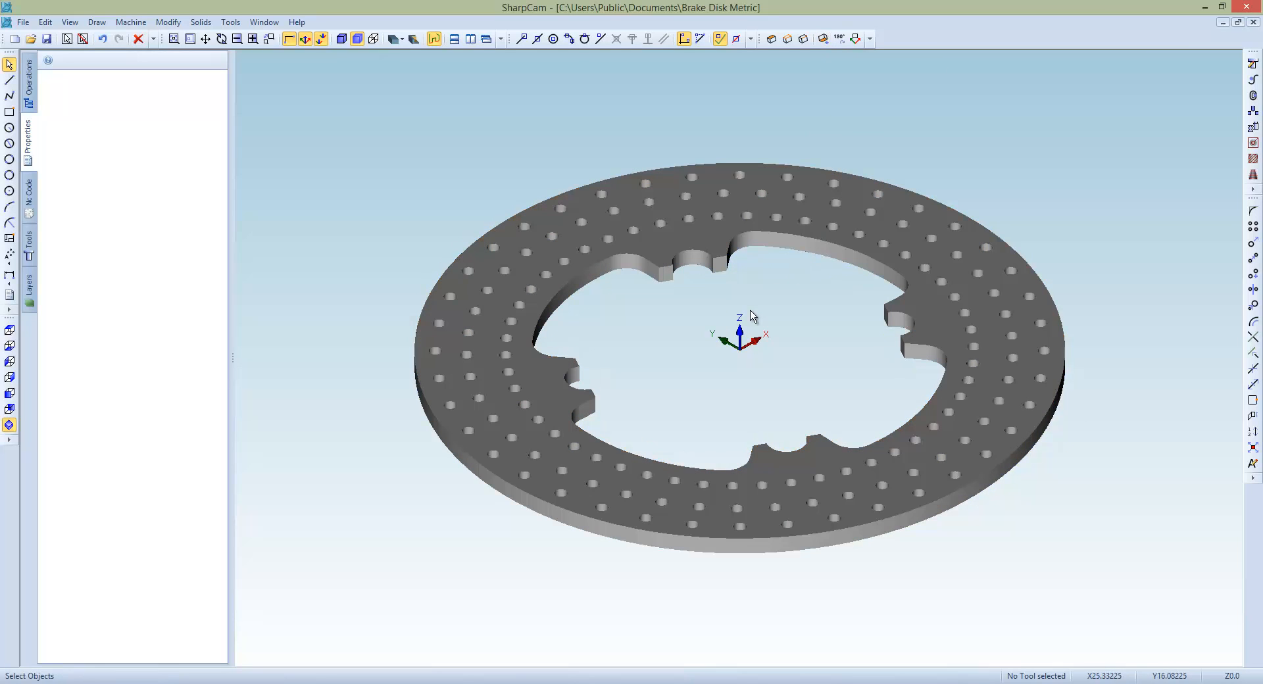
left_click(10, 294)
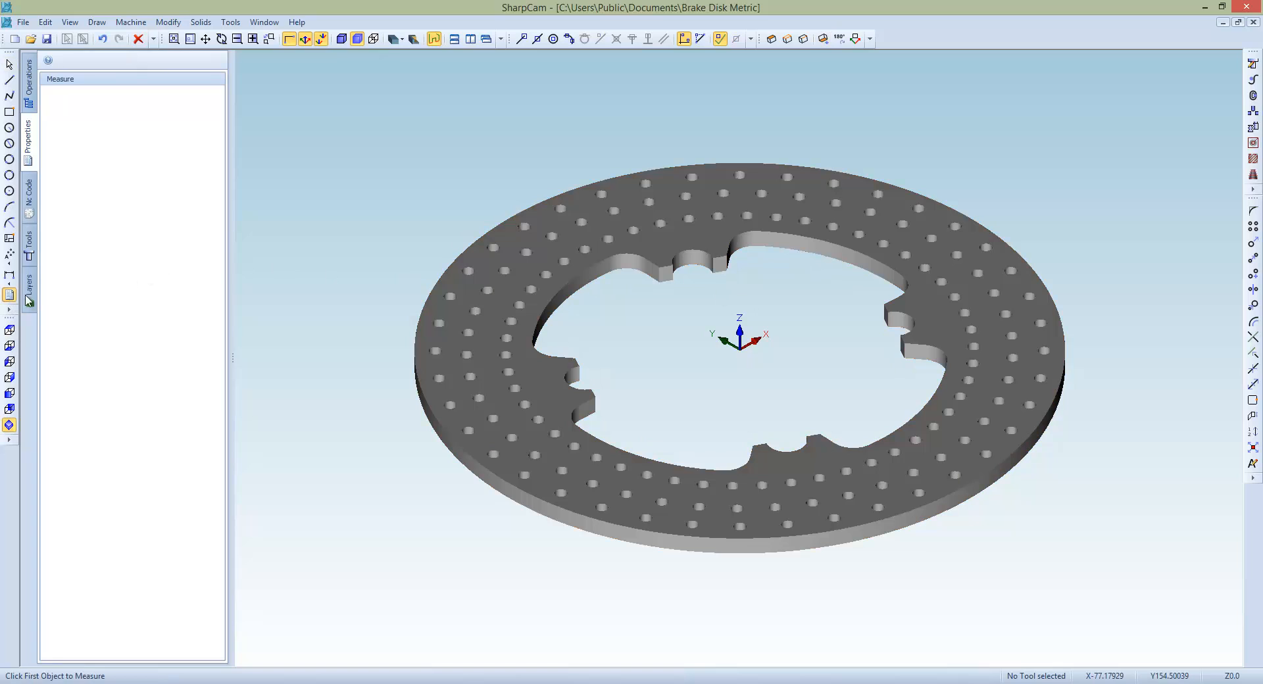
left_click(651, 246)
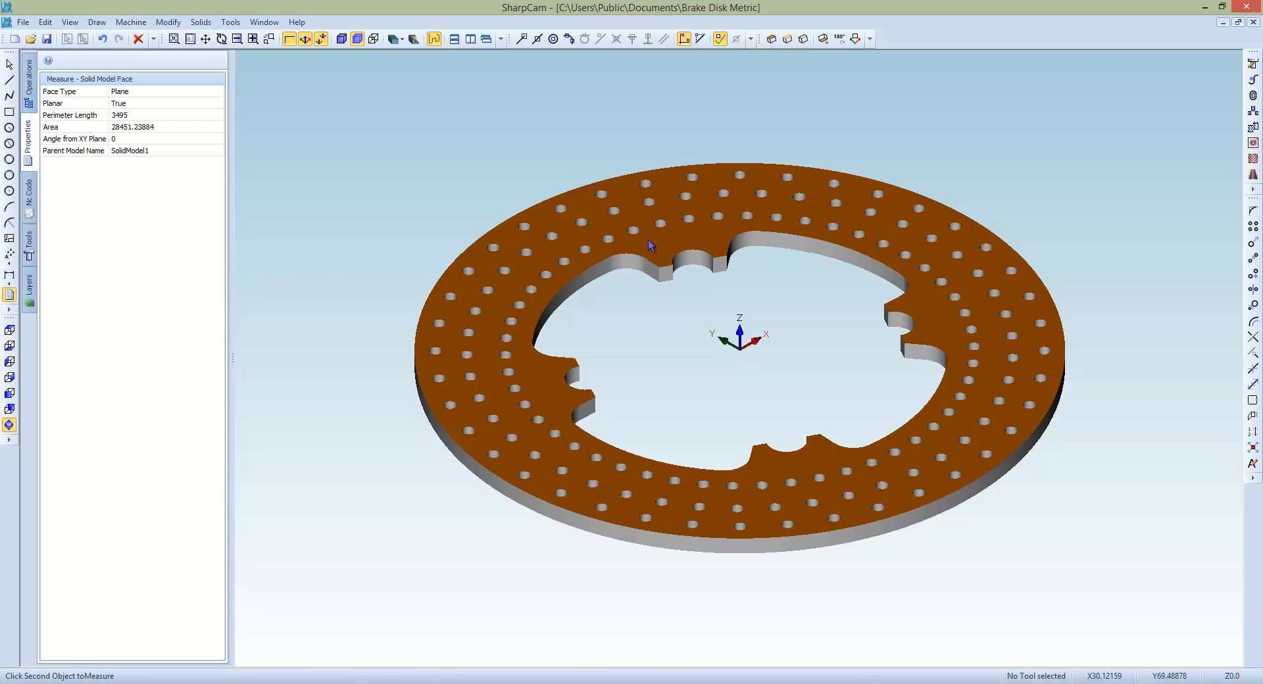
left_click(75, 138)
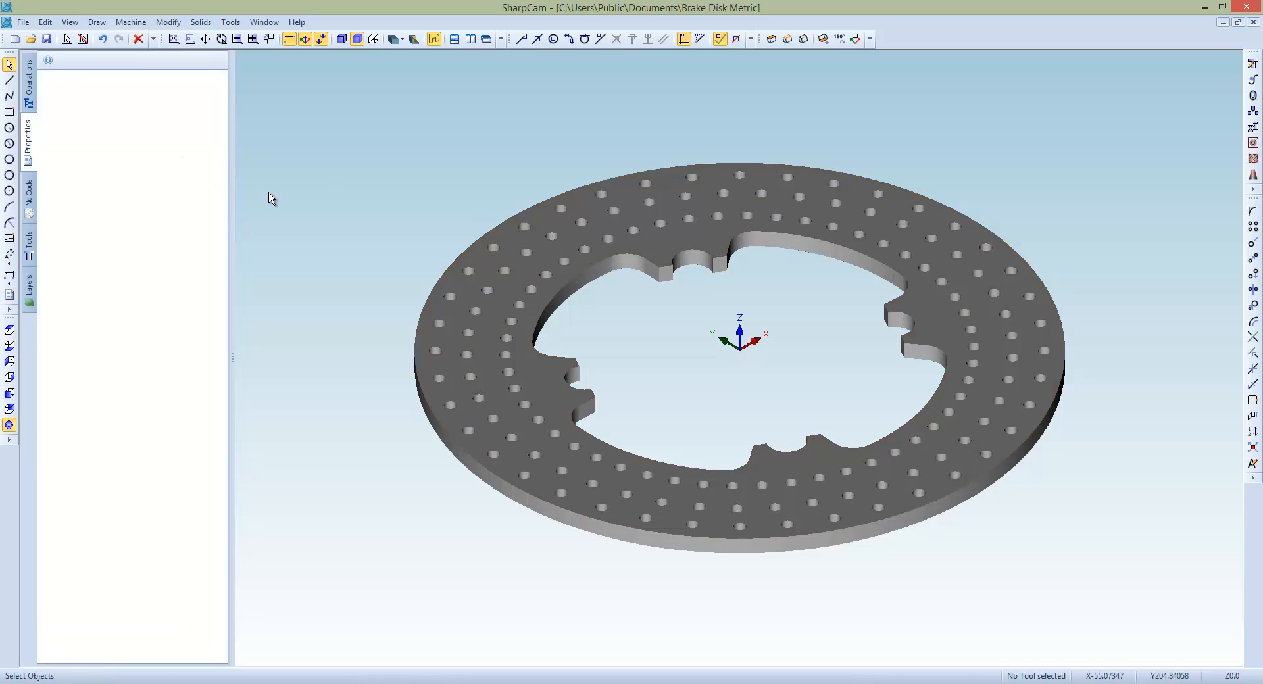
mouse_move(468, 215)
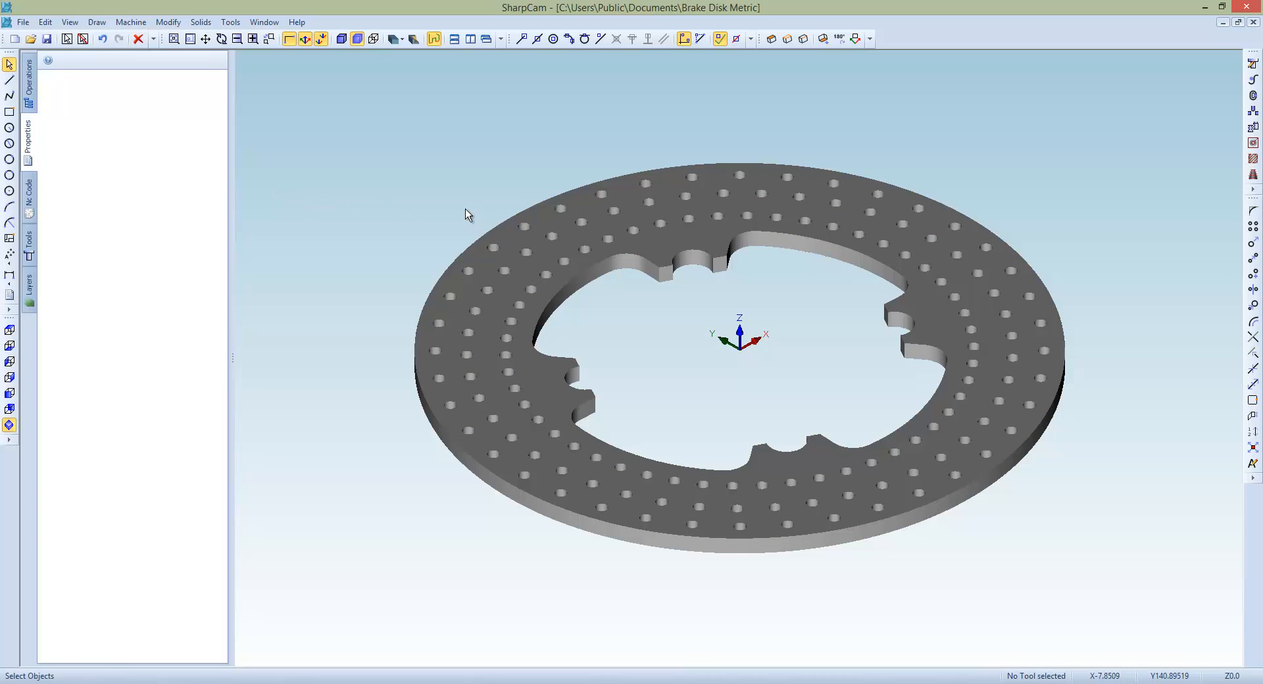
- Start a measurement on the disk's outer top edge to read its diameter and centre
left_click(661, 247)
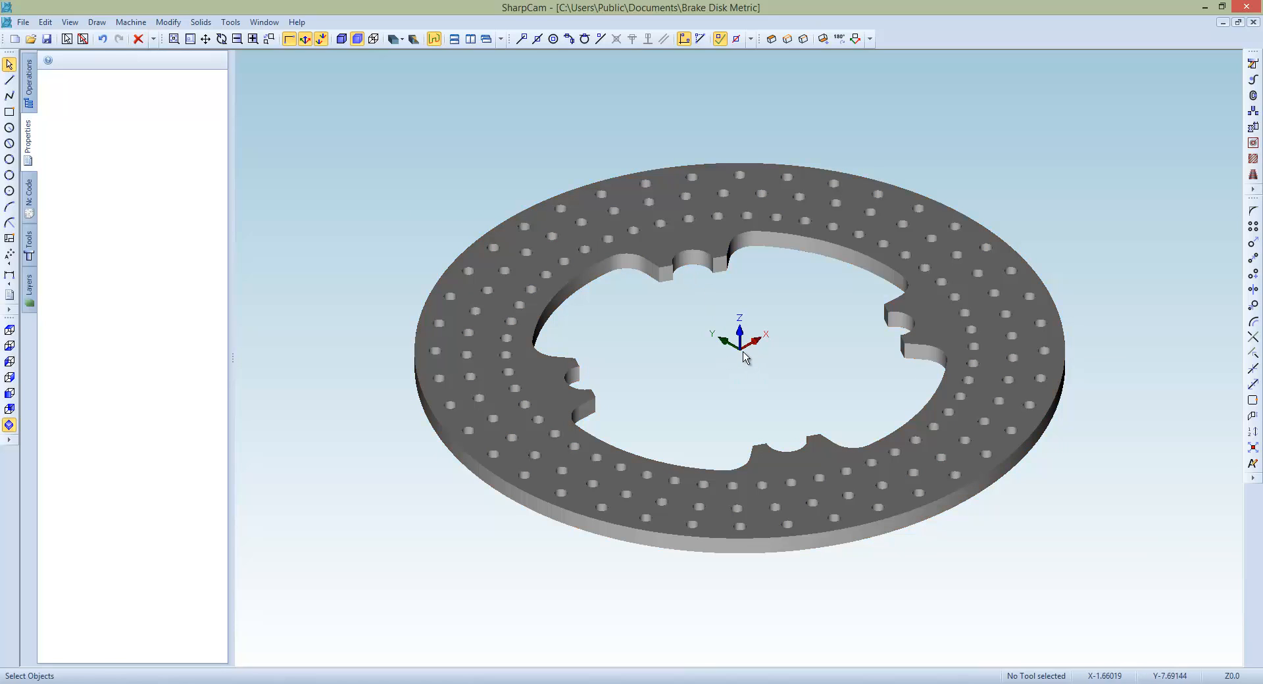
mouse_move(11, 296)
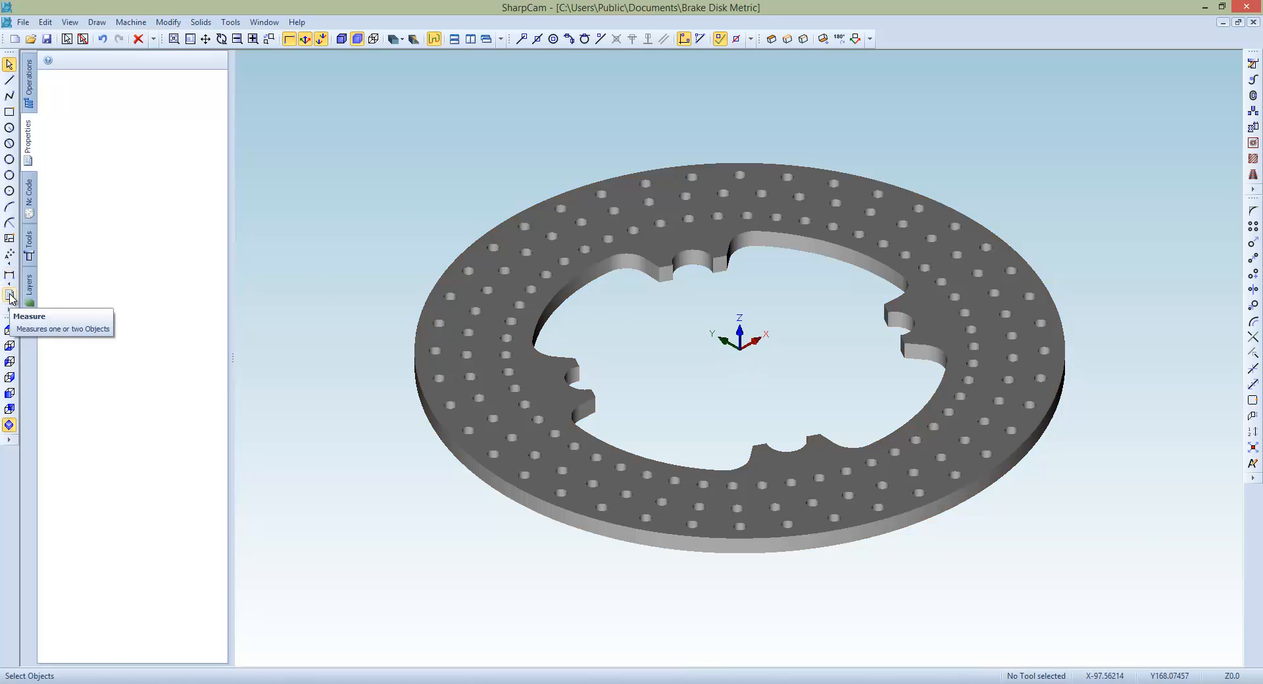
left_click(9, 297)
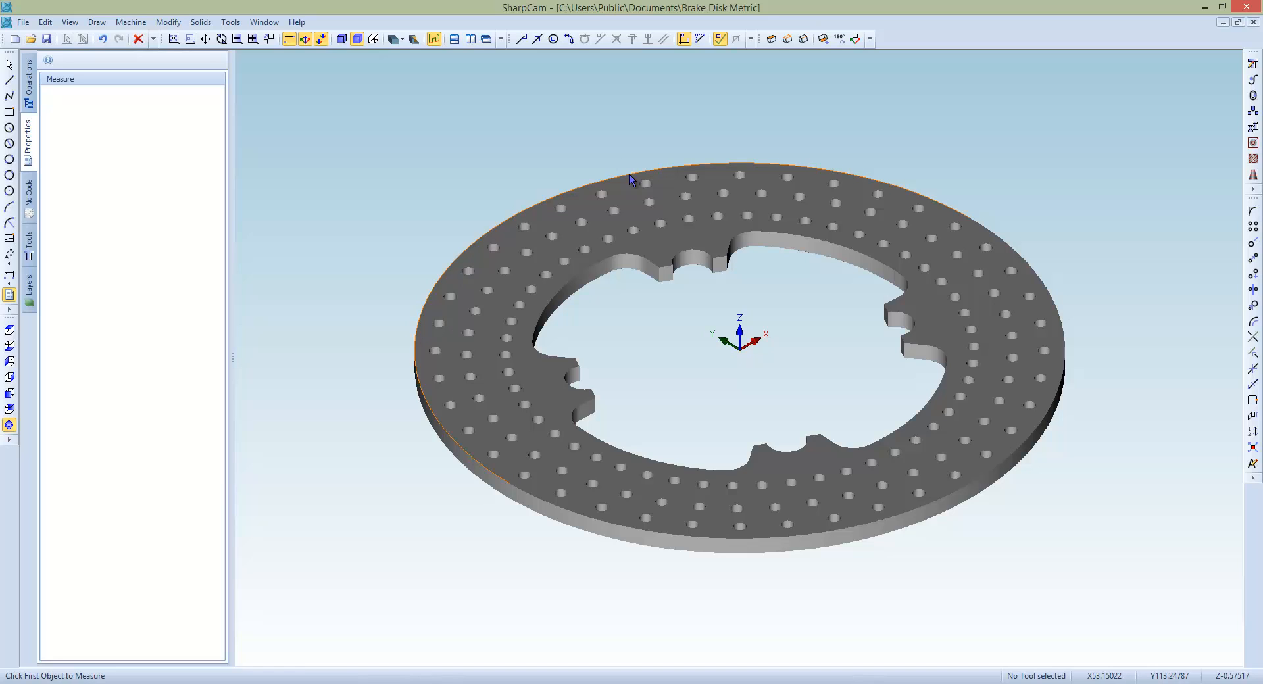
mouse_move(629, 183)
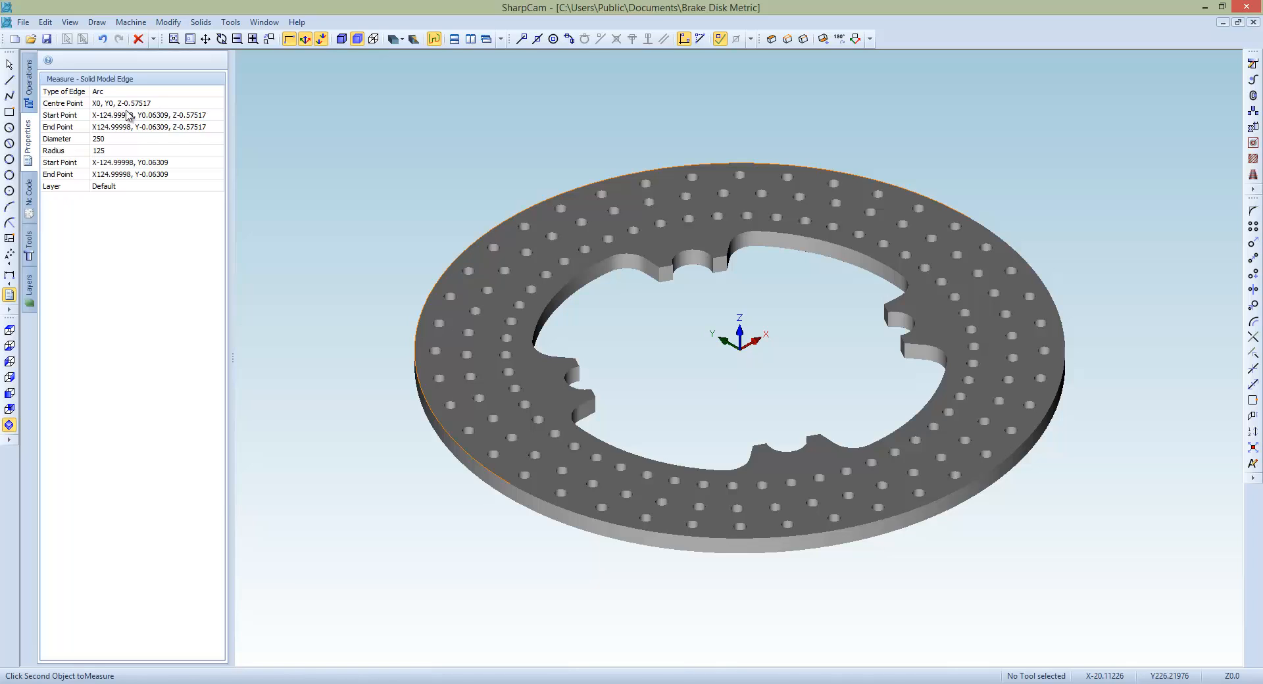
mouse_move(156, 112)
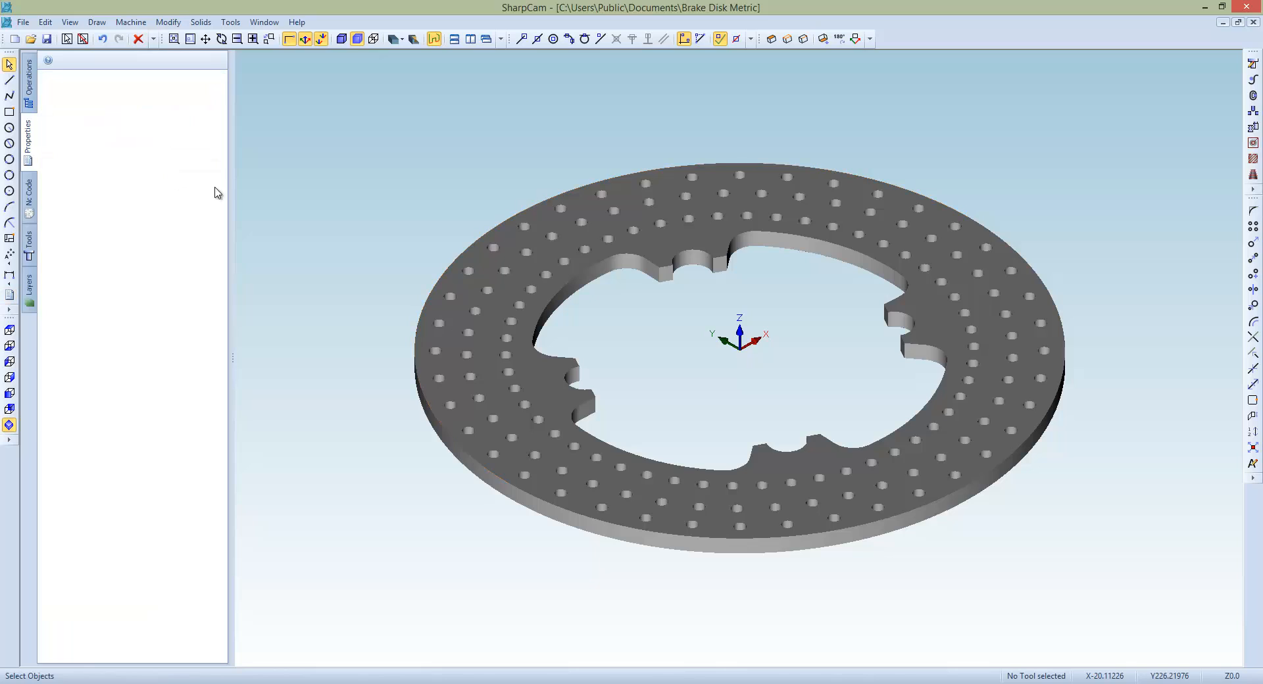
- Move the disk so its 250-diameter outer edge is centred at X0 Y0 Z0, then re-measure it
left_click(661, 251)
type("0")
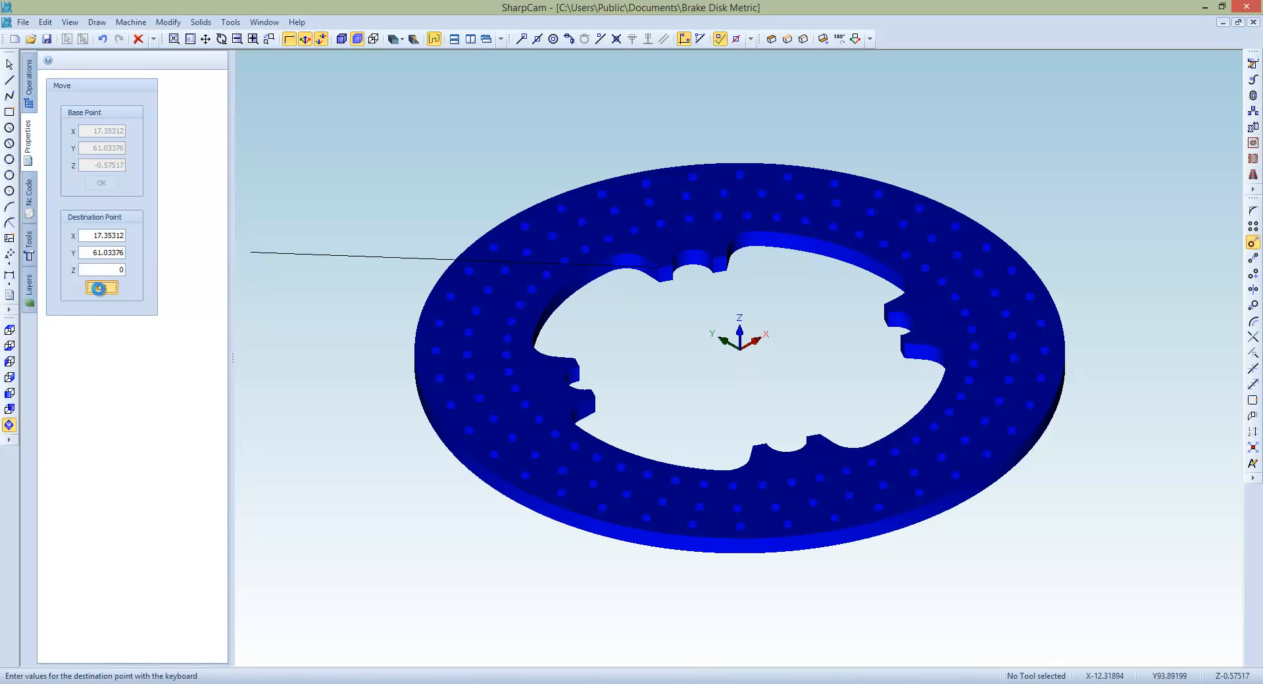
left_click(100, 289)
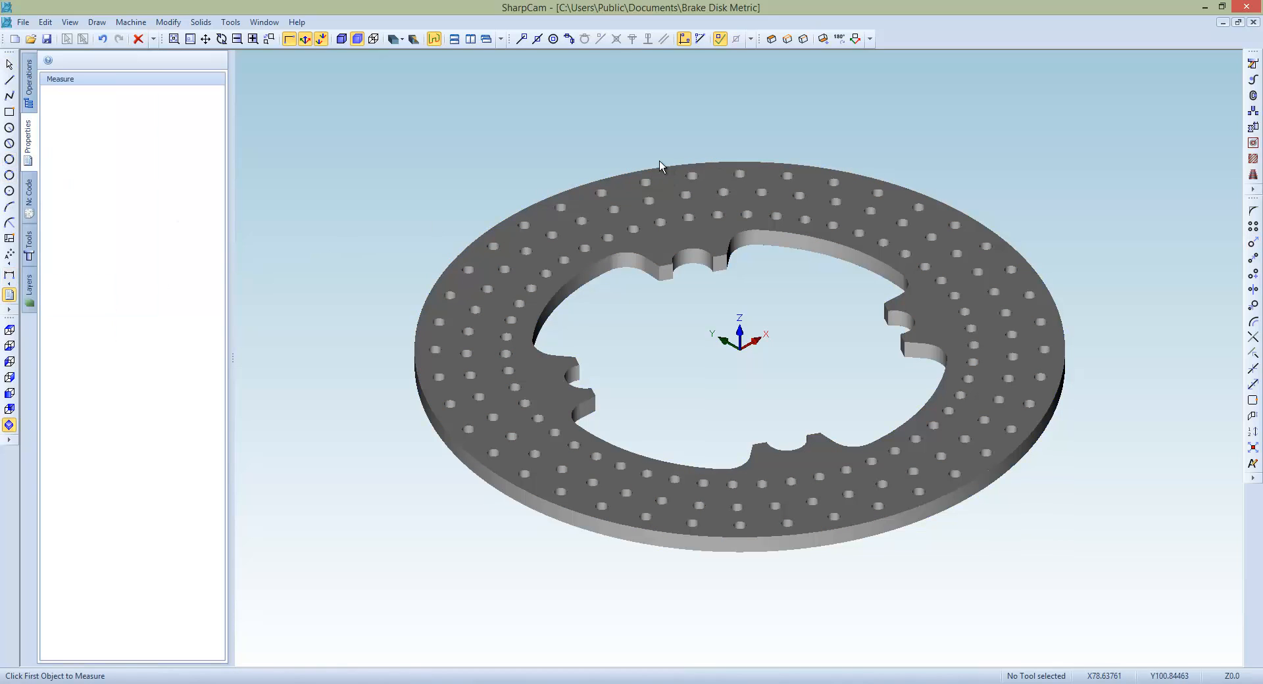
left_click(660, 170)
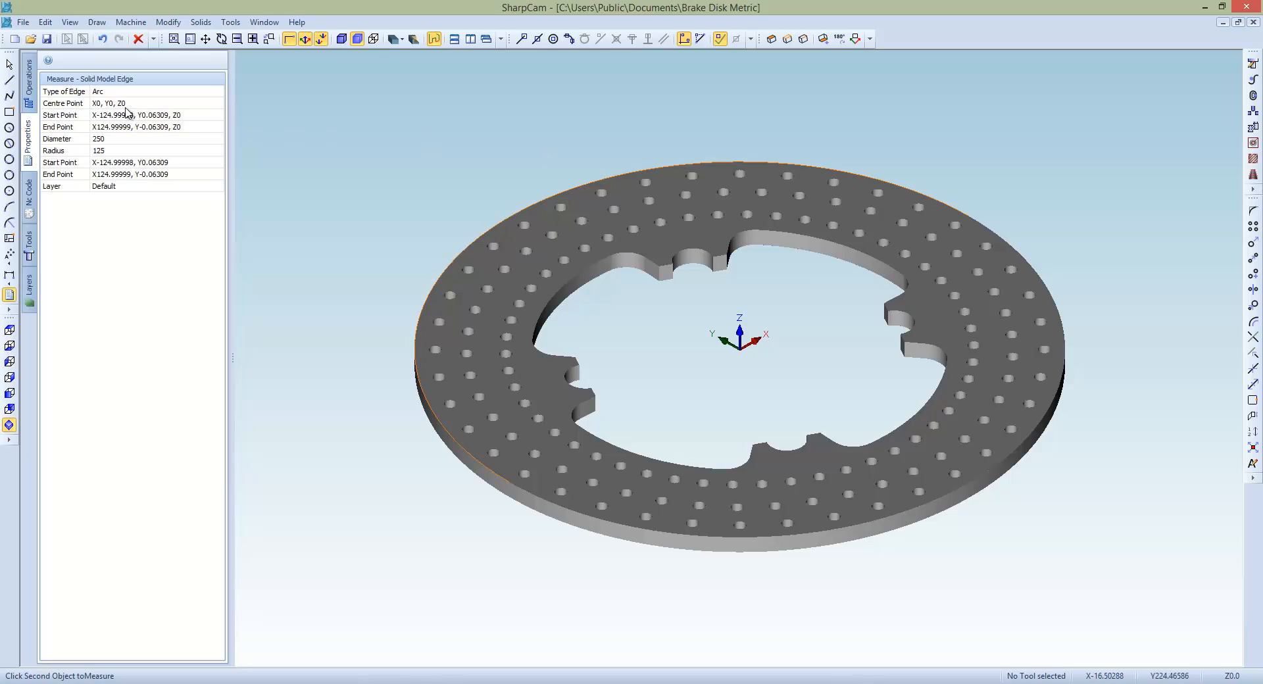
mouse_move(156, 113)
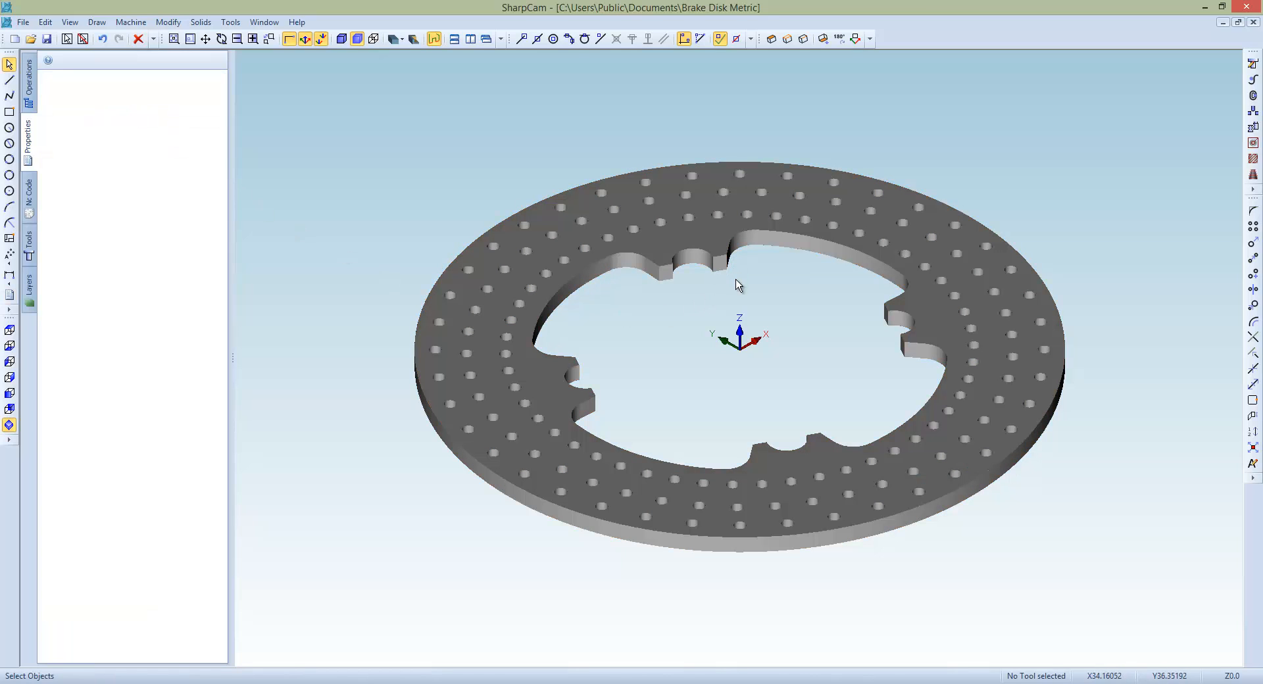
mouse_move(696, 285)
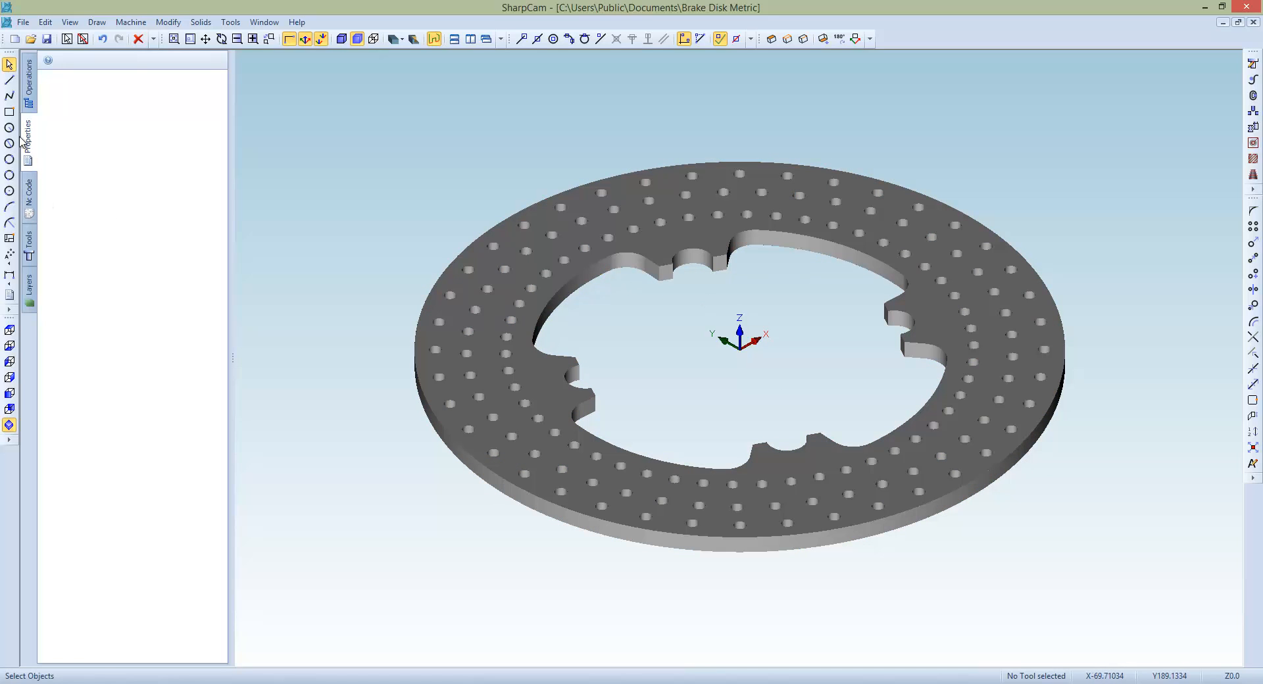
mouse_move(380, 186)
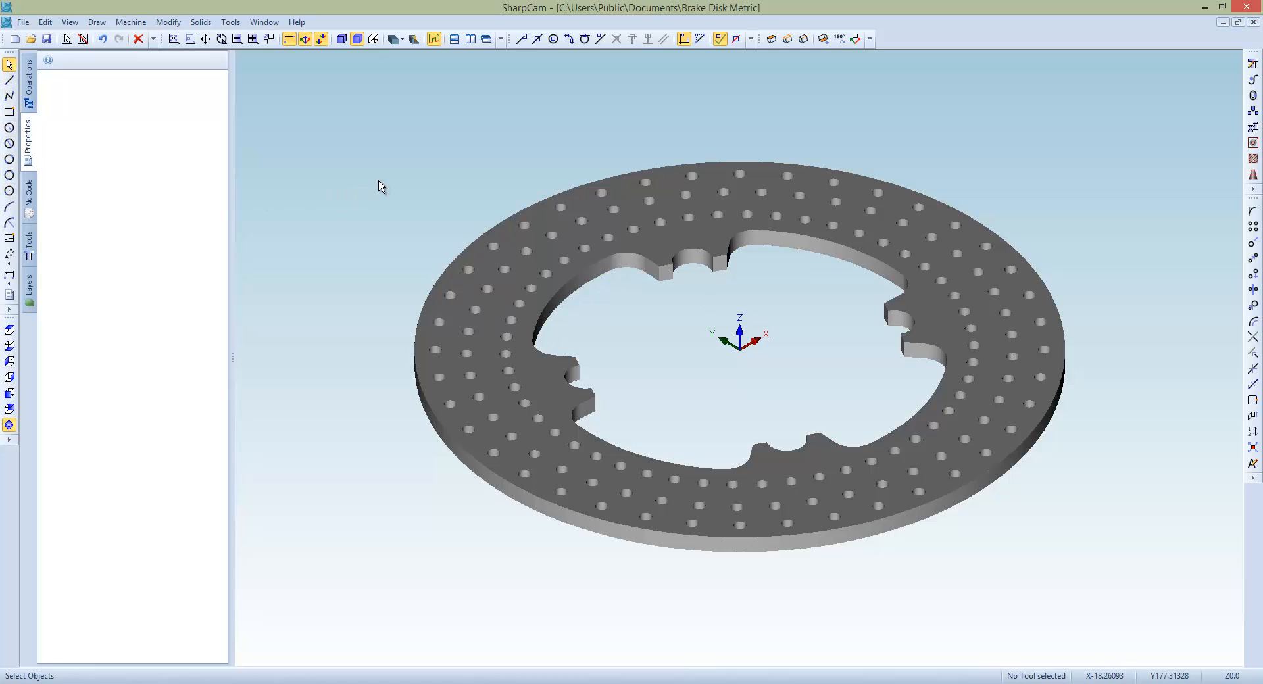
- Extract contours from the brake disk's top face, outlining its edge and holes
left_click(725, 237)
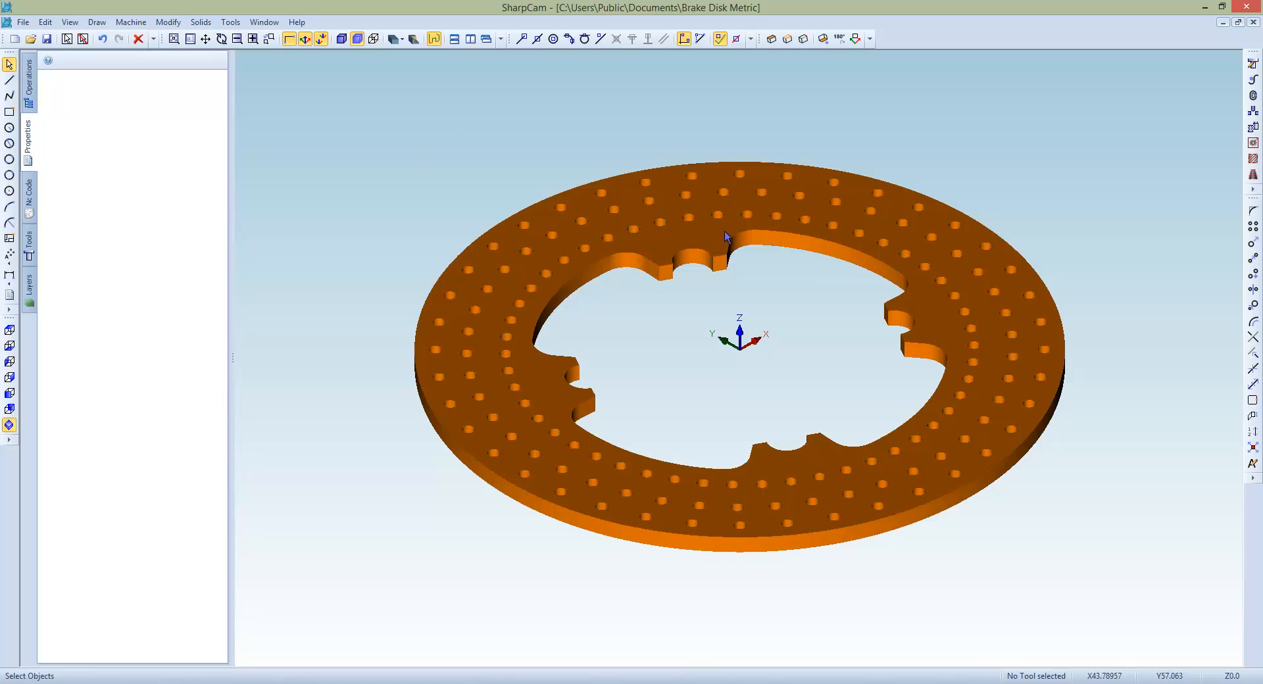
mouse_move(771, 38)
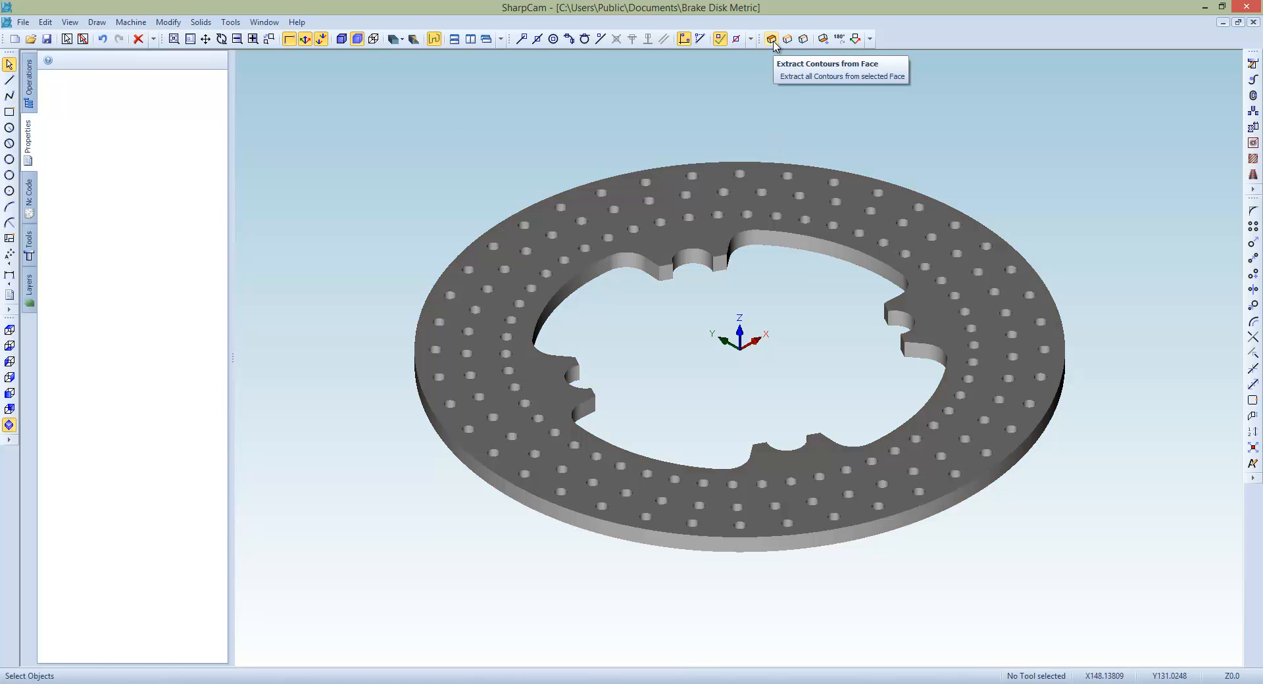
mouse_move(773, 43)
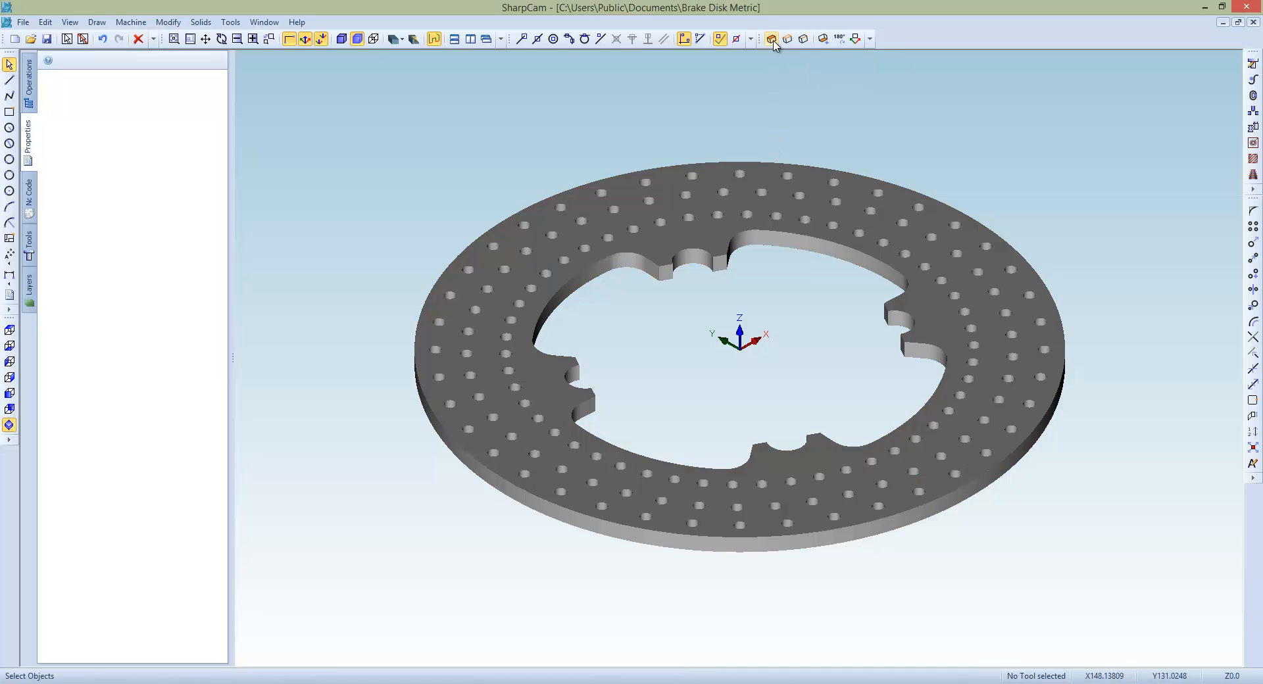
left_click(770, 38)
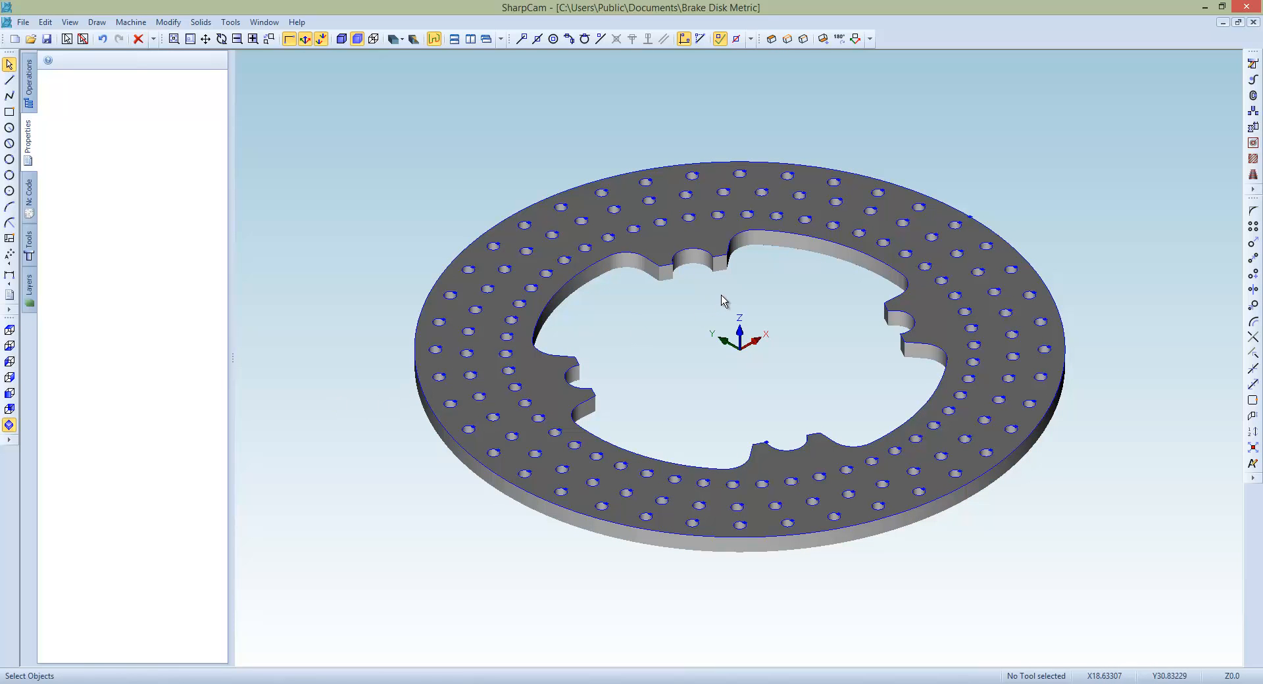
- Set the extracted contours' height to top 0 and bottom -7
right_click(748, 295)
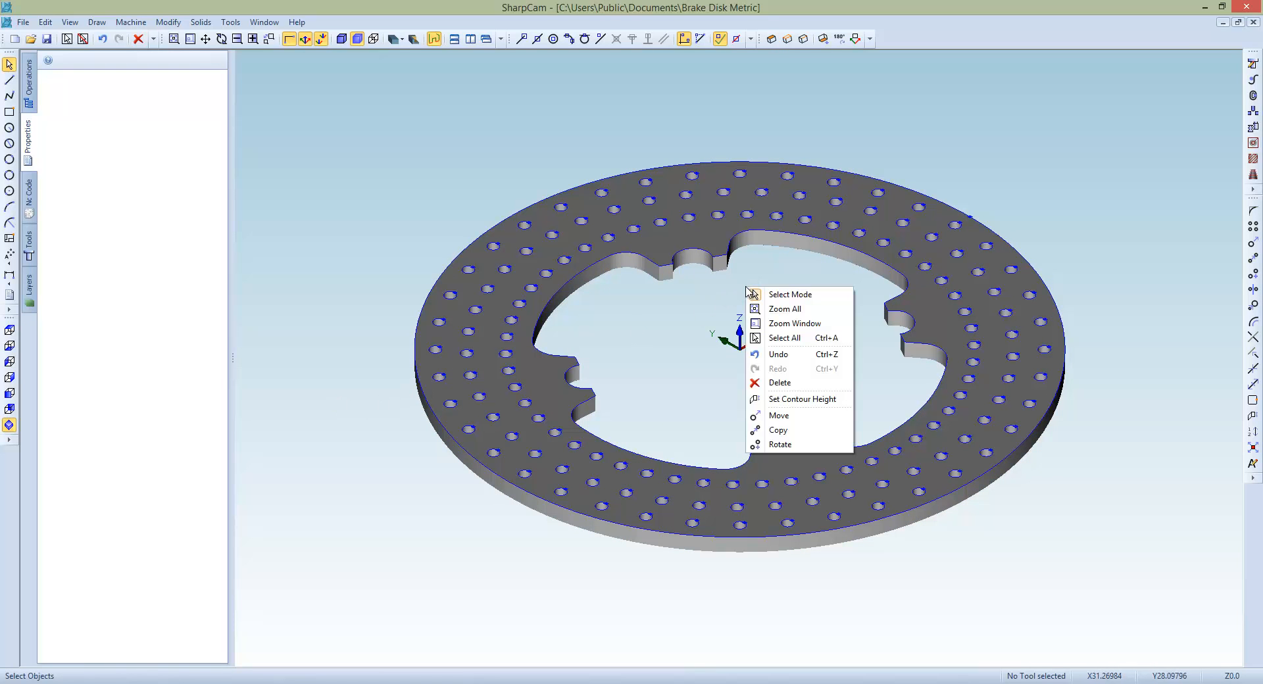
left_click(802, 399)
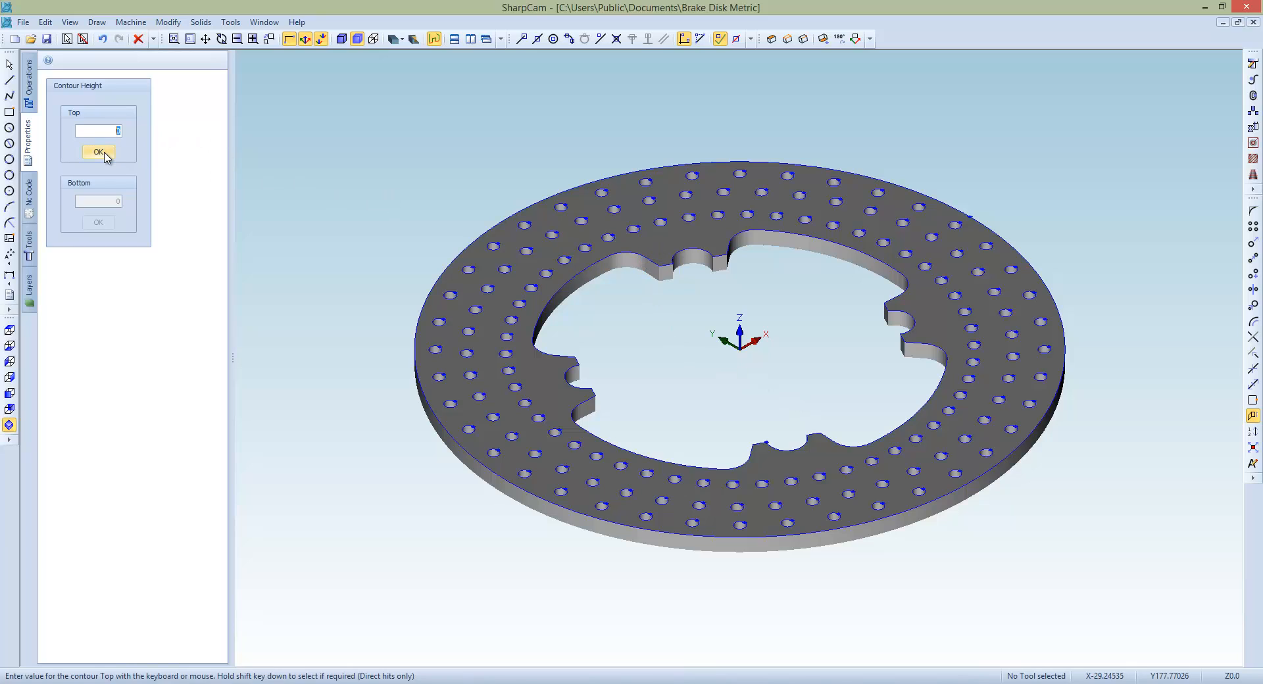
left_click(97, 153)
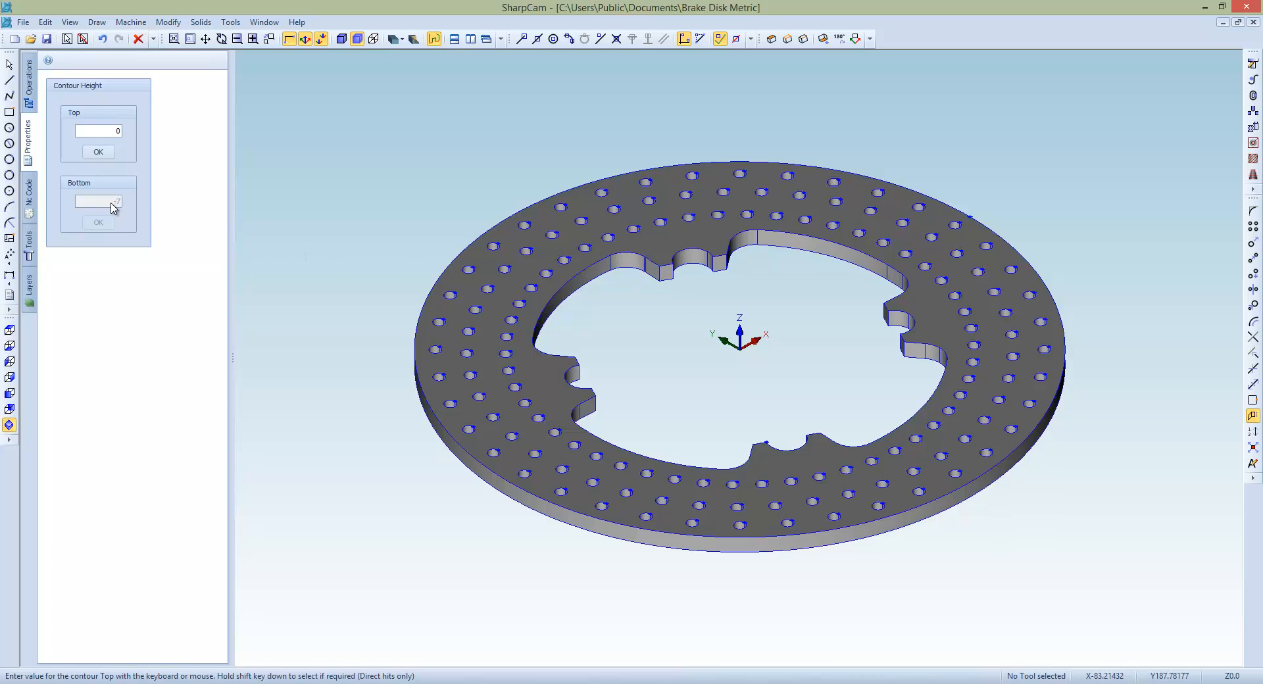
mouse_move(357, 270)
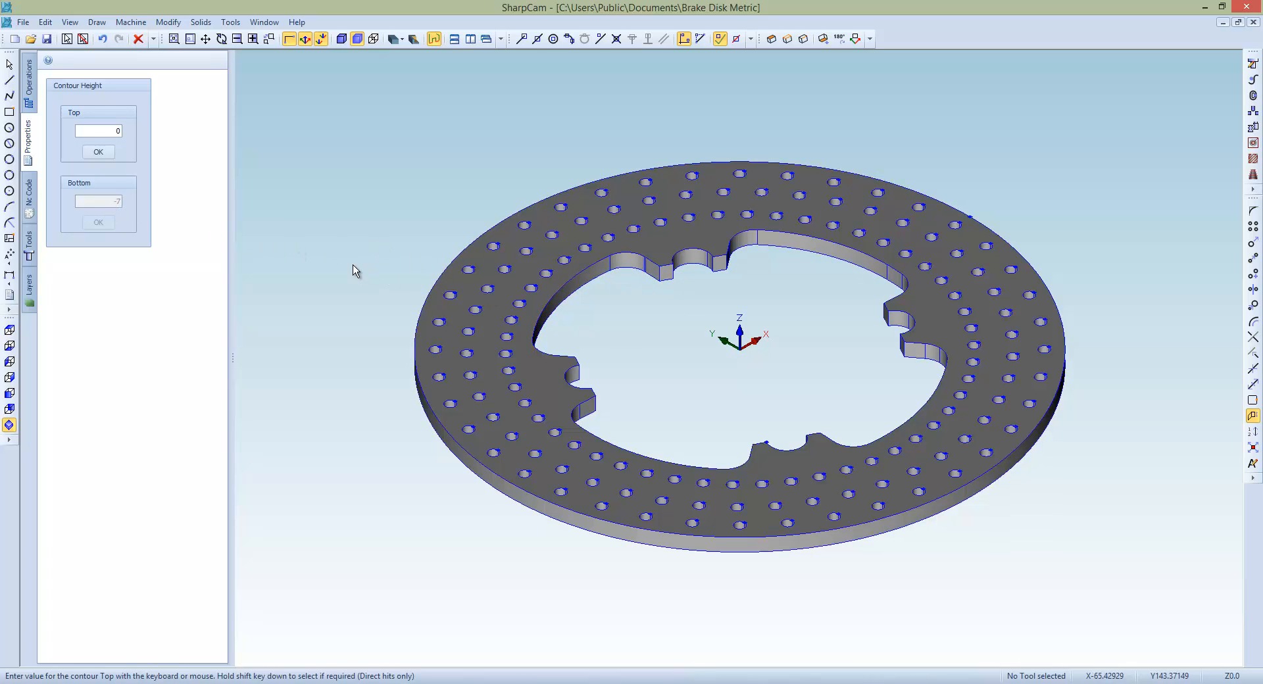
left_click(98, 151)
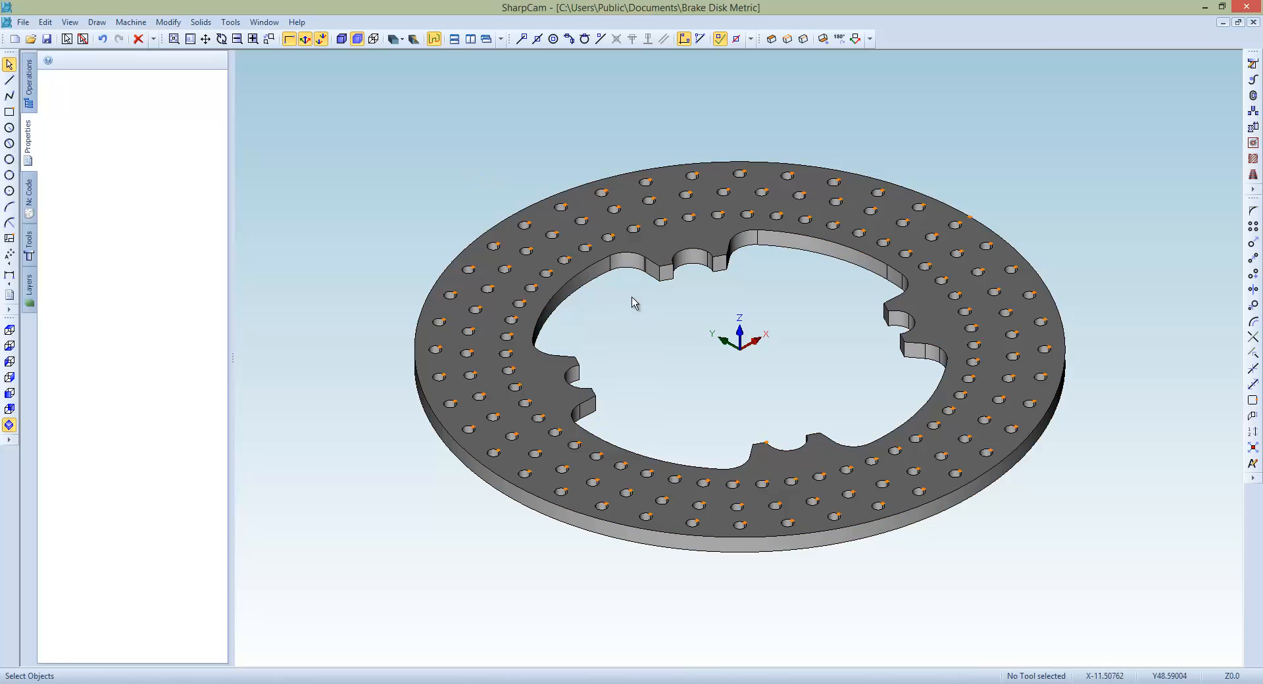
- Select T01, 12mm Ripper from the Tool Manager as the cutting tool
left_click(596, 270)
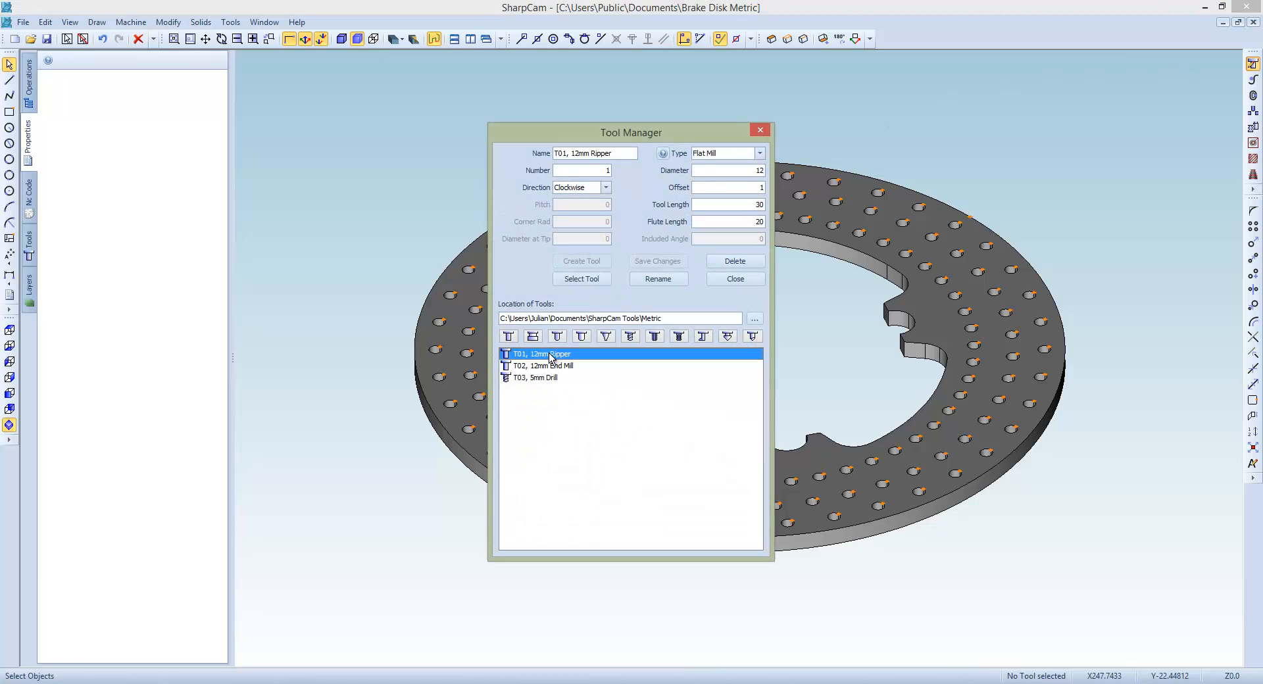
left_click(581, 279)
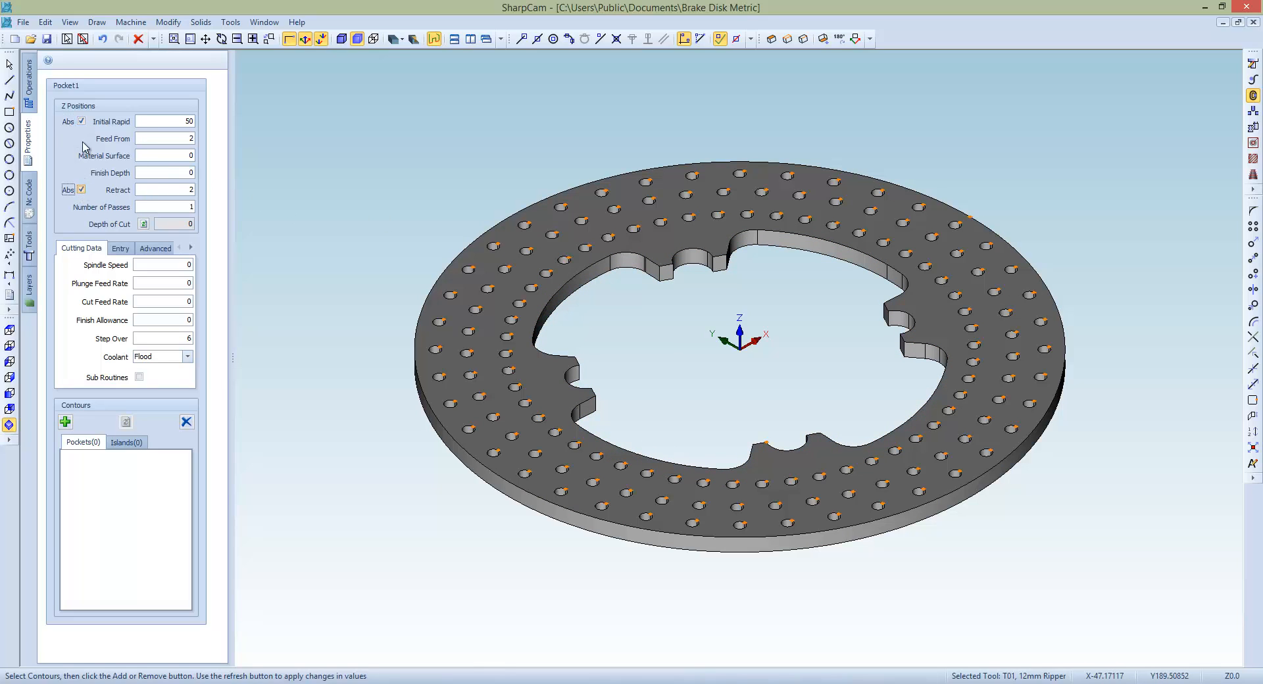
- Set Pocket1 to initial rapid 2, finish depth -0.5, 2 passes, spindle 2000, plunge 200, cut 5000, allowance 0.2
triple_click(165, 121)
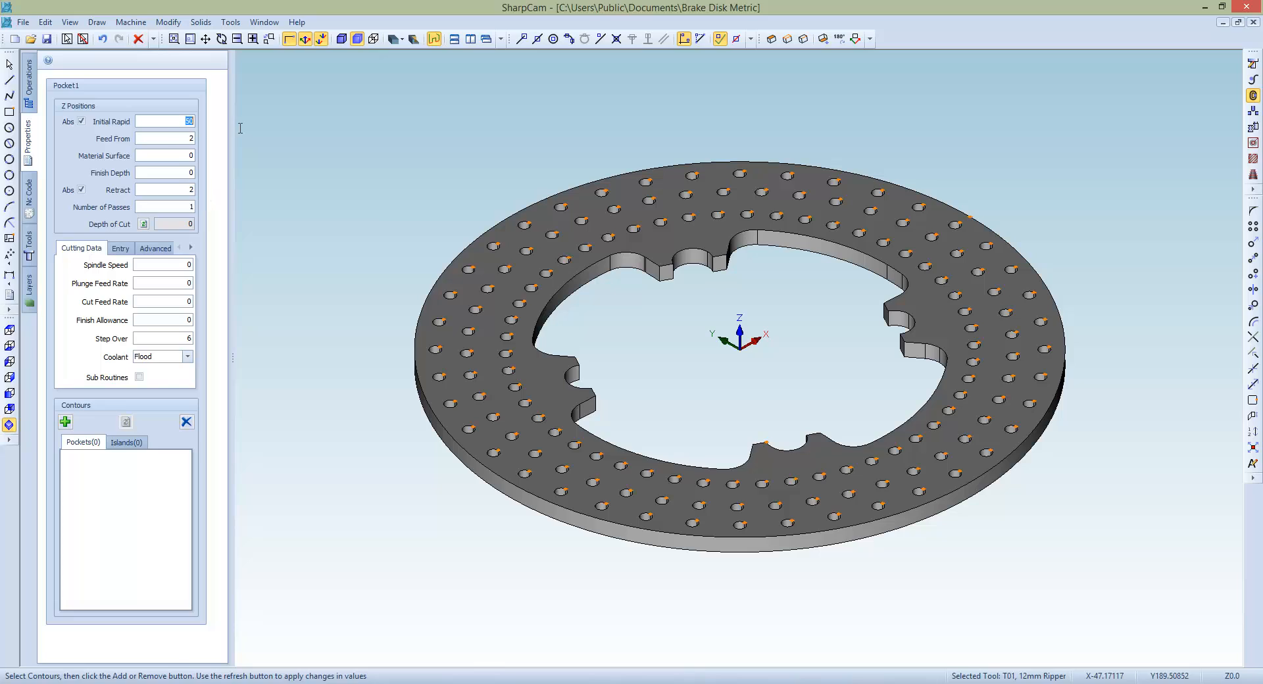
mouse_move(238, 131)
type("-0.5")
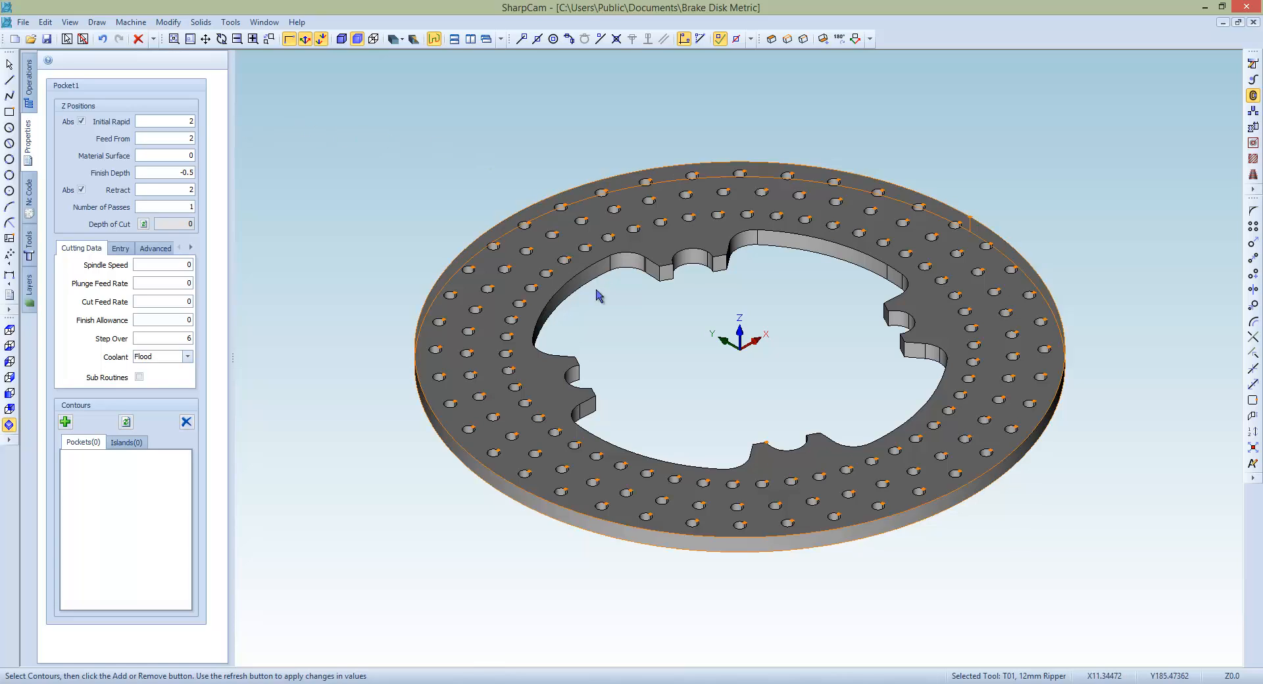
left_click_drag(600, 295, 608, 281)
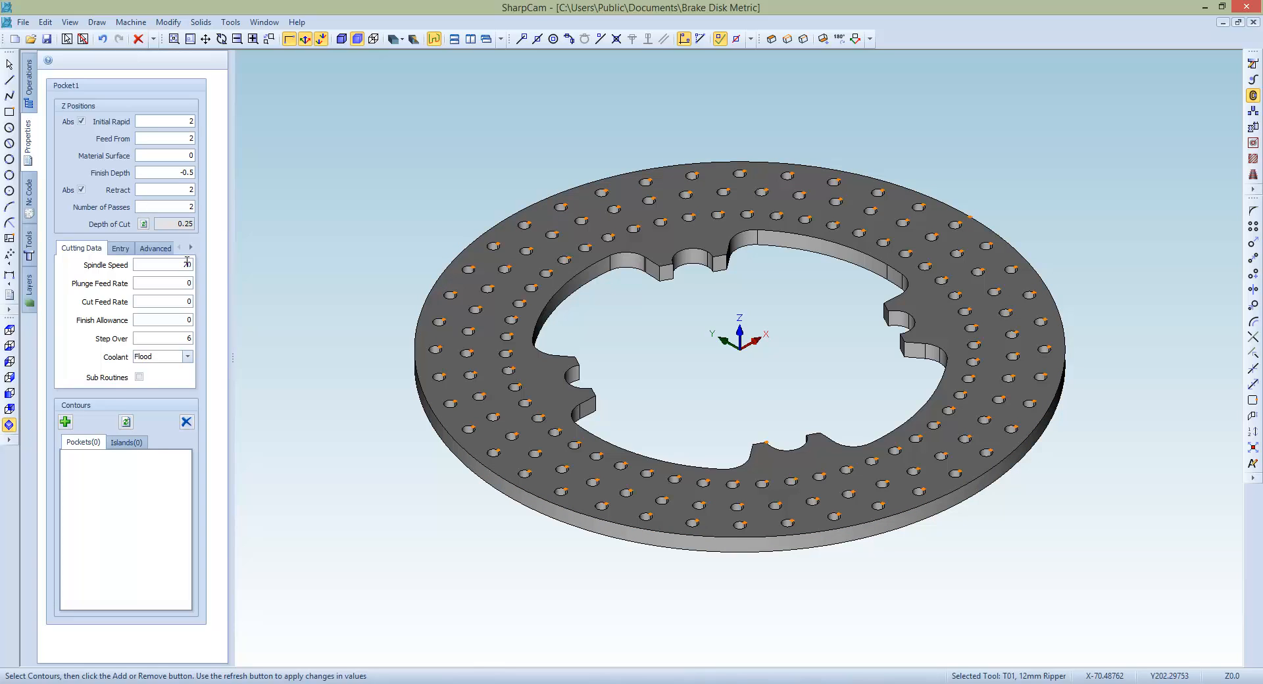
type("2000")
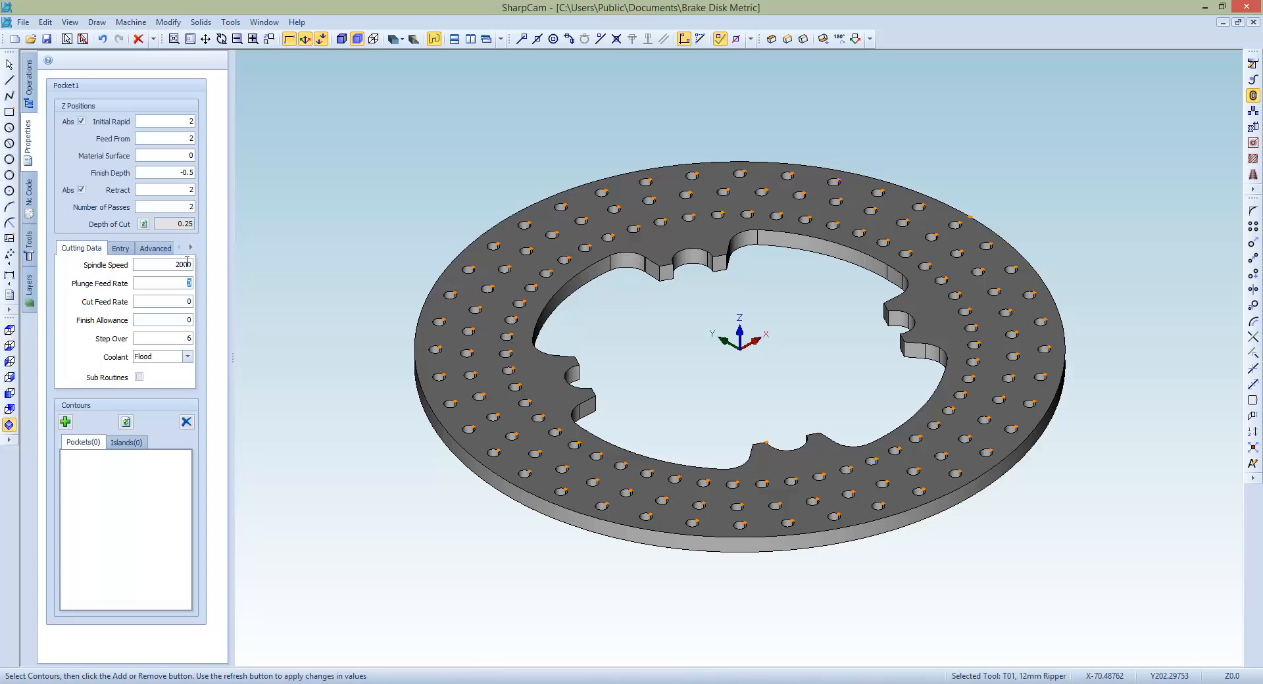
type("200")
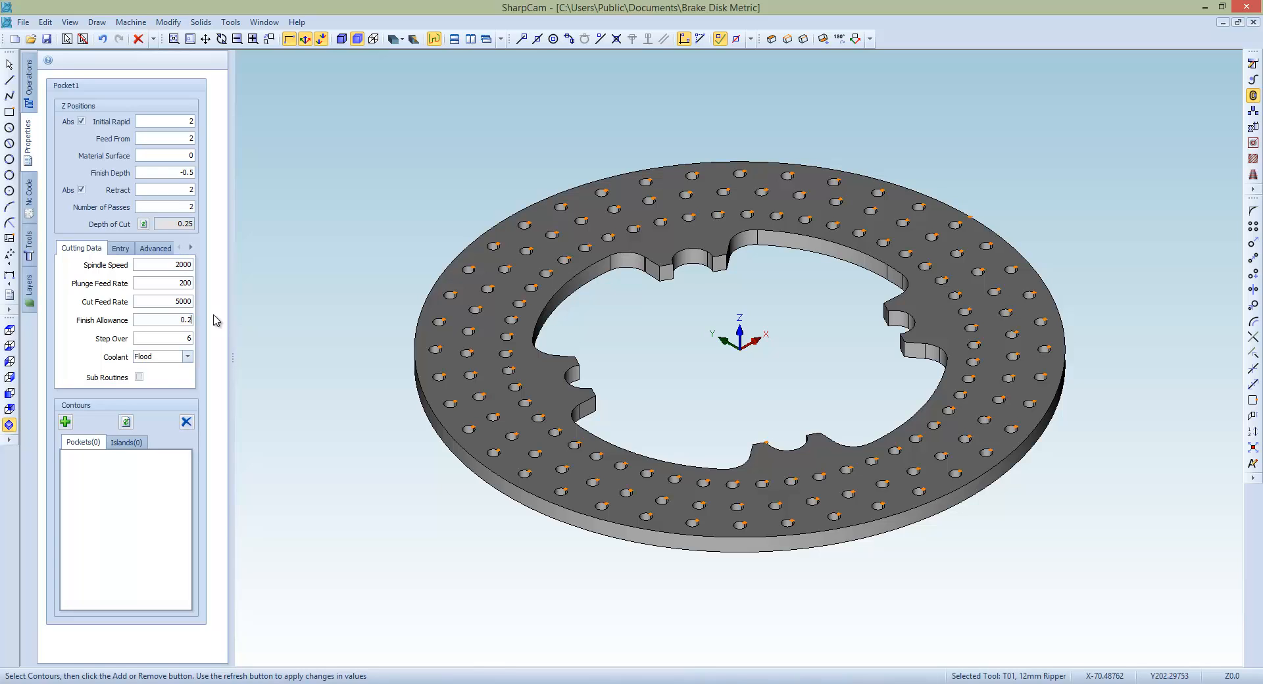
- Add the disk's inner contour as the pocket boundary to generate the toolpath
left_click(633, 273)
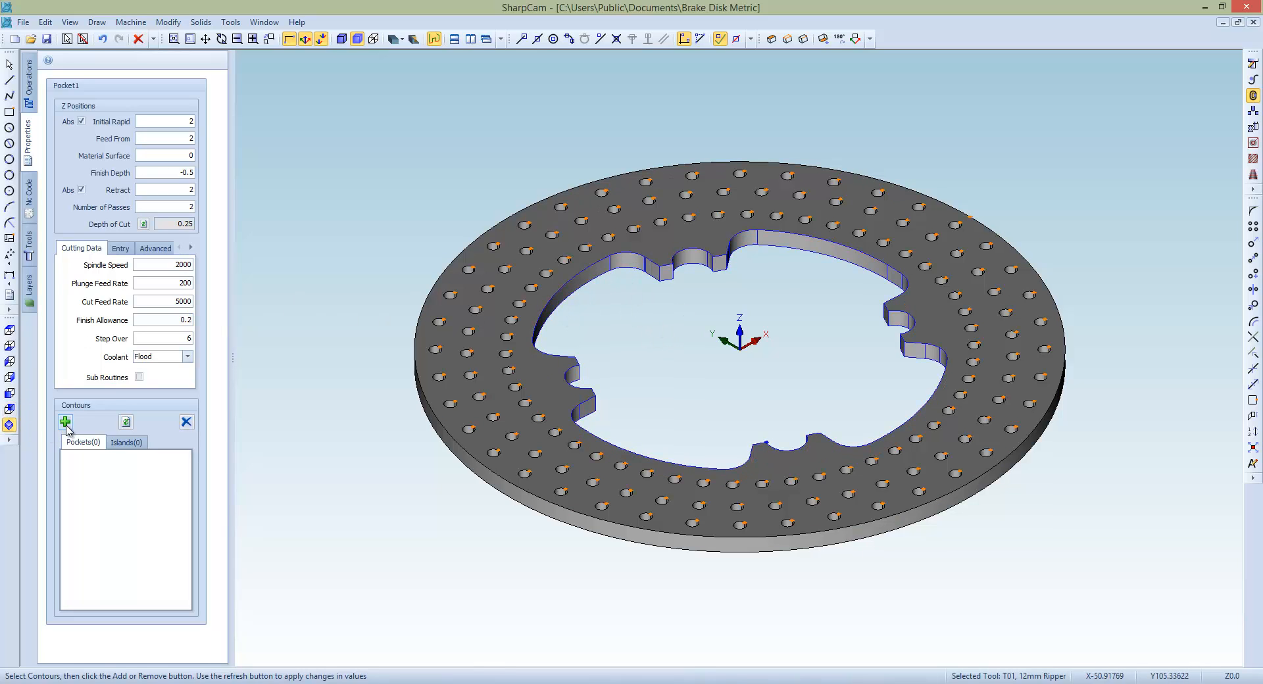
left_click(66, 423)
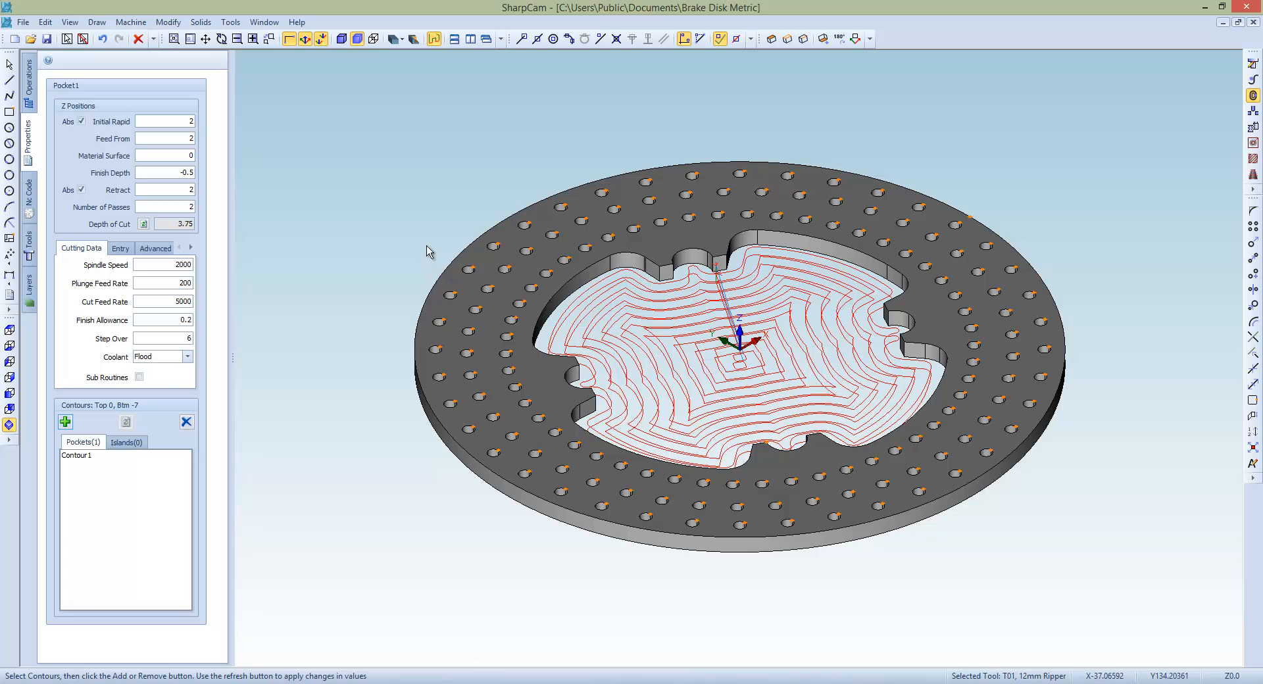
mouse_move(982, 186)
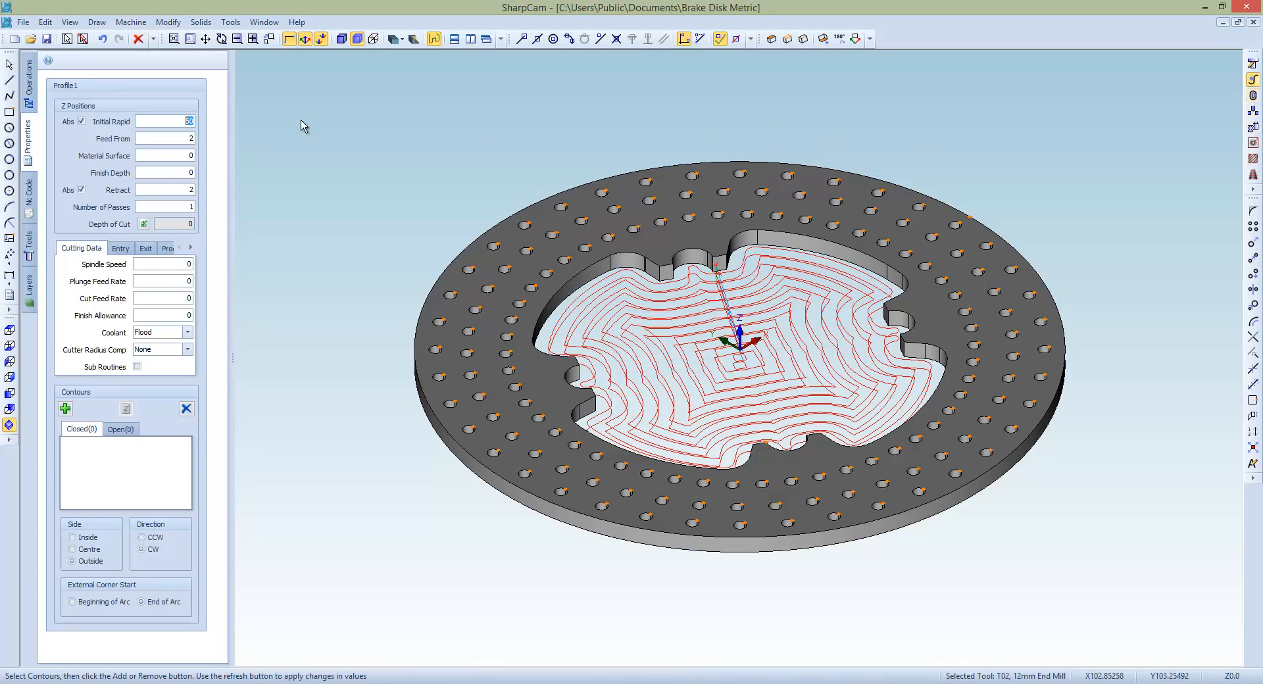
- Set Profile1's initial rapid 2 and finish depth -0.5 for the 12mm End Mill
left_click(166, 121)
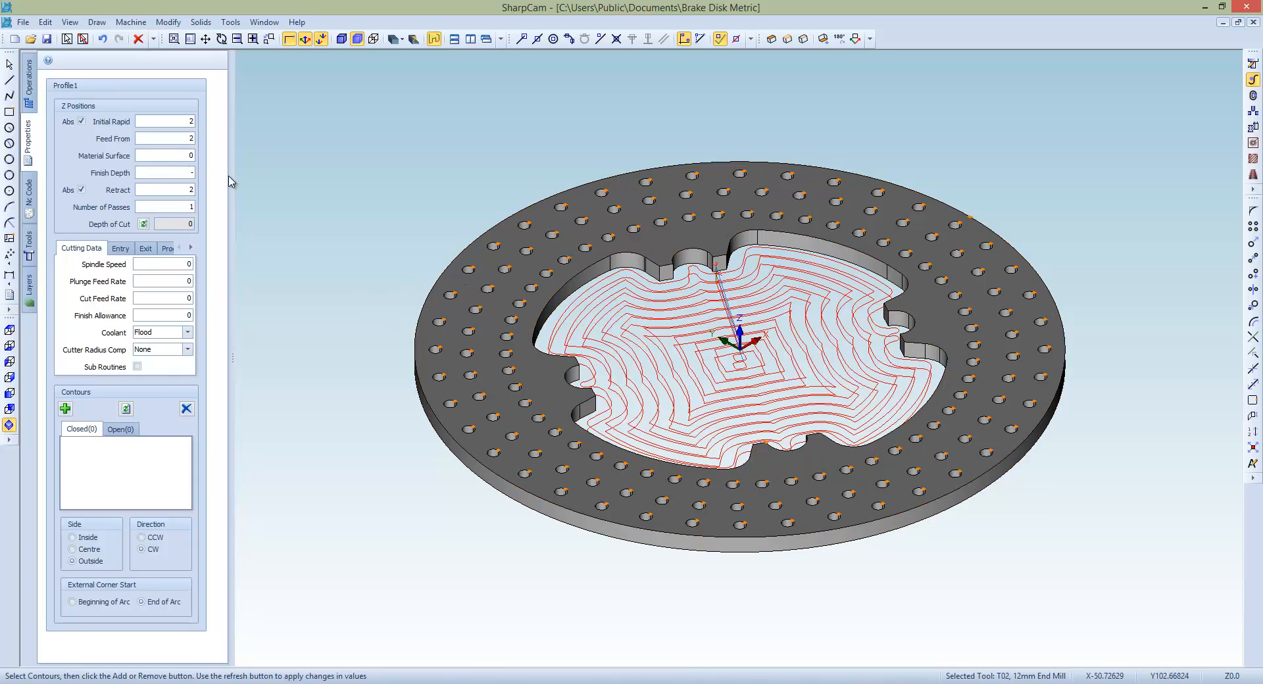
type("-0.5")
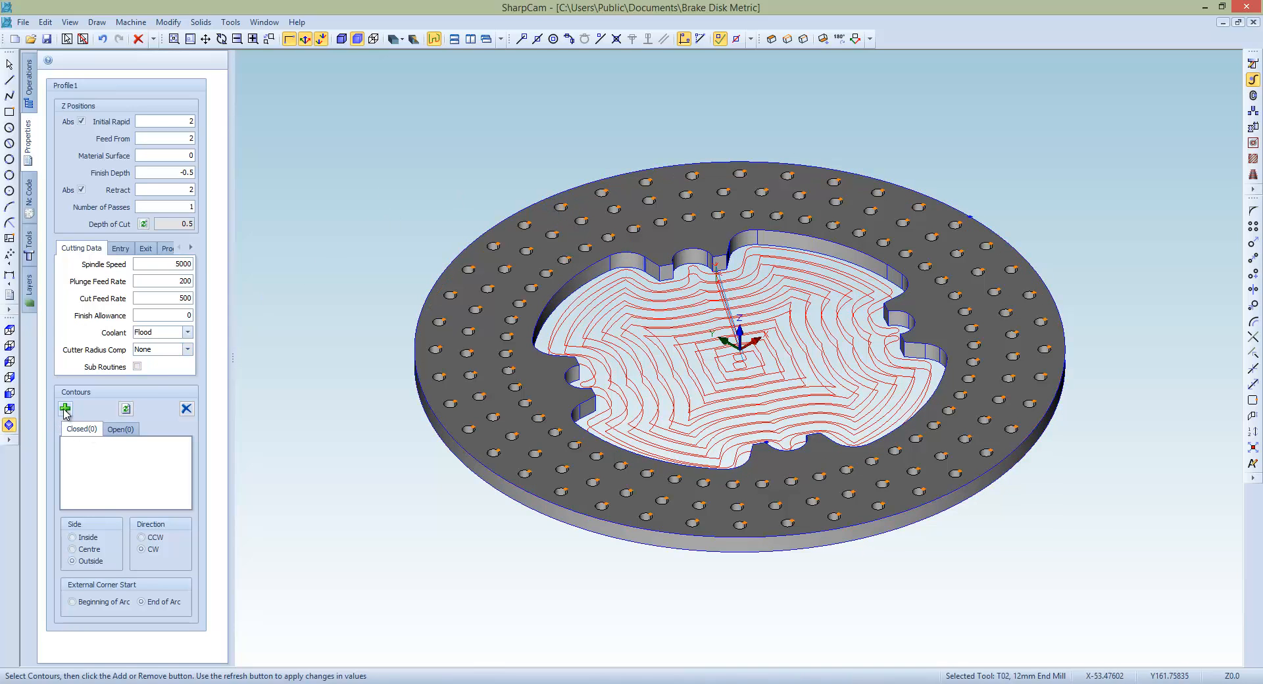
- Add Contour1 and Circle68 to Profile1 and keep only the inner contour selected, viewing the disk as wireframe
left_click(66, 409)
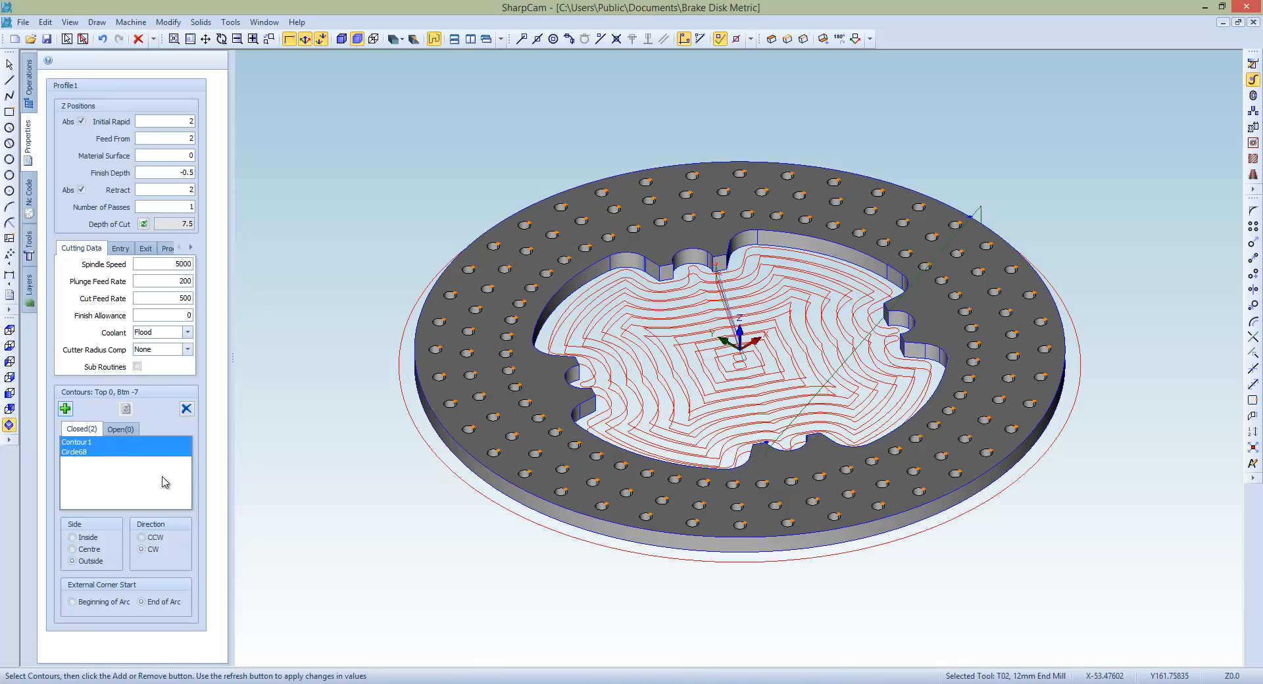
mouse_move(638, 277)
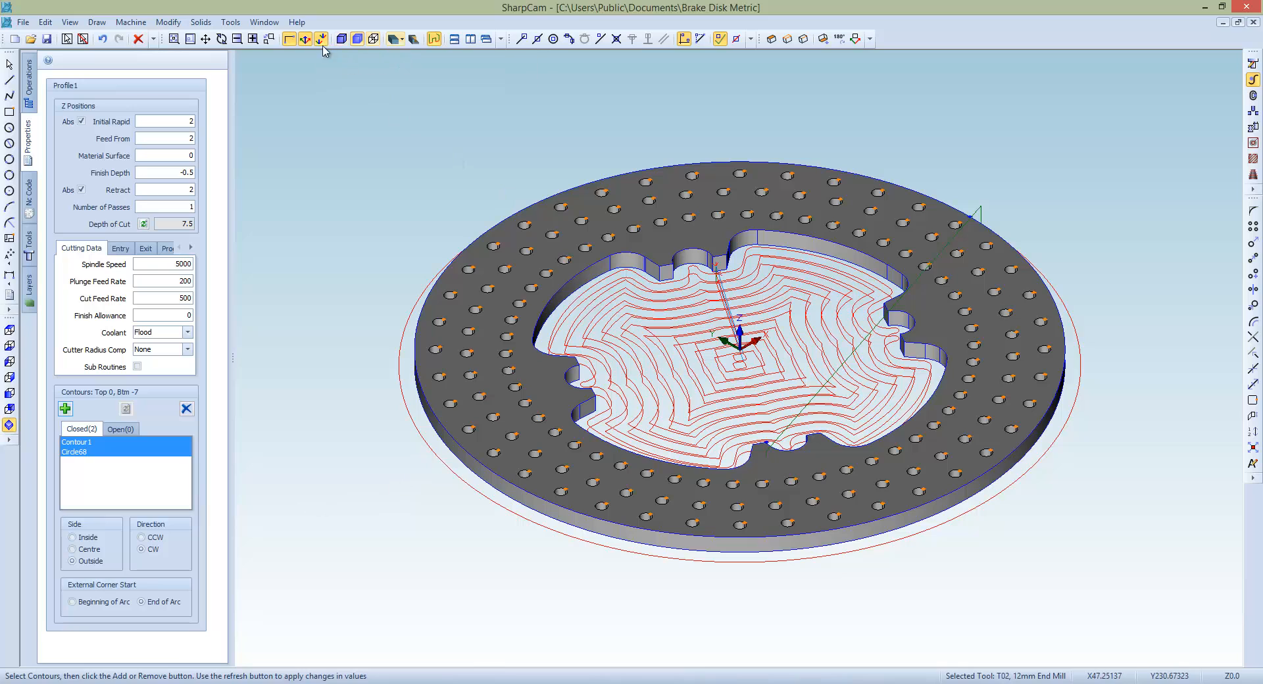
left_click(374, 38)
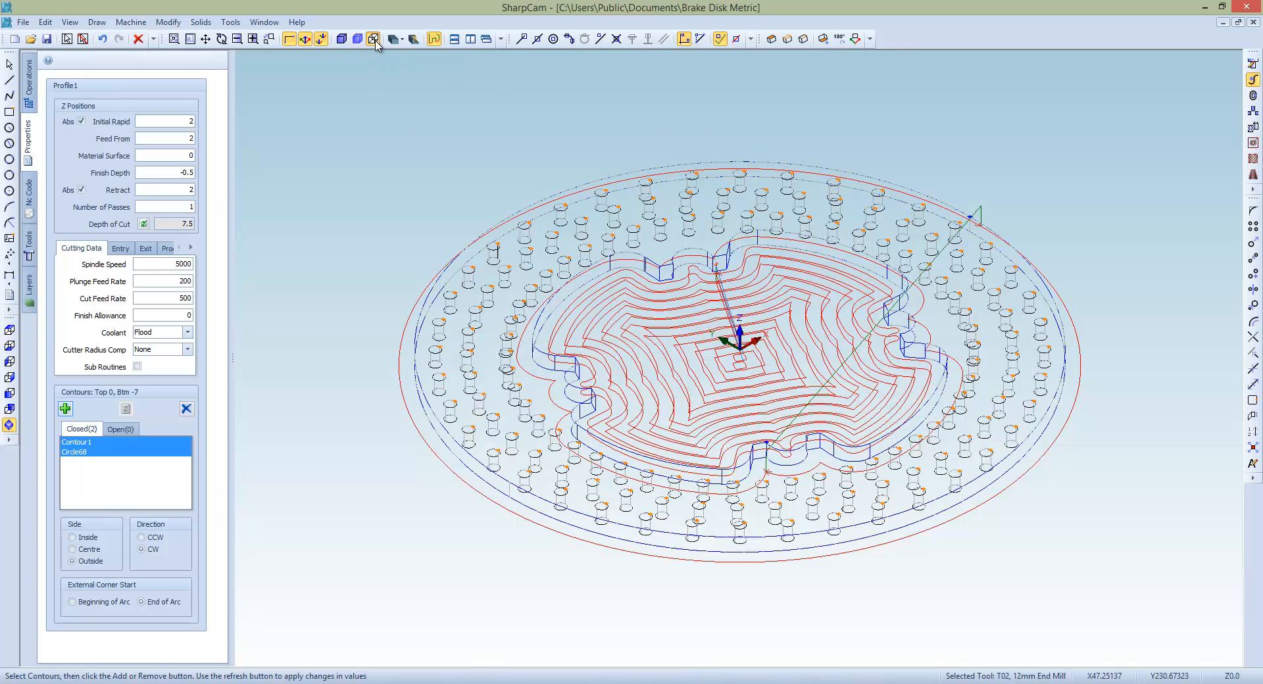
mouse_move(86, 475)
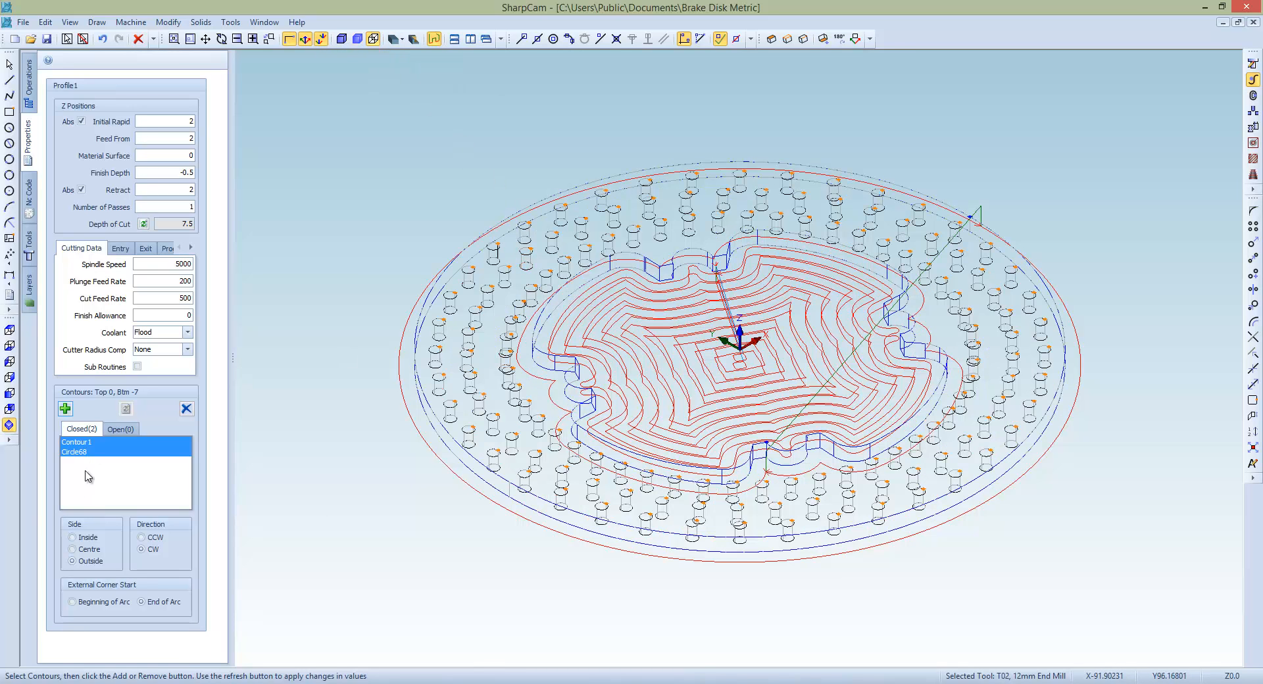
mouse_move(87, 456)
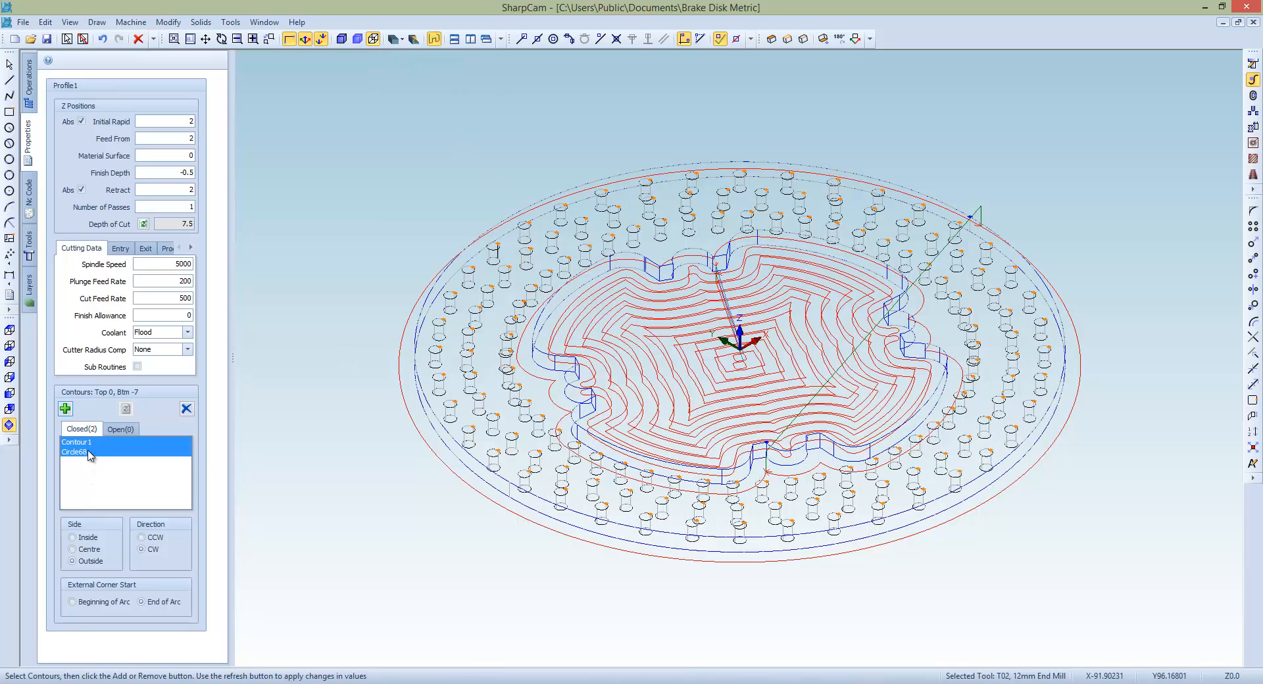
left_click(77, 442)
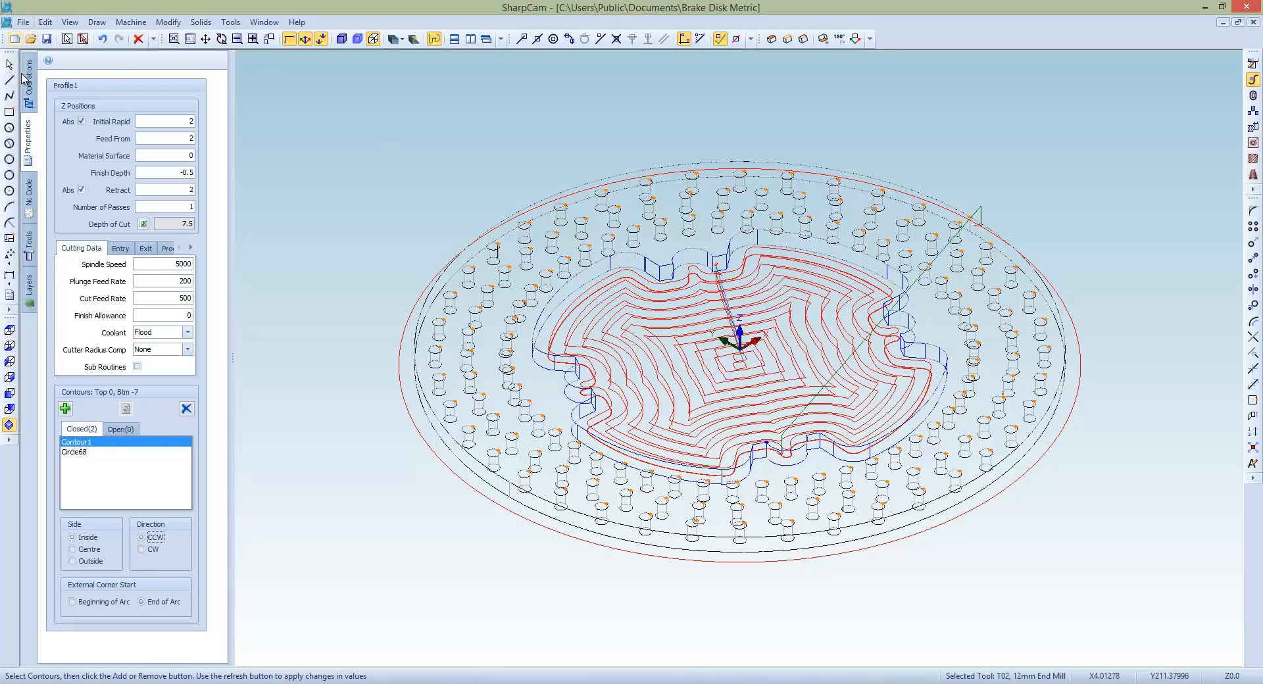
- Suppress the Pocket1 operation to hide its toolpath and return to the Profile1 settings
right_click(92, 91)
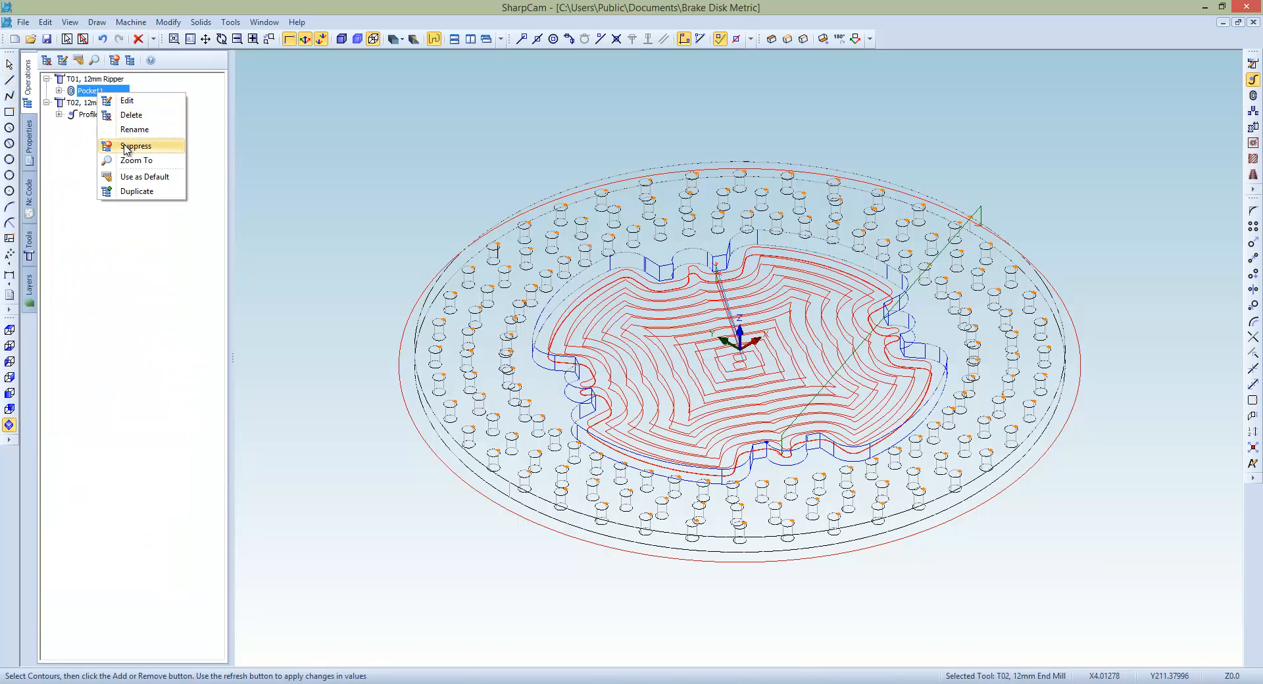
left_click(135, 146)
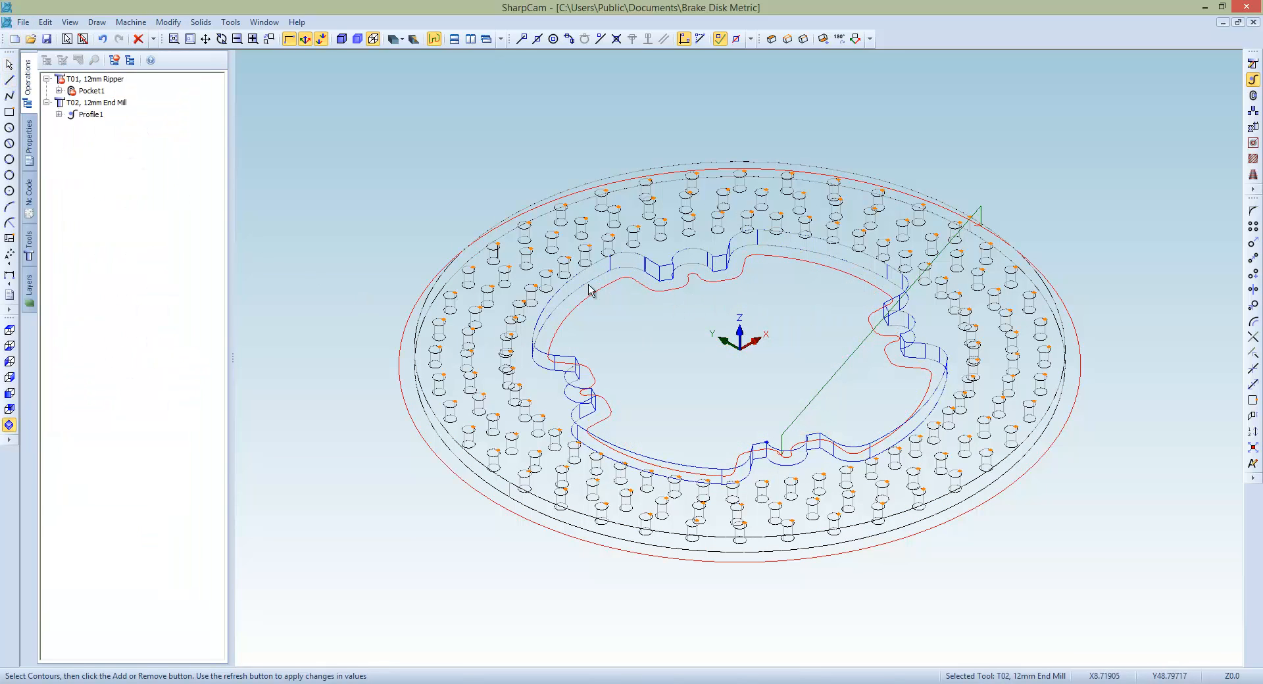
mouse_move(359, 38)
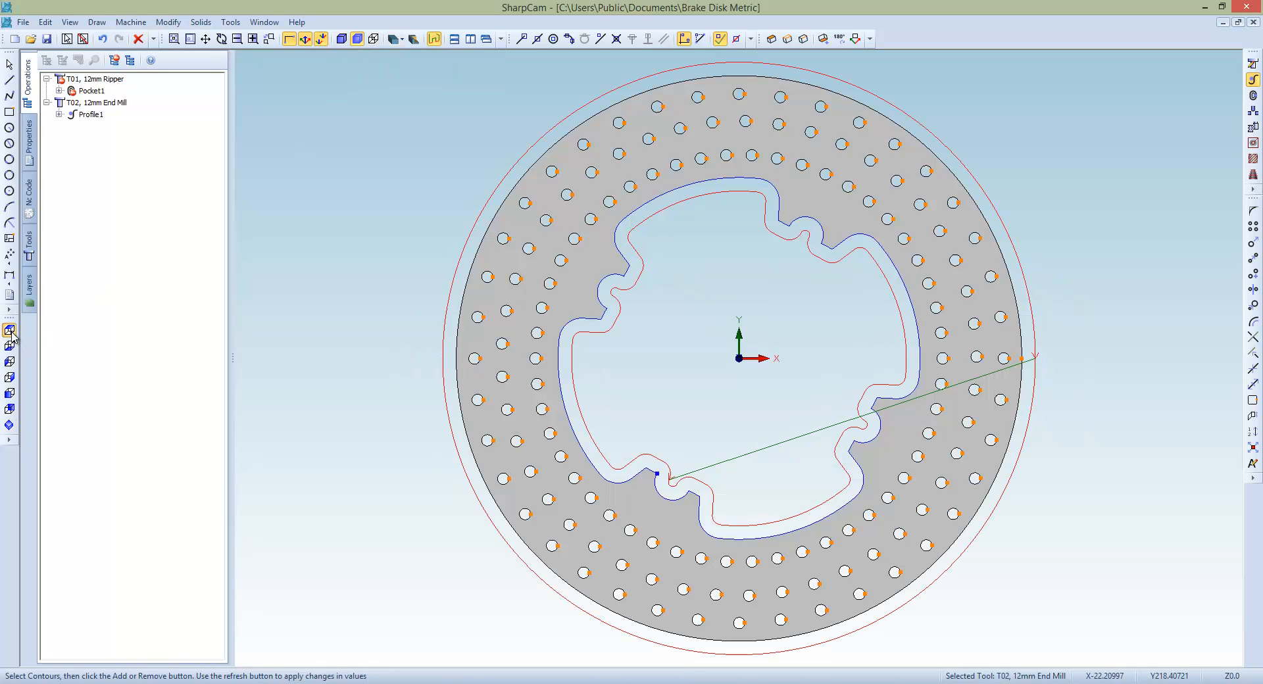
left_click(10, 425)
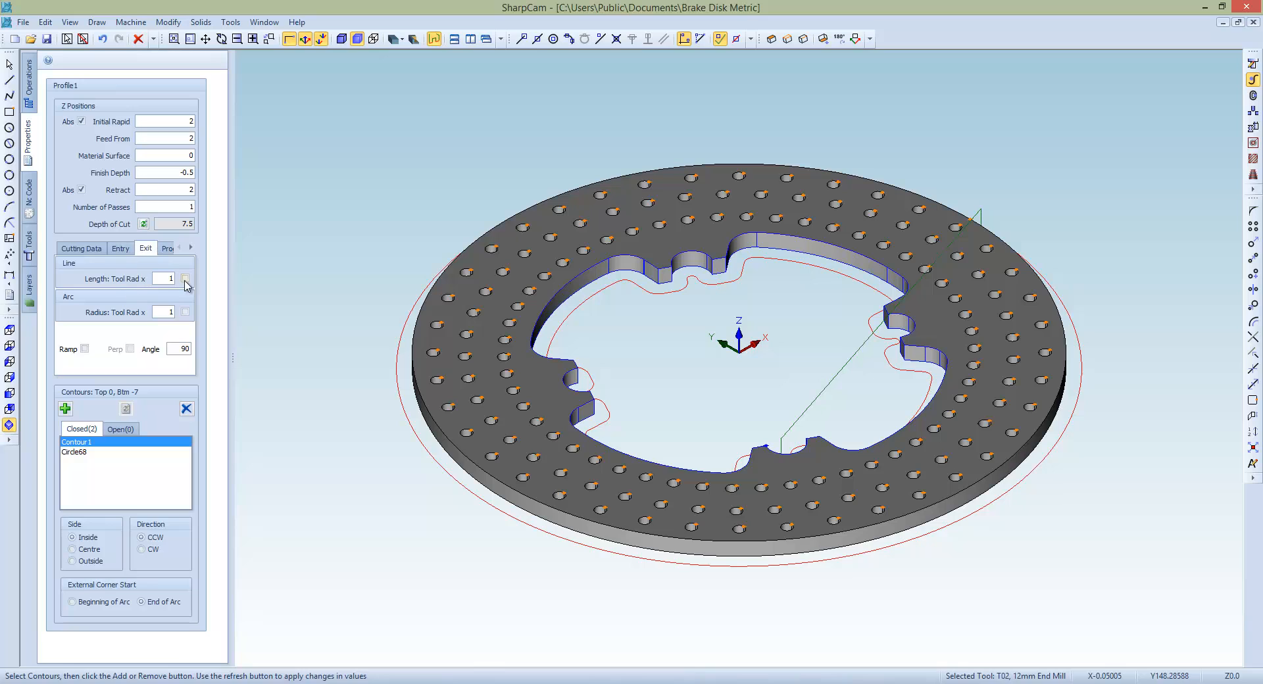
mouse_move(971, 238)
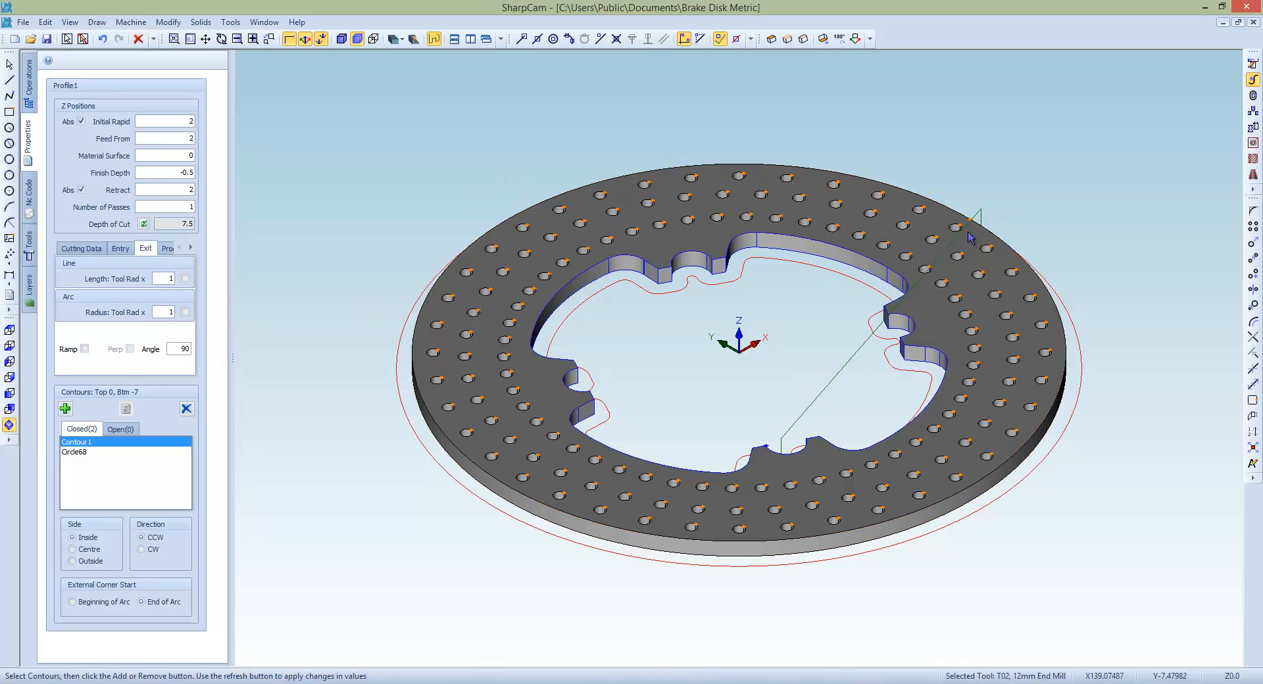
mouse_move(1256, 124)
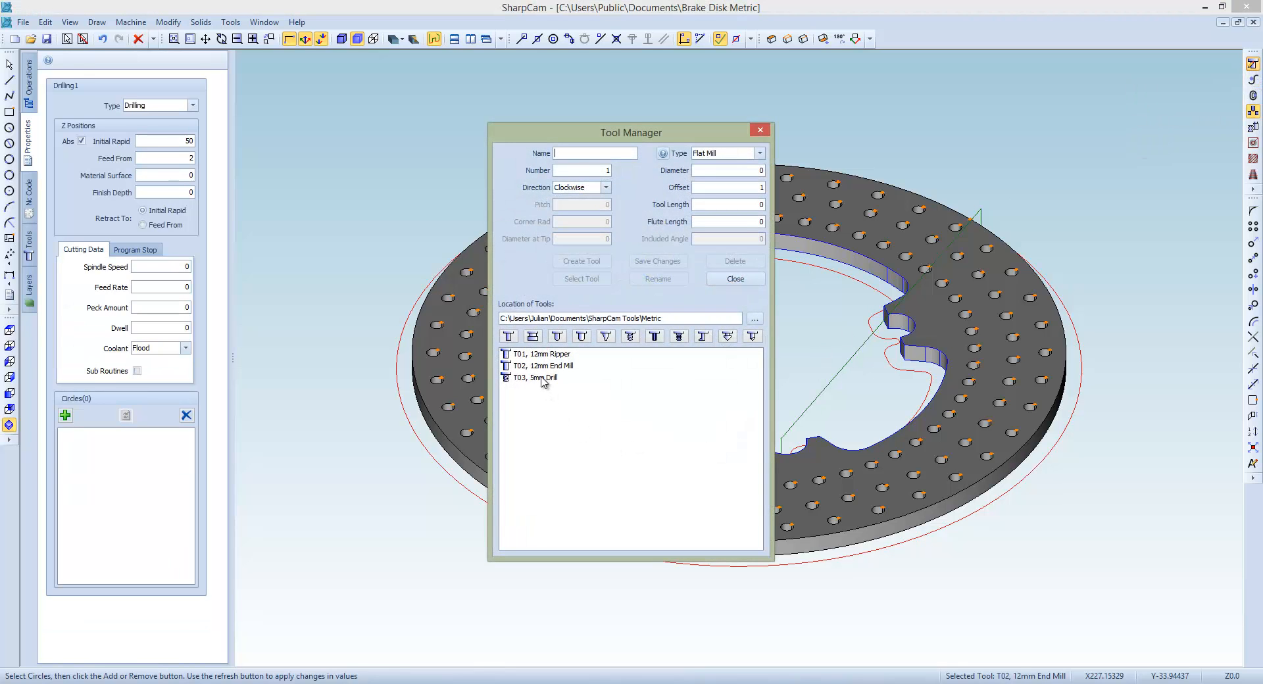
- Assign the T03 5mm Drill with feed rate 200 and add the selected hole circles to Drilling1
left_click(733, 279)
type("5000")
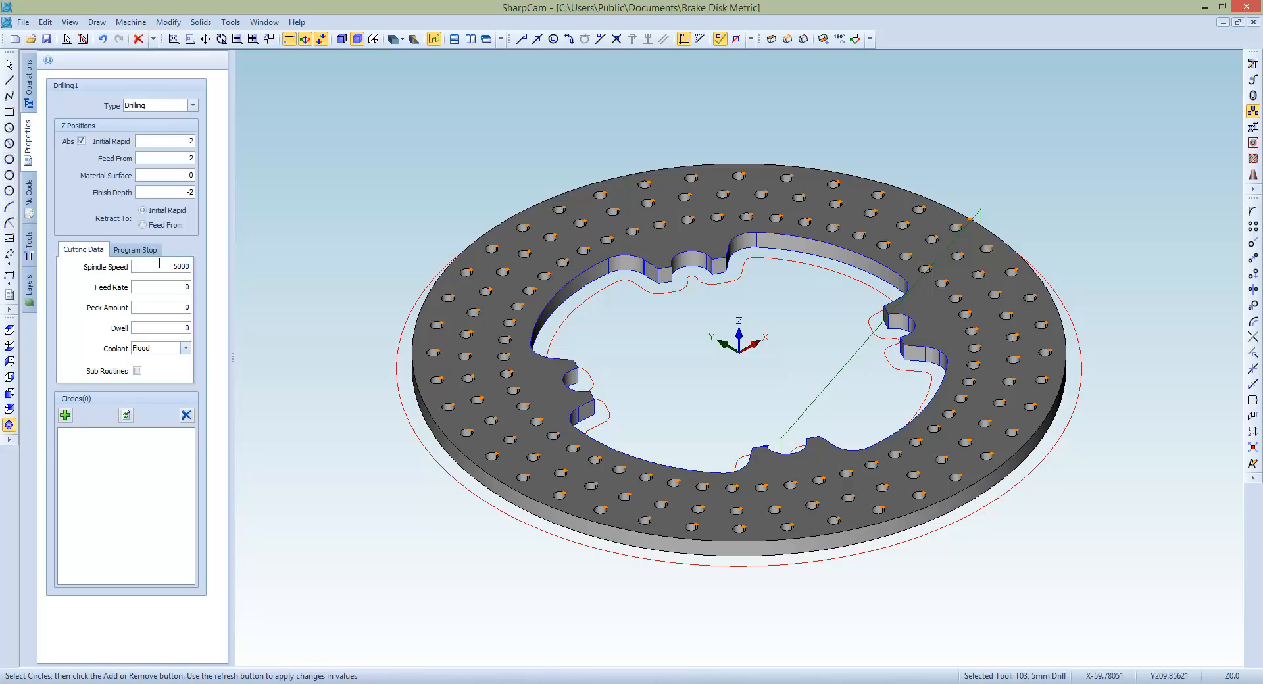
type("200")
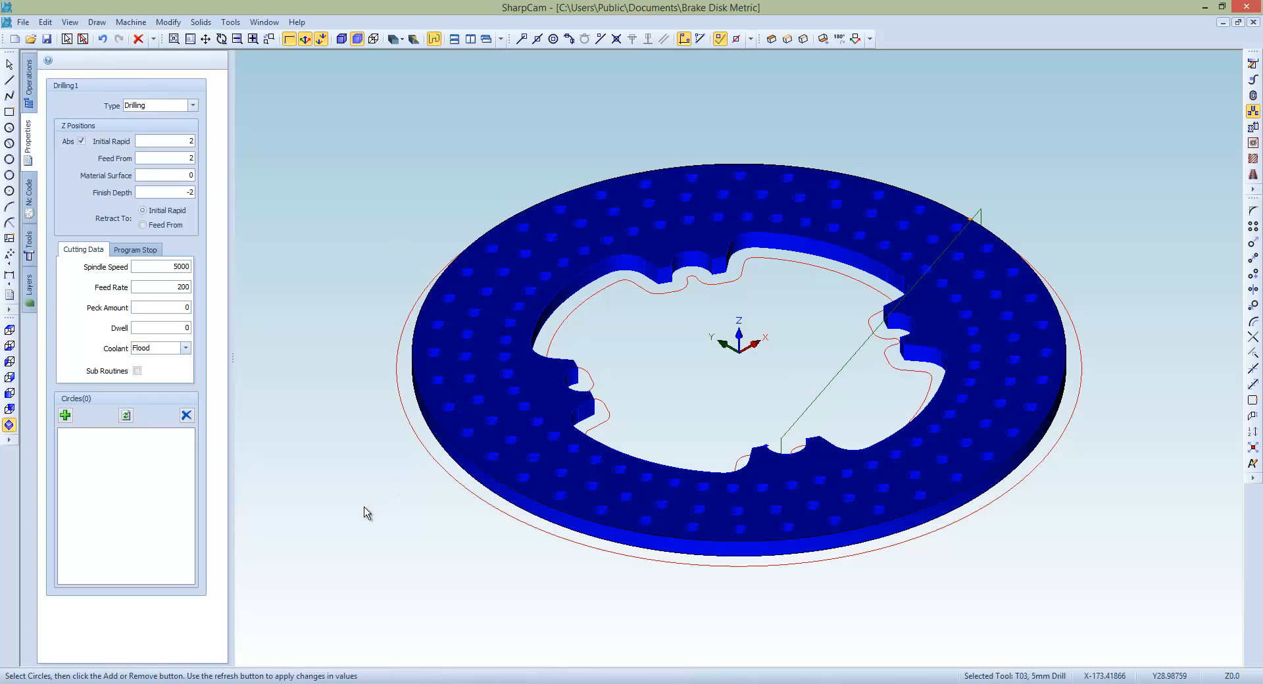
mouse_move(66, 415)
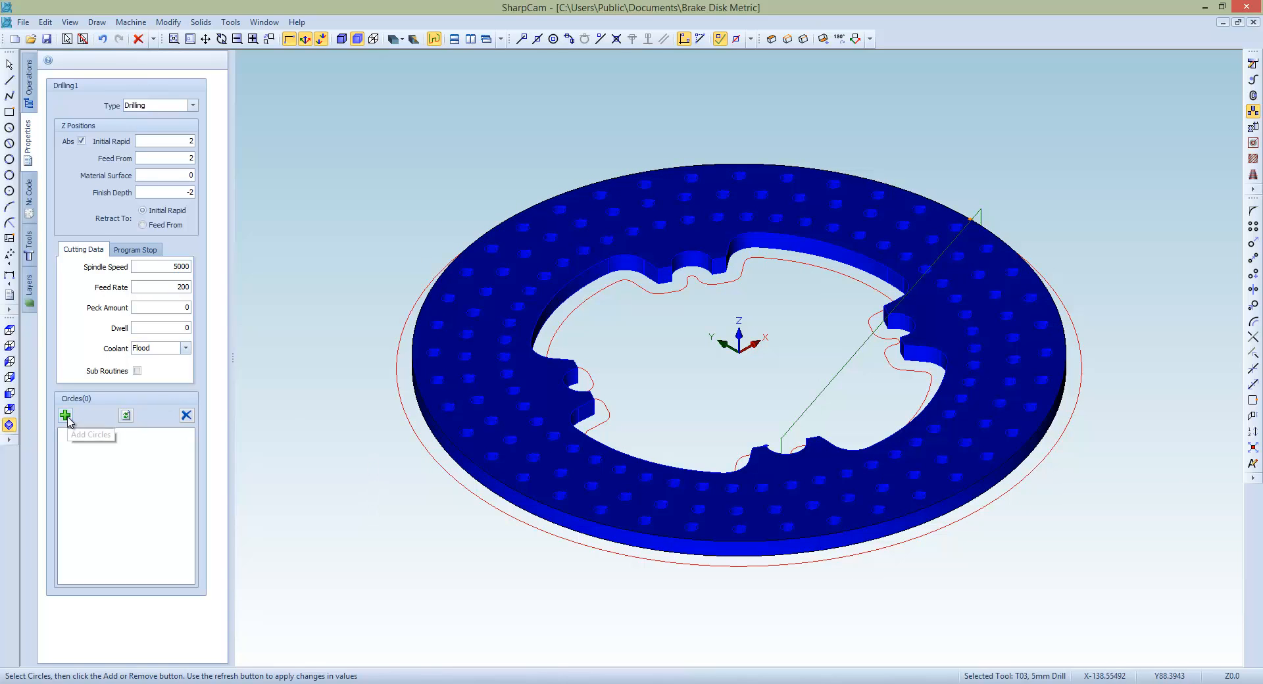
left_click(66, 415)
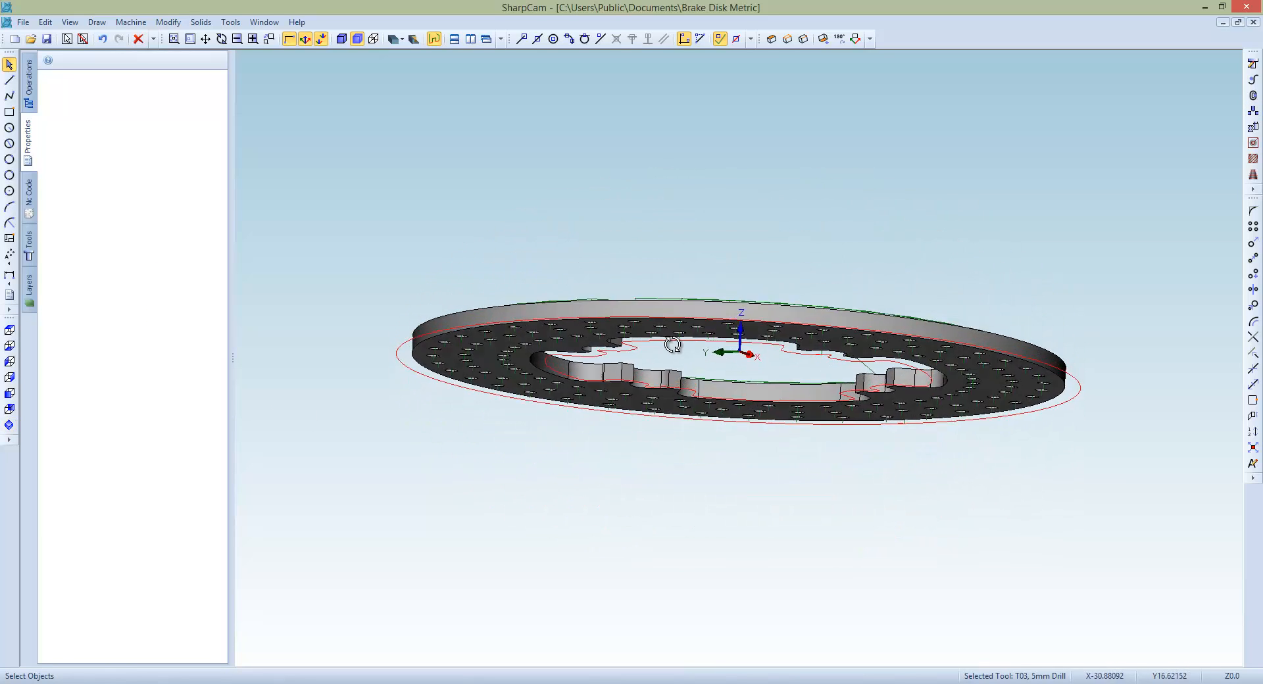
- Orbit around the disk and launch the cutting simulation on round stock
left_click_drag(675, 345, 675, 278)
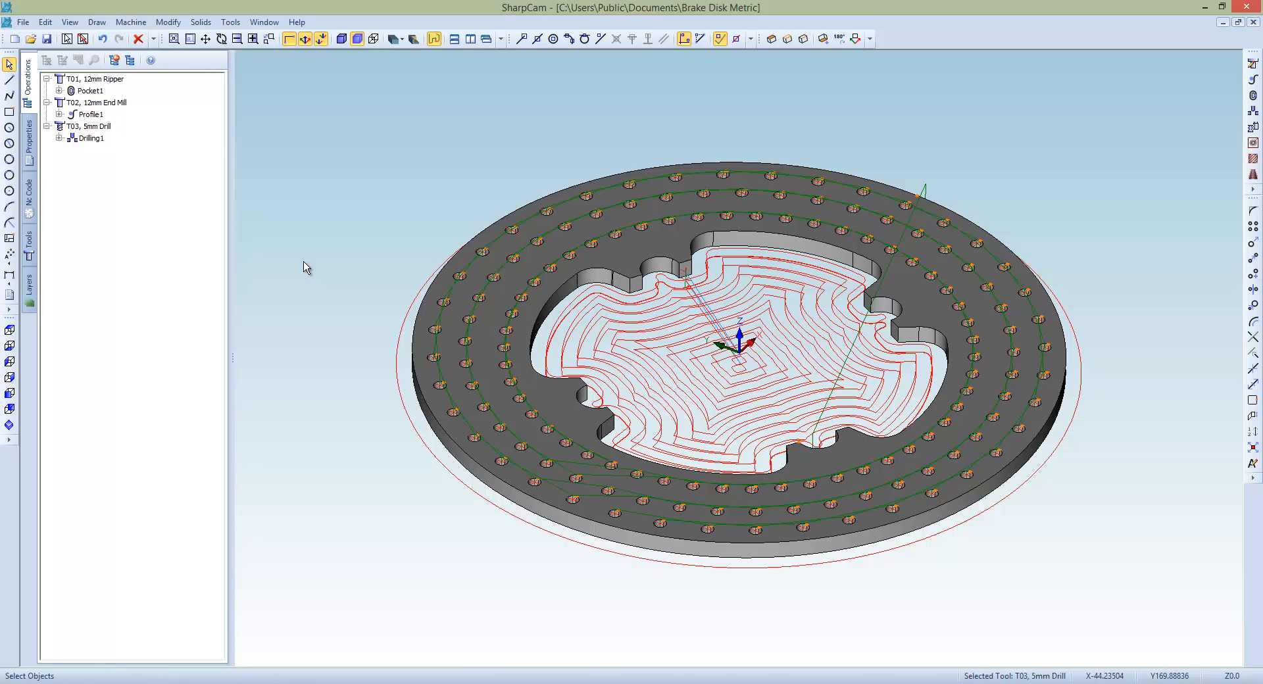
mouse_move(300, 275)
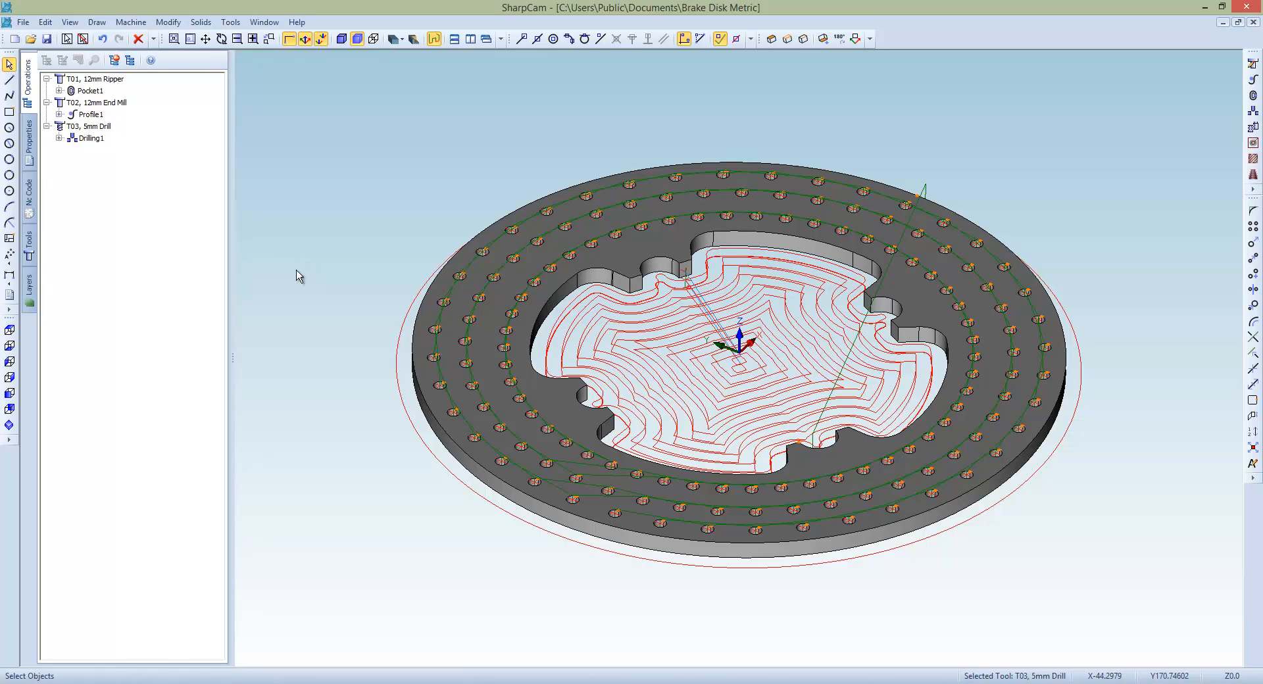
mouse_move(354, 272)
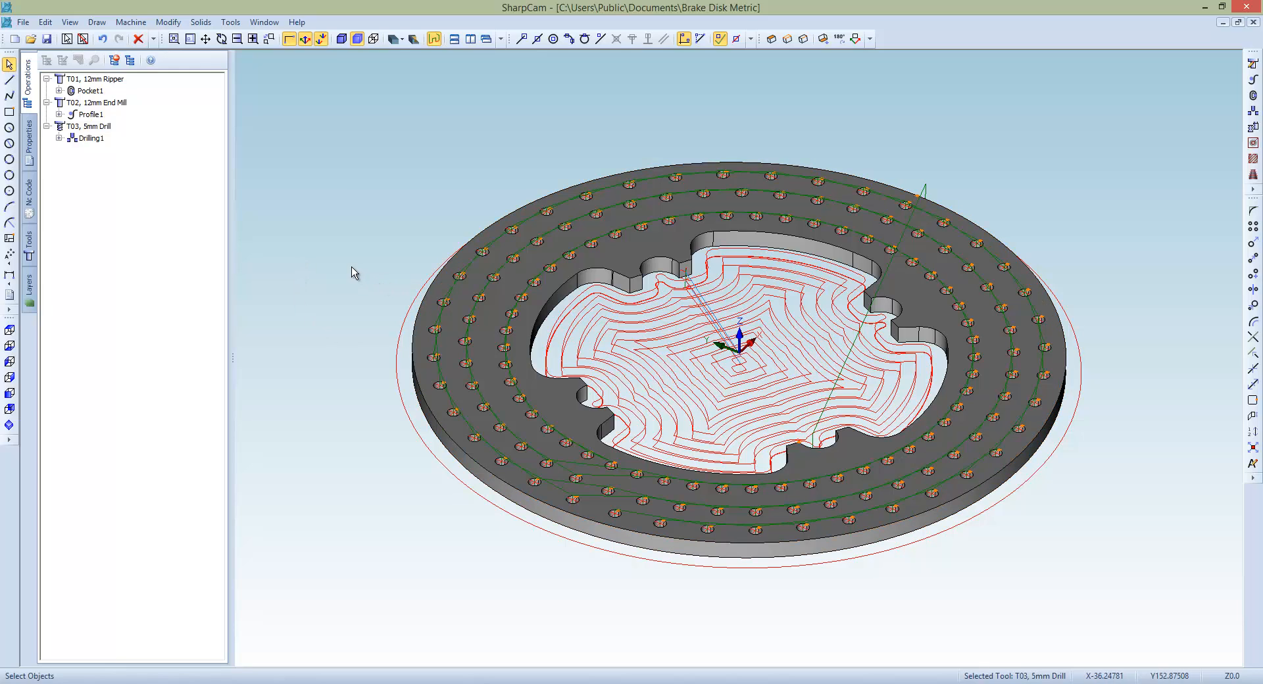
mouse_move(378, 306)
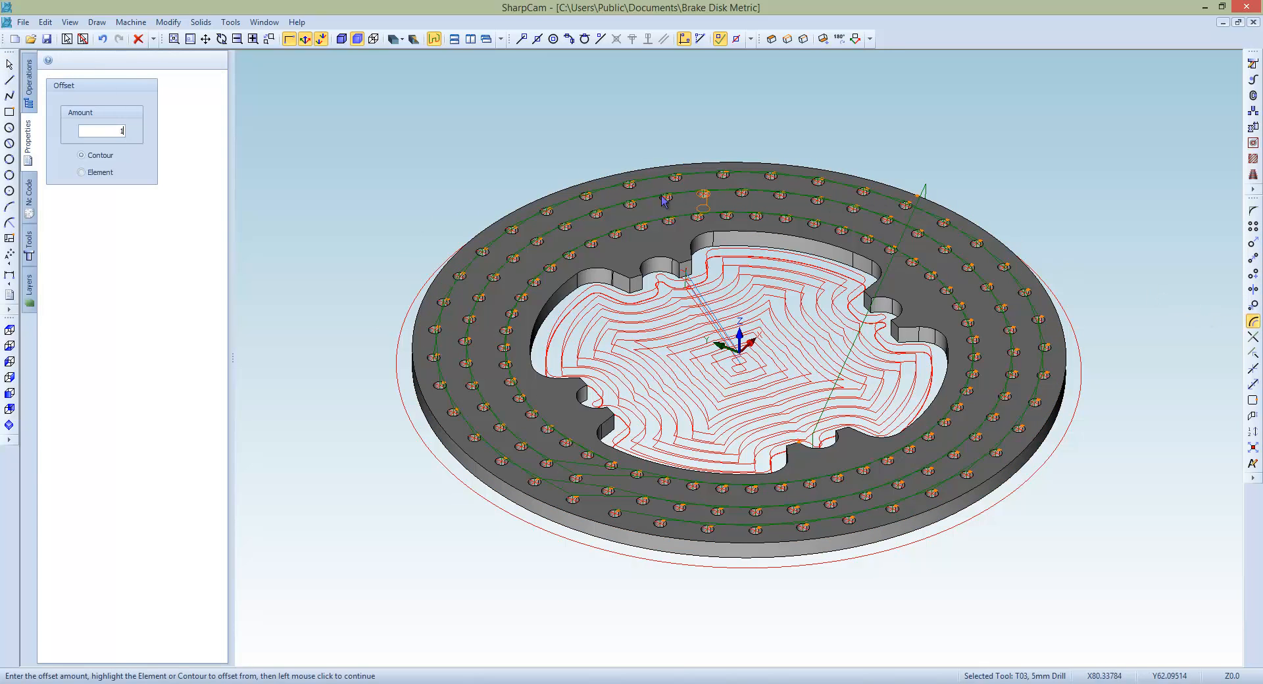
mouse_move(372, 183)
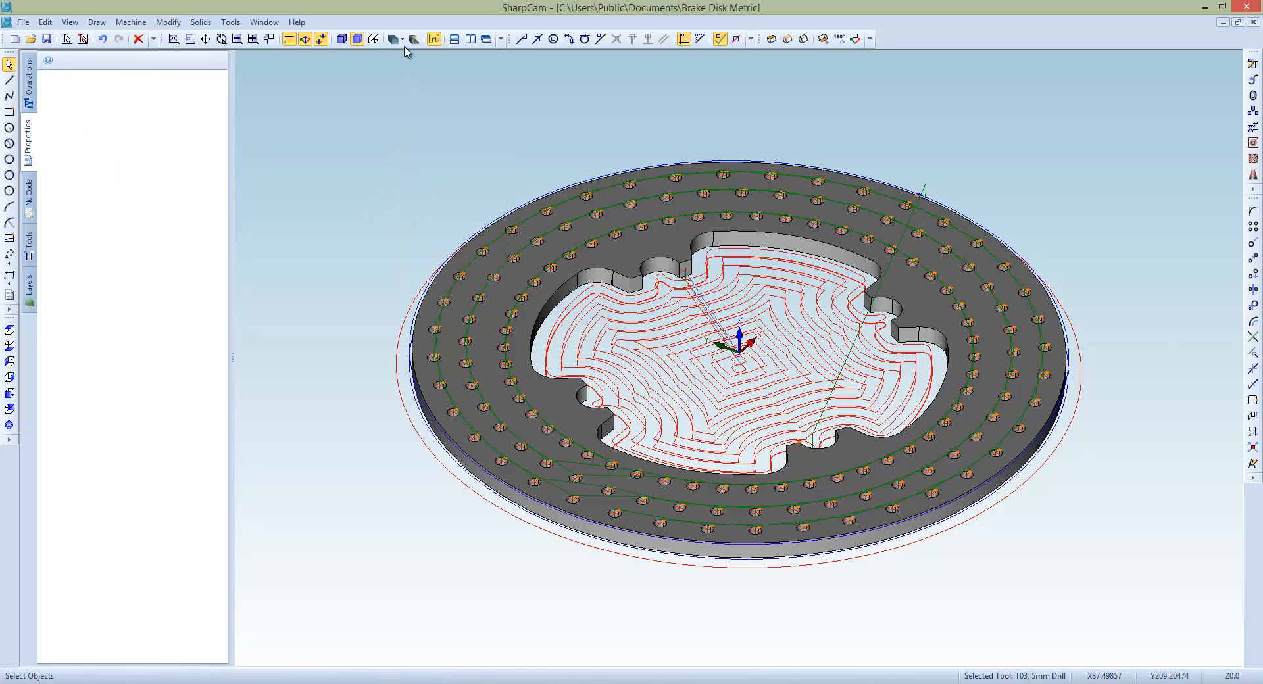
left_click(393, 38)
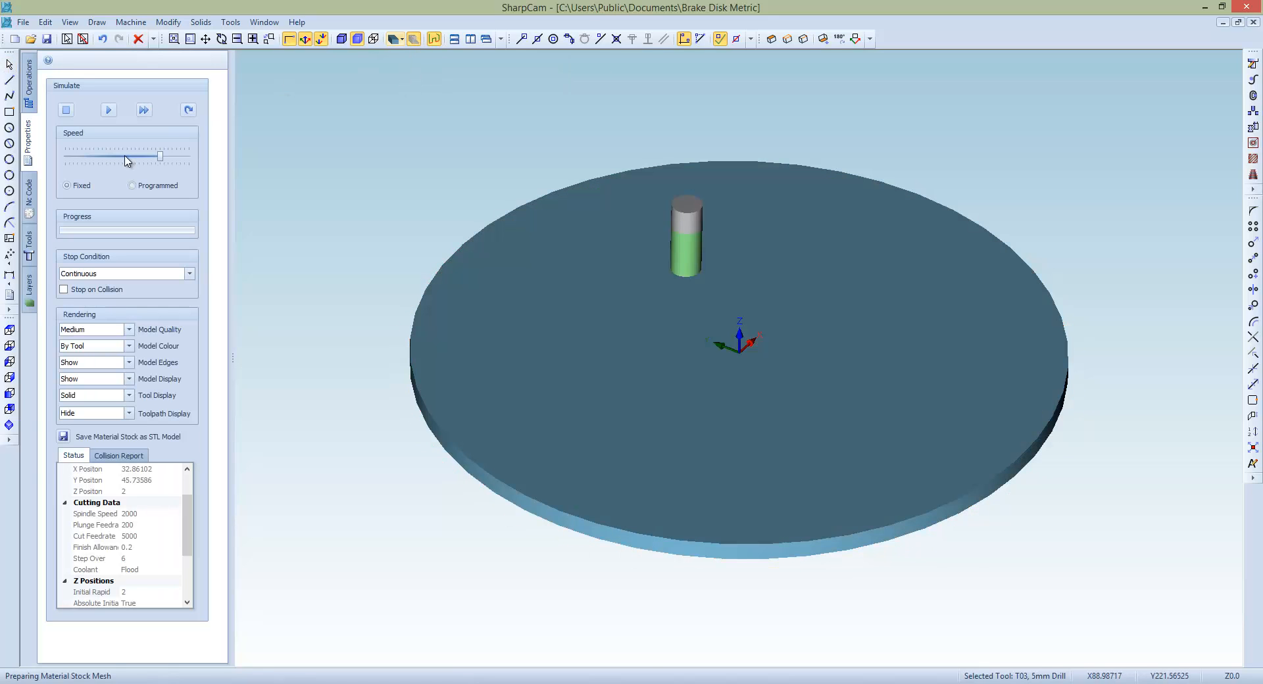
- Run the machining simulation of the pocket, profile and drilling cuts, adjusting playback speed as it runs
left_click(108, 110)
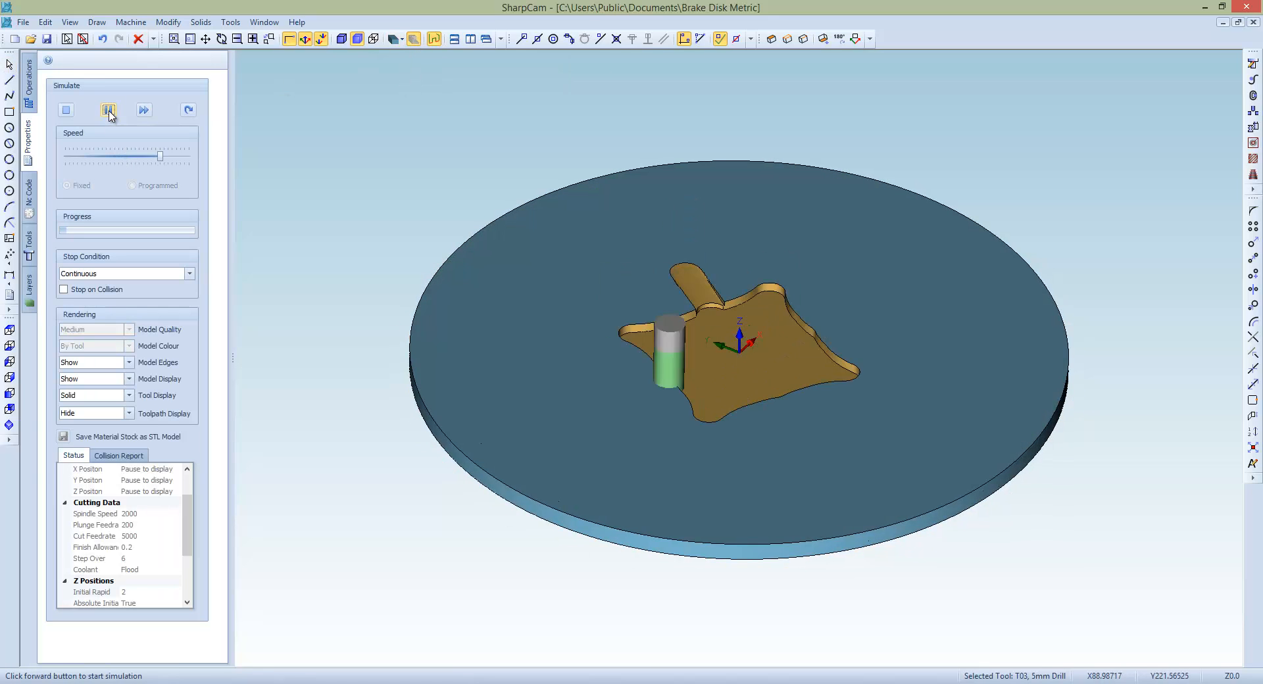
left_click(109, 109)
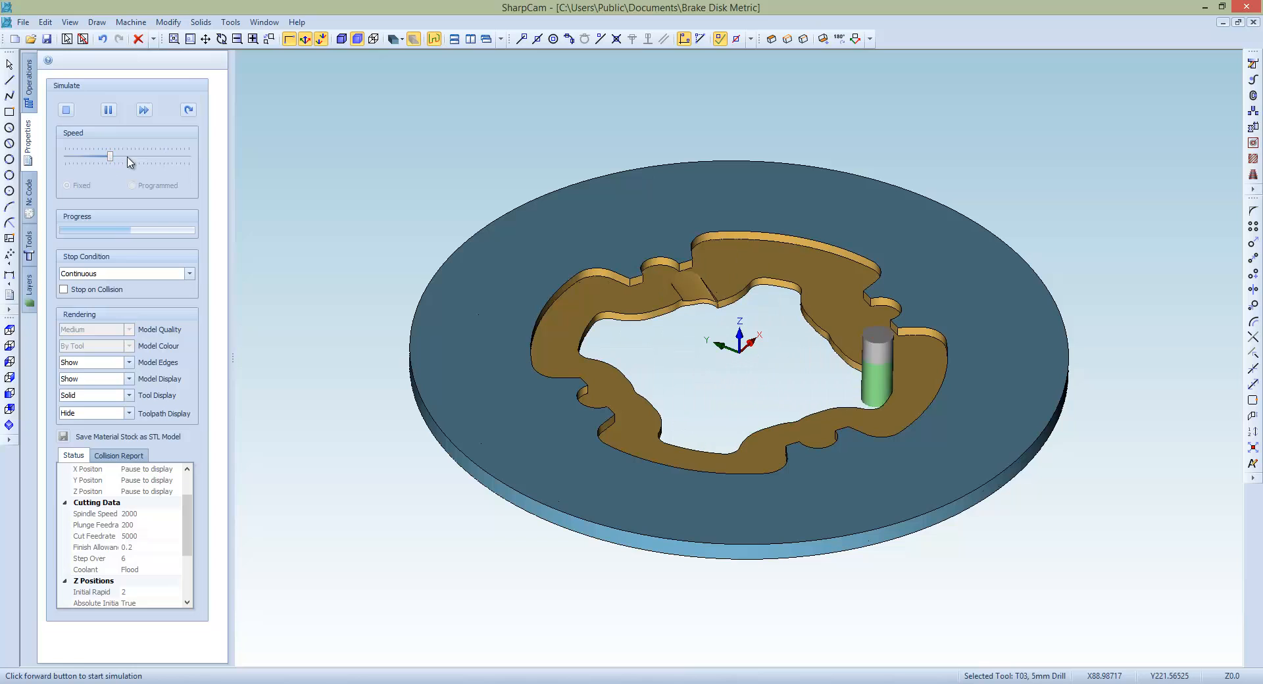
left_click_drag(111, 156, 138, 157)
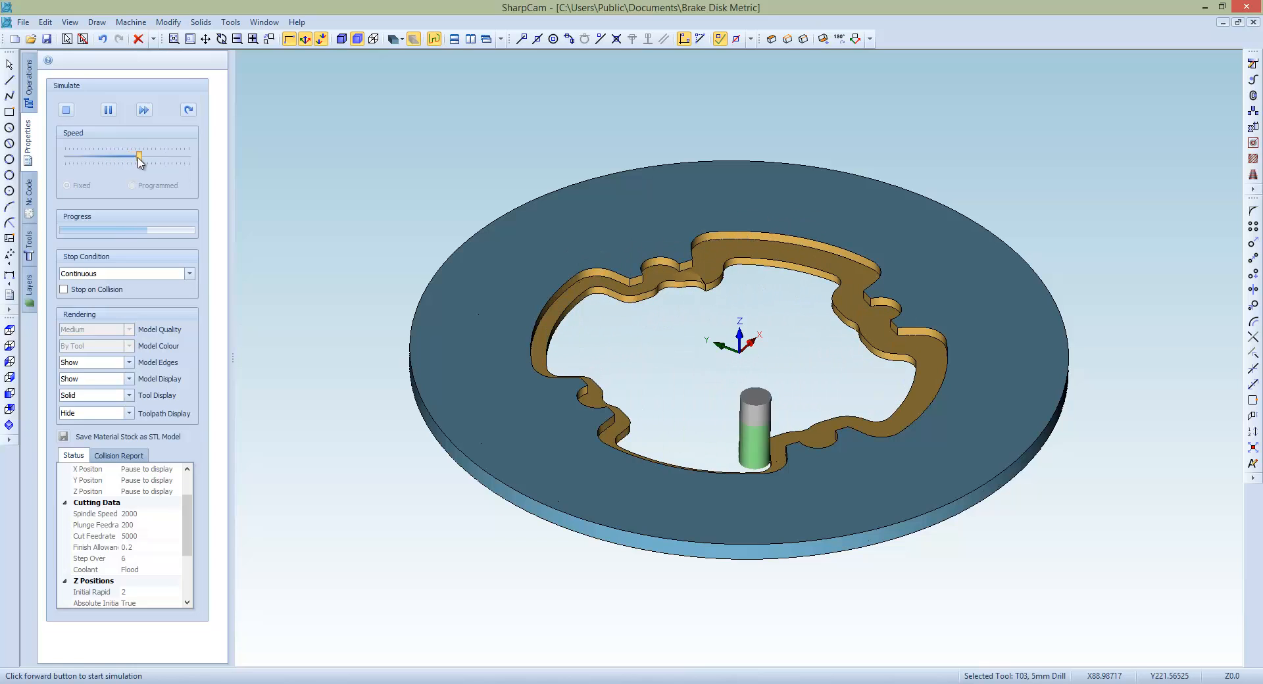
left_click(143, 109)
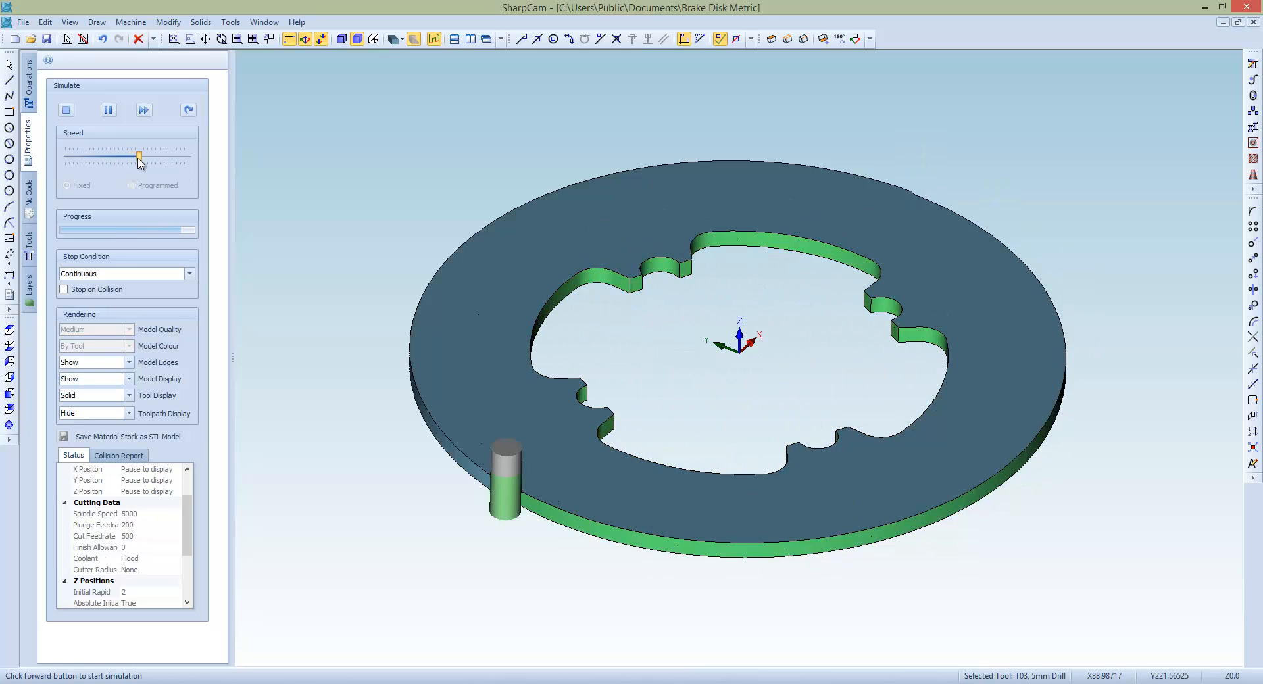
left_click(143, 109)
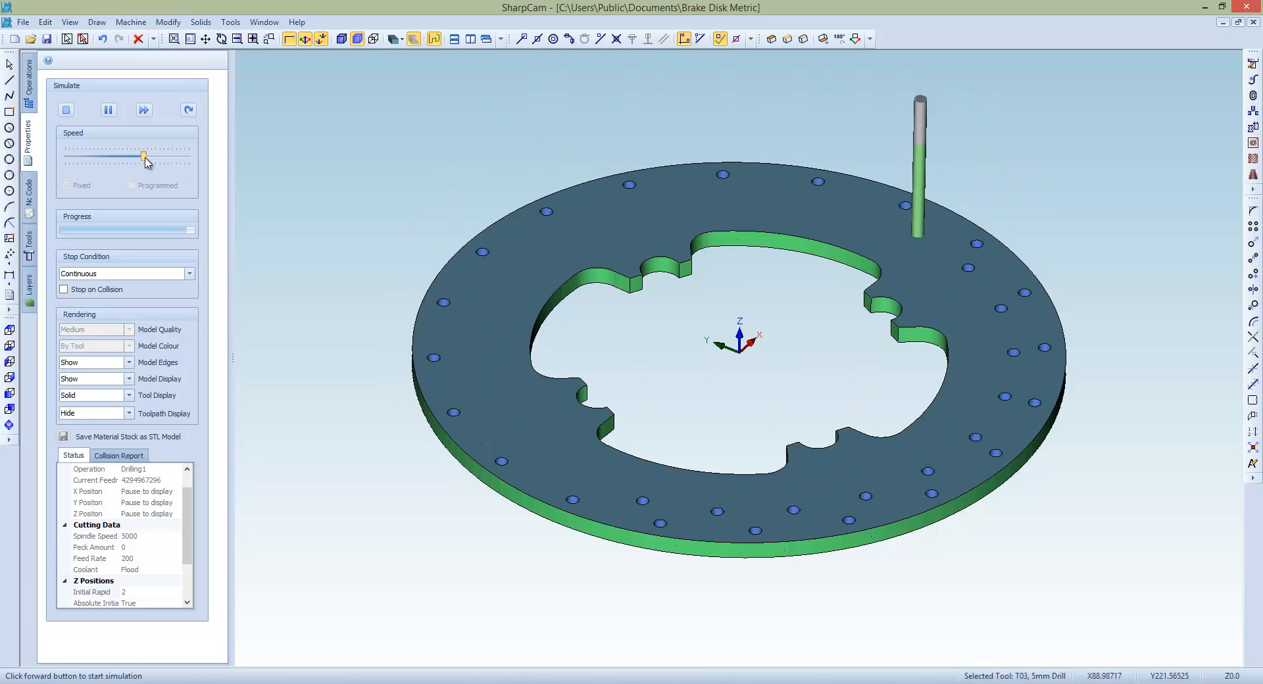
left_click(142, 109)
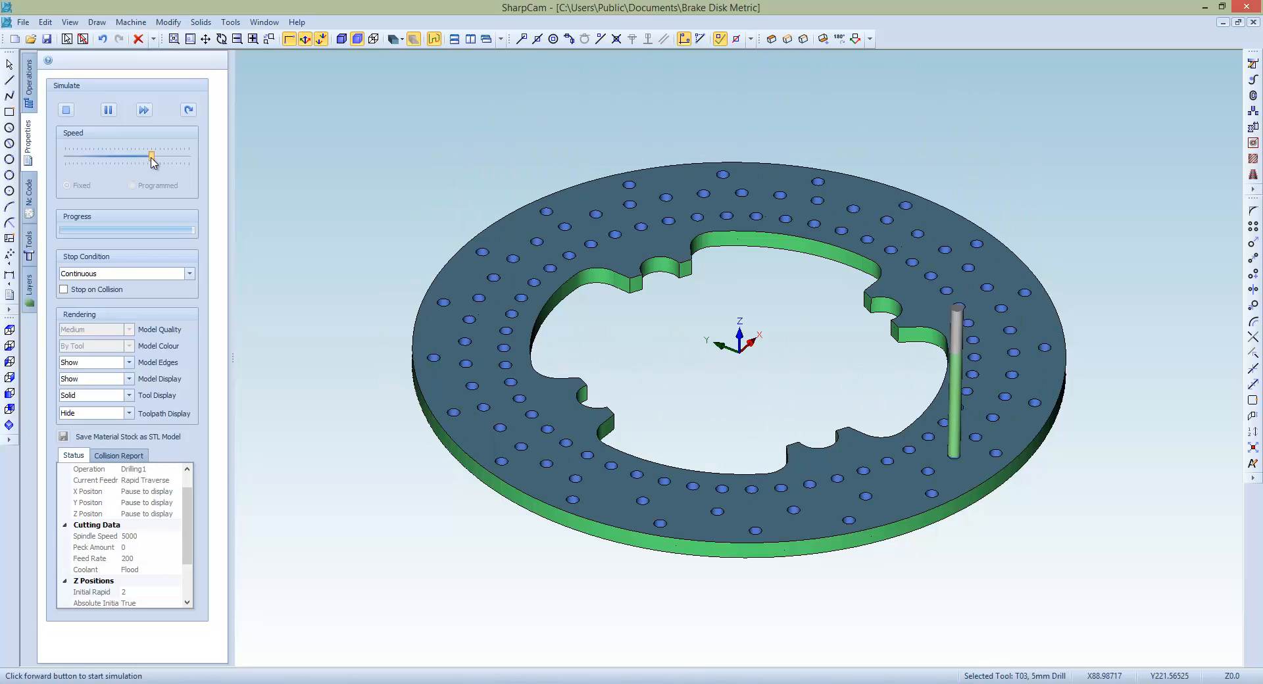
left_click(108, 109)
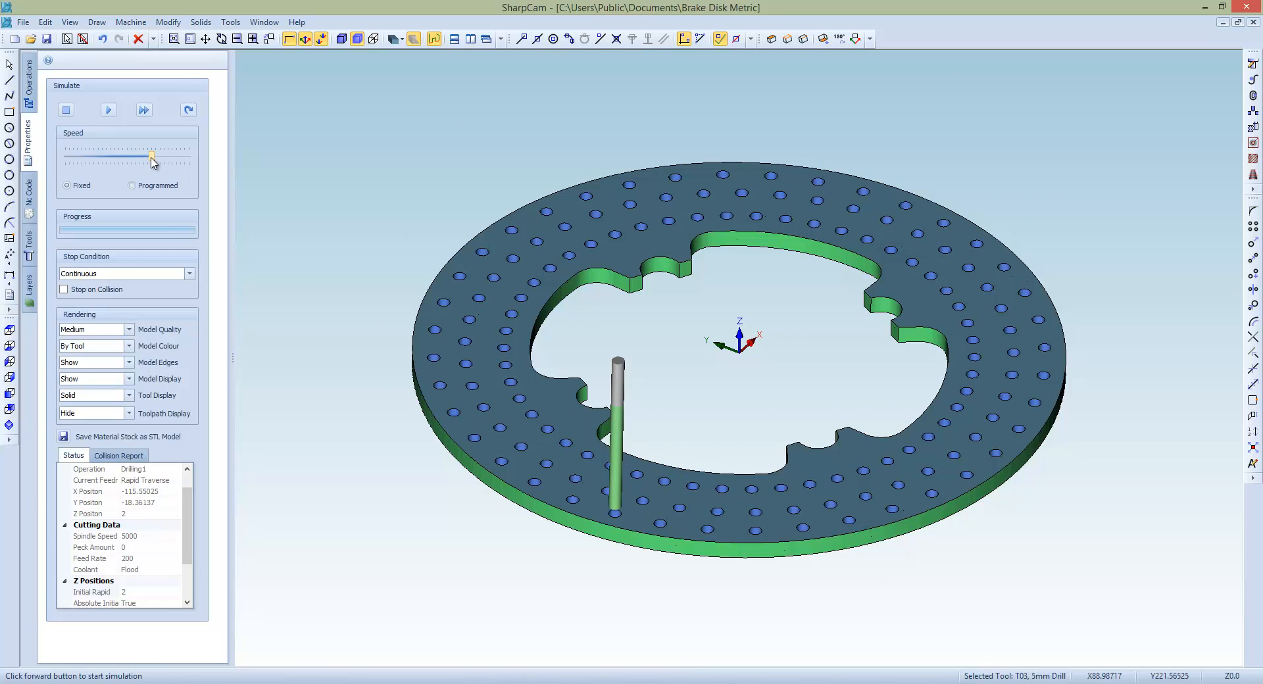
mouse_move(9, 68)
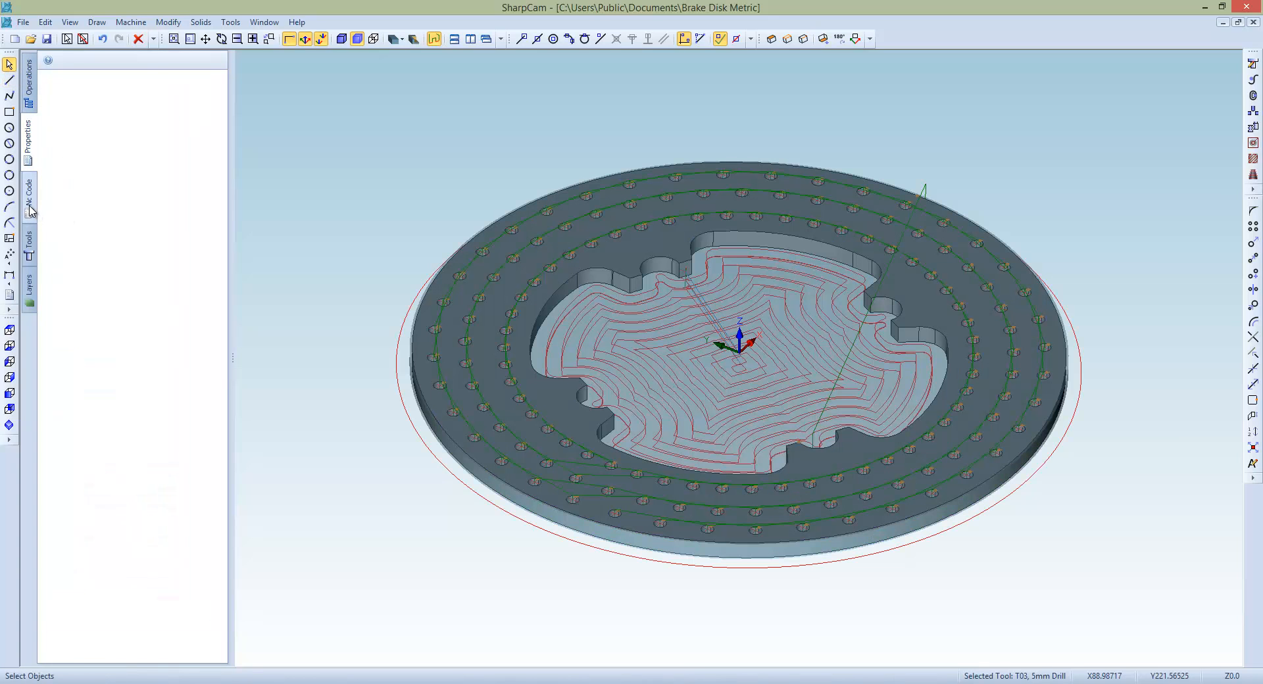
- Save the generated Fanuc NC code as Brake Disk Metric.nc and scroll through the listing
left_click(30, 197)
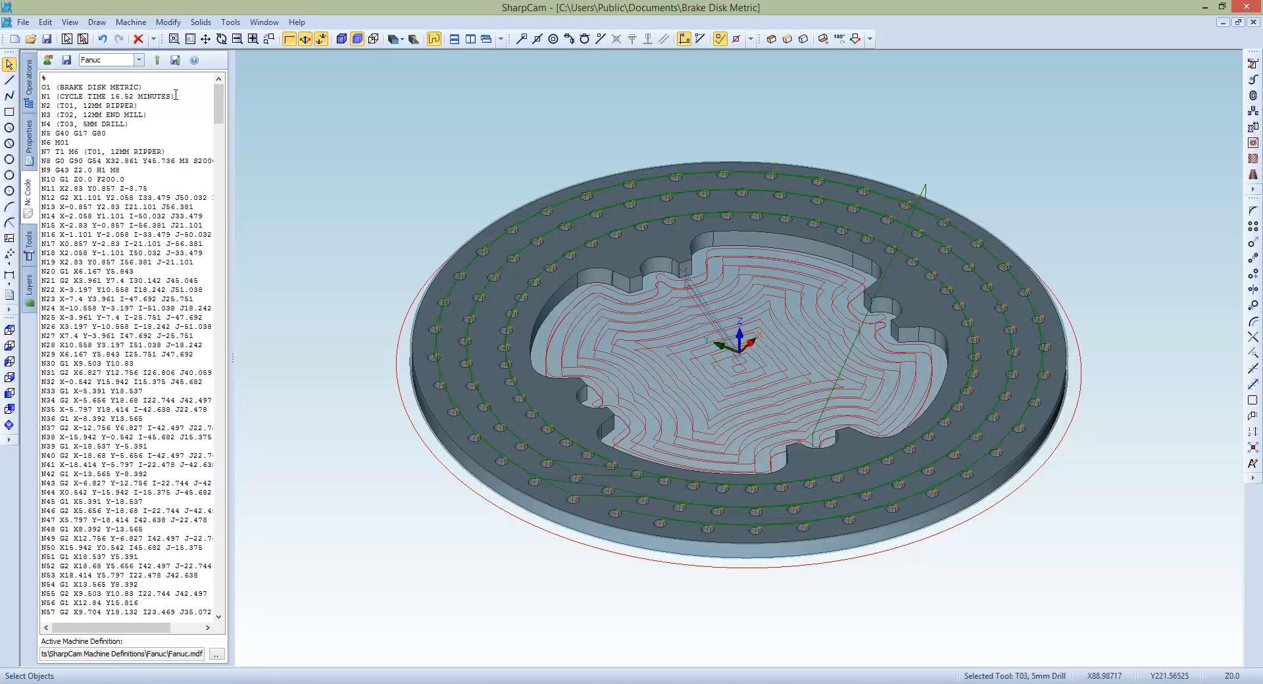
left_click(69, 60)
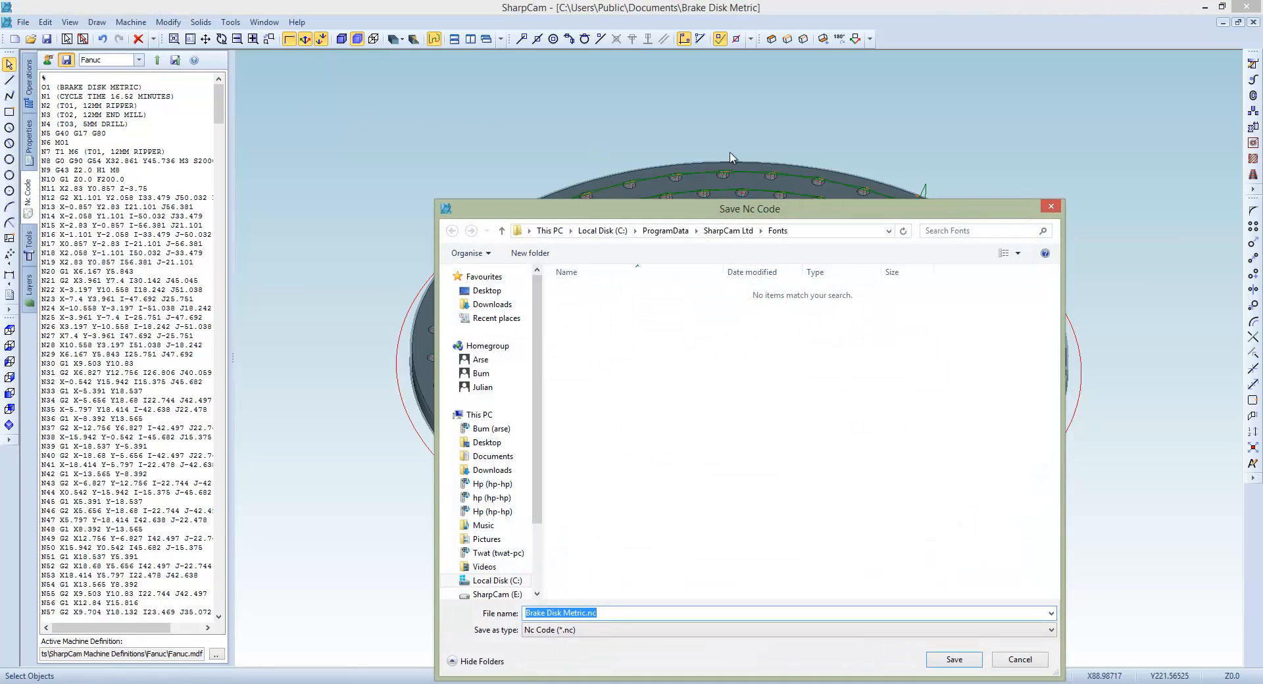
left_click(954, 659)
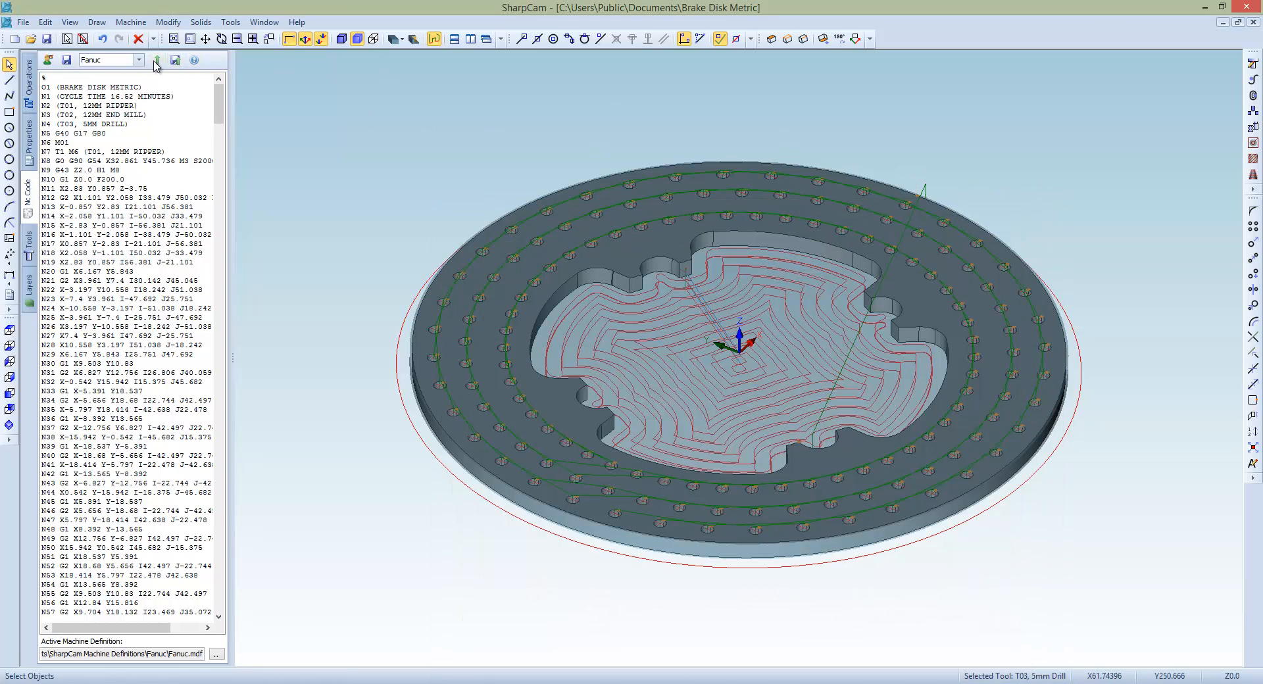
mouse_move(156, 59)
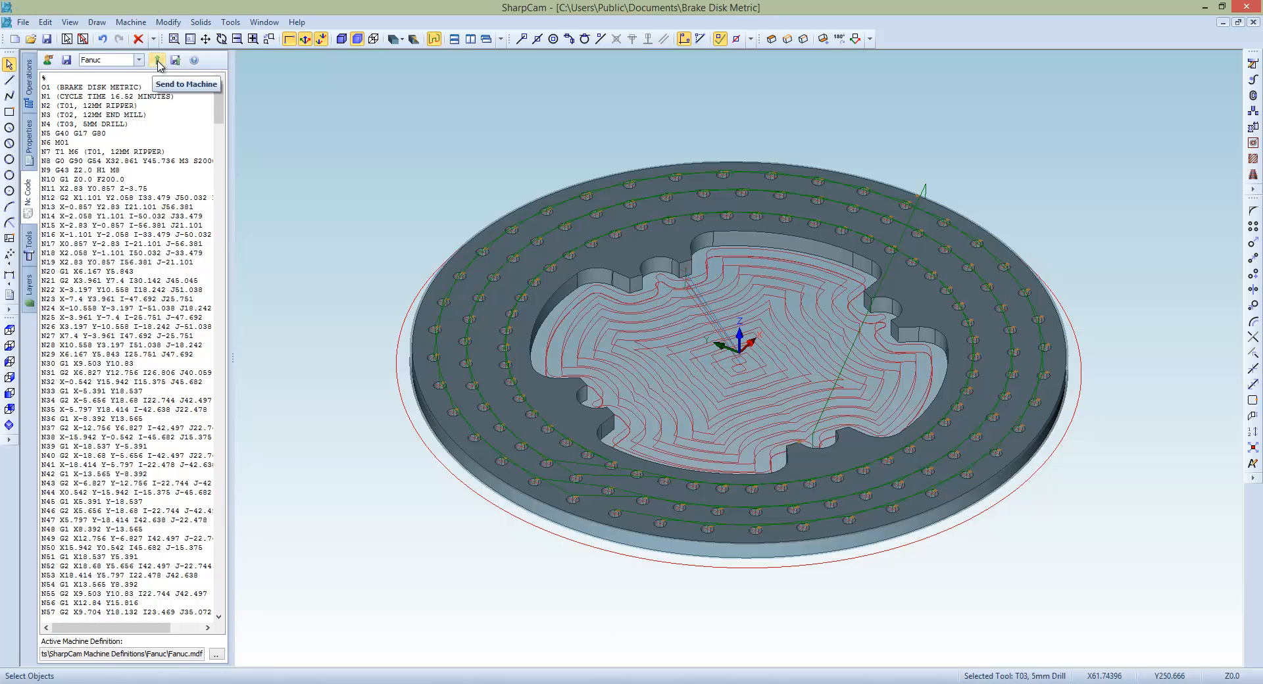
scroll("down", 3)
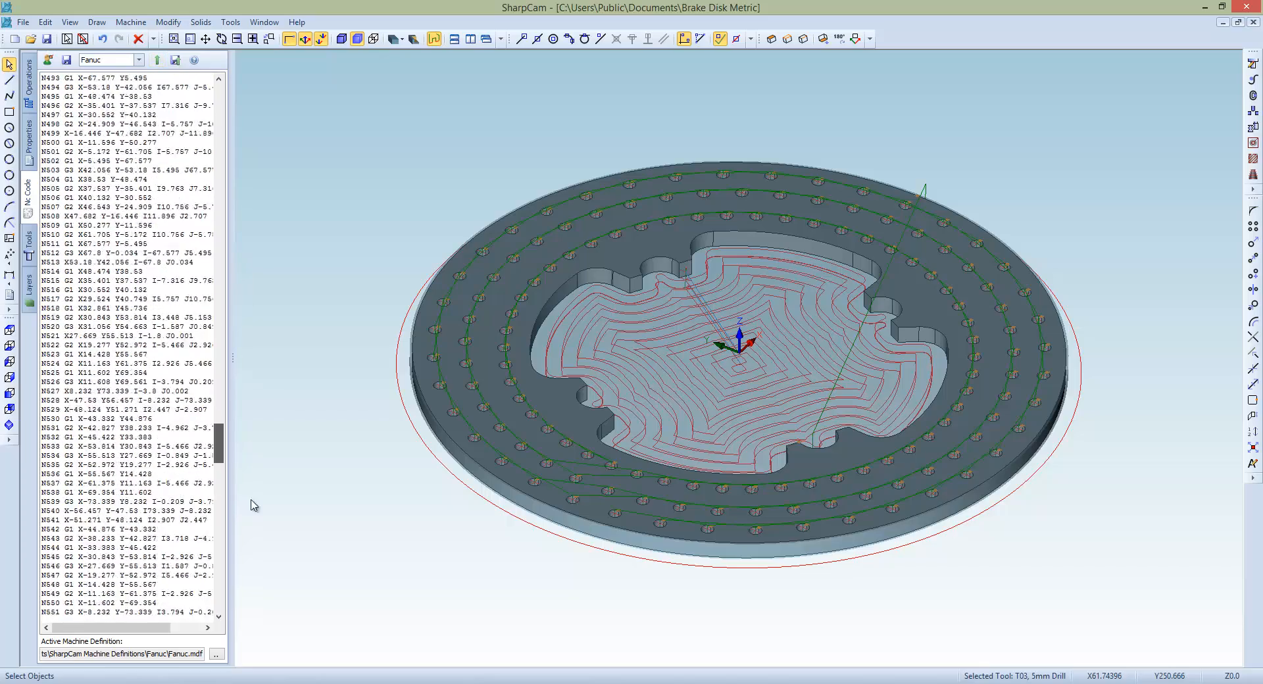
scroll("up", 3)
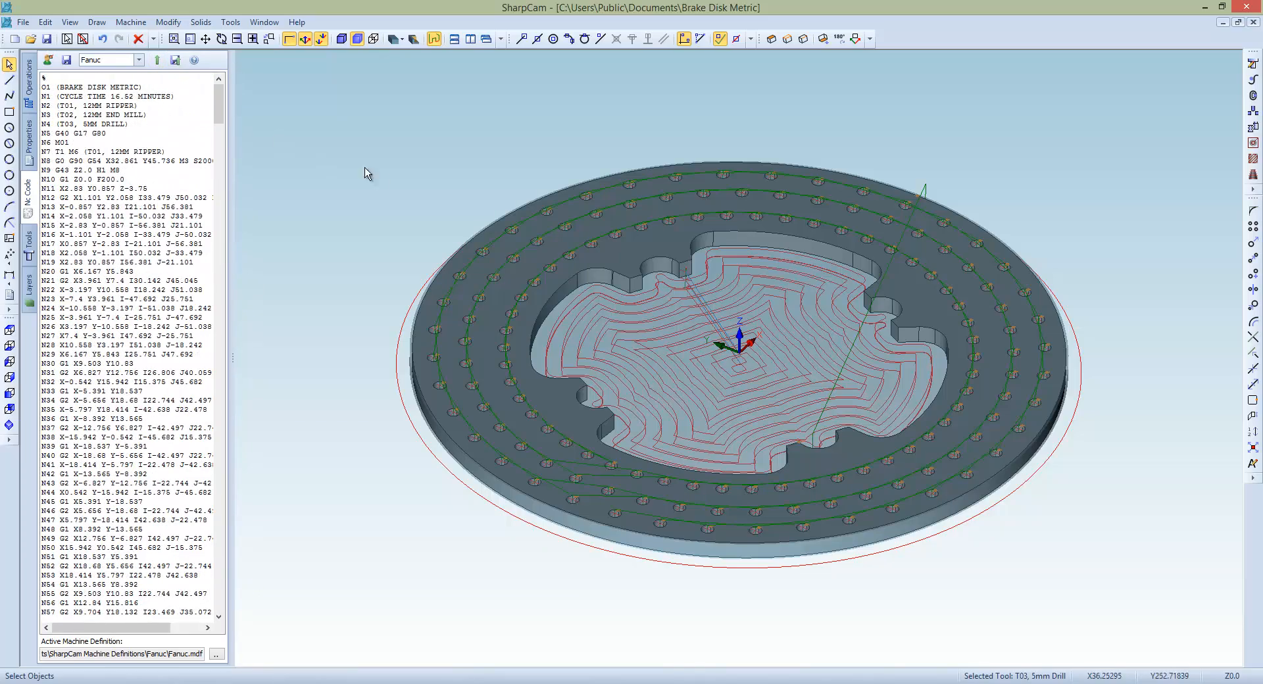
mouse_move(392, 183)
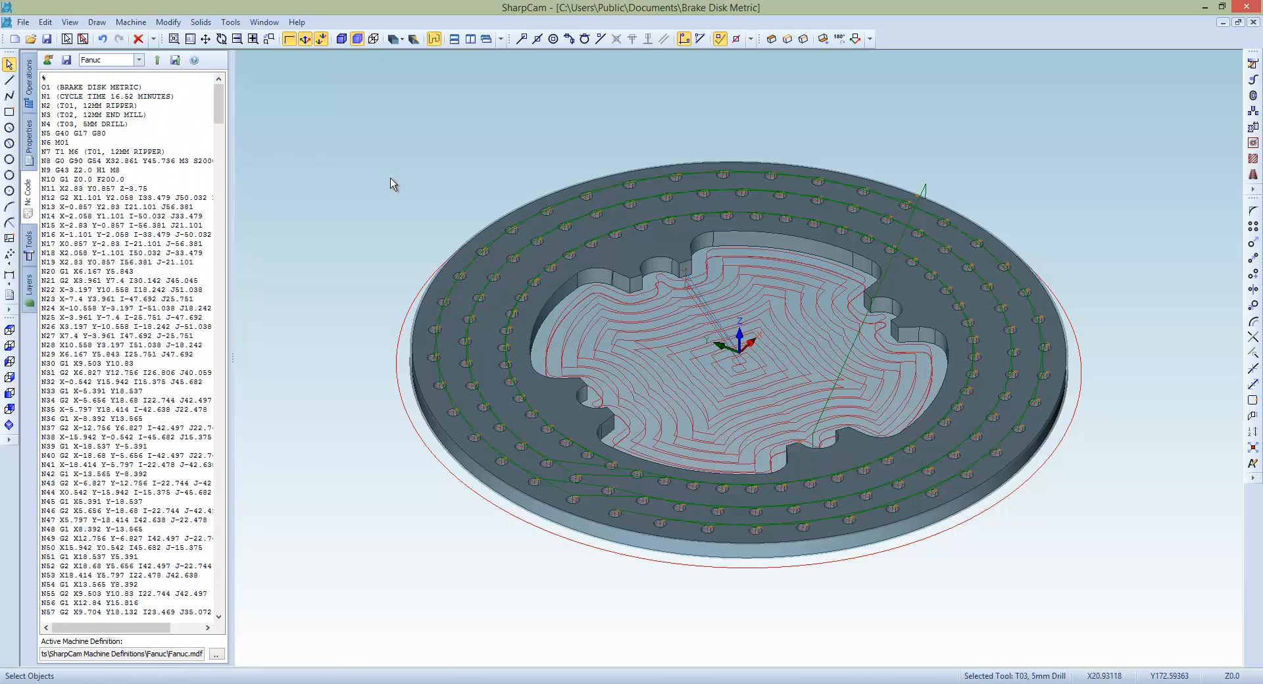